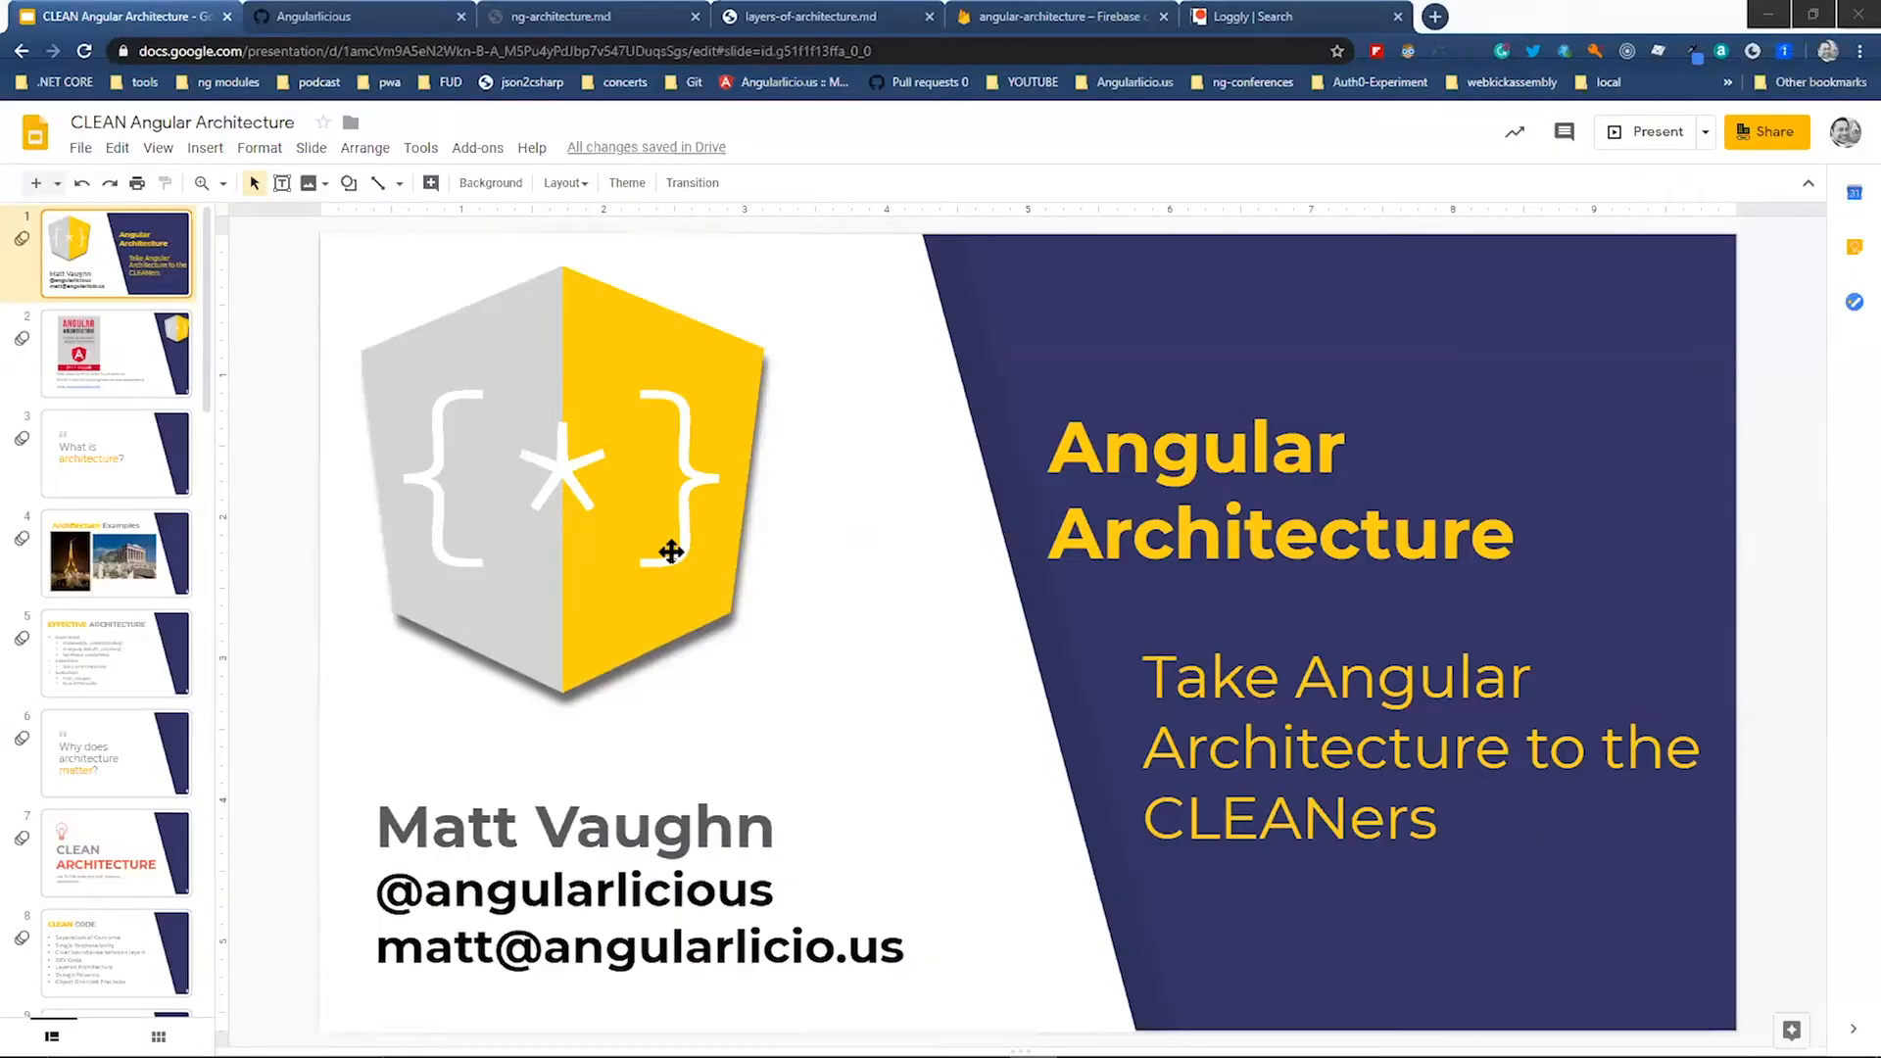
- Show slide 3, 'What is architecture?', from the filmstrip
click(116, 453)
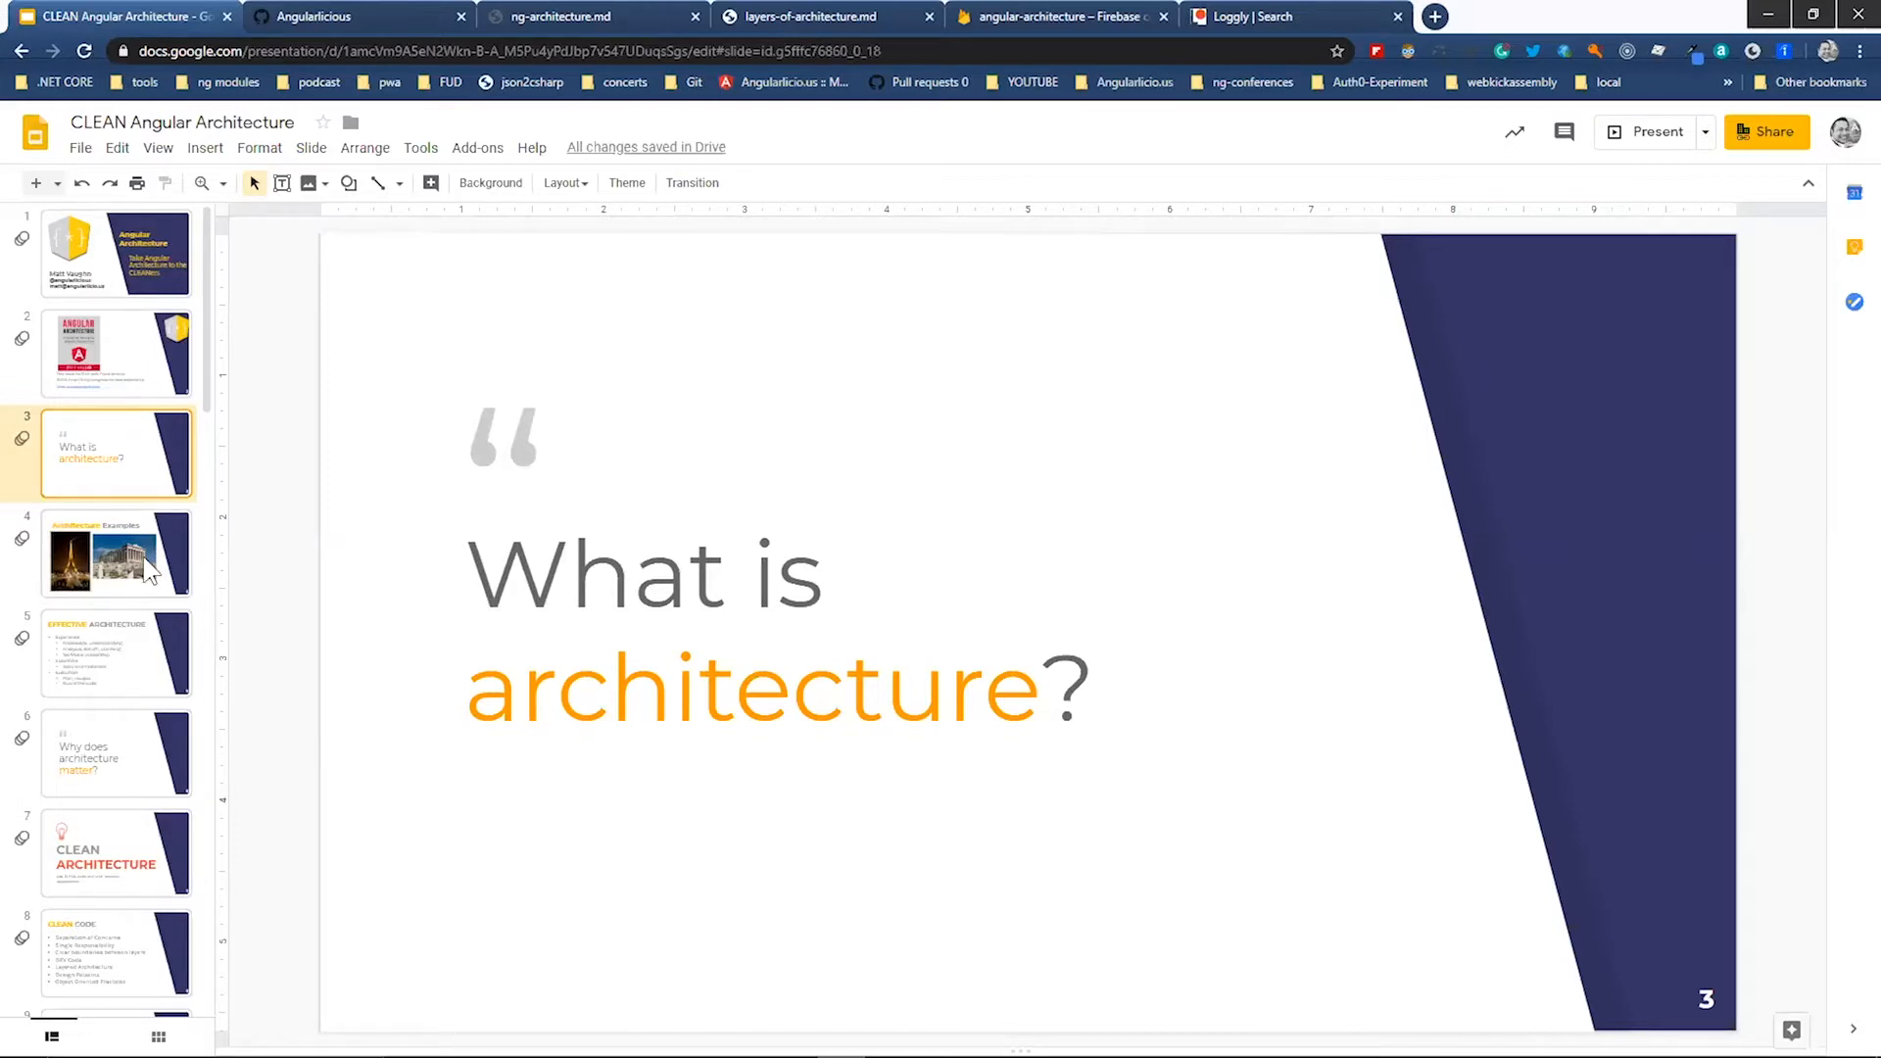
- Show slide 4, 'Architecture Examples', with the Eiffel Tower and Parthenon photos
click(116, 553)
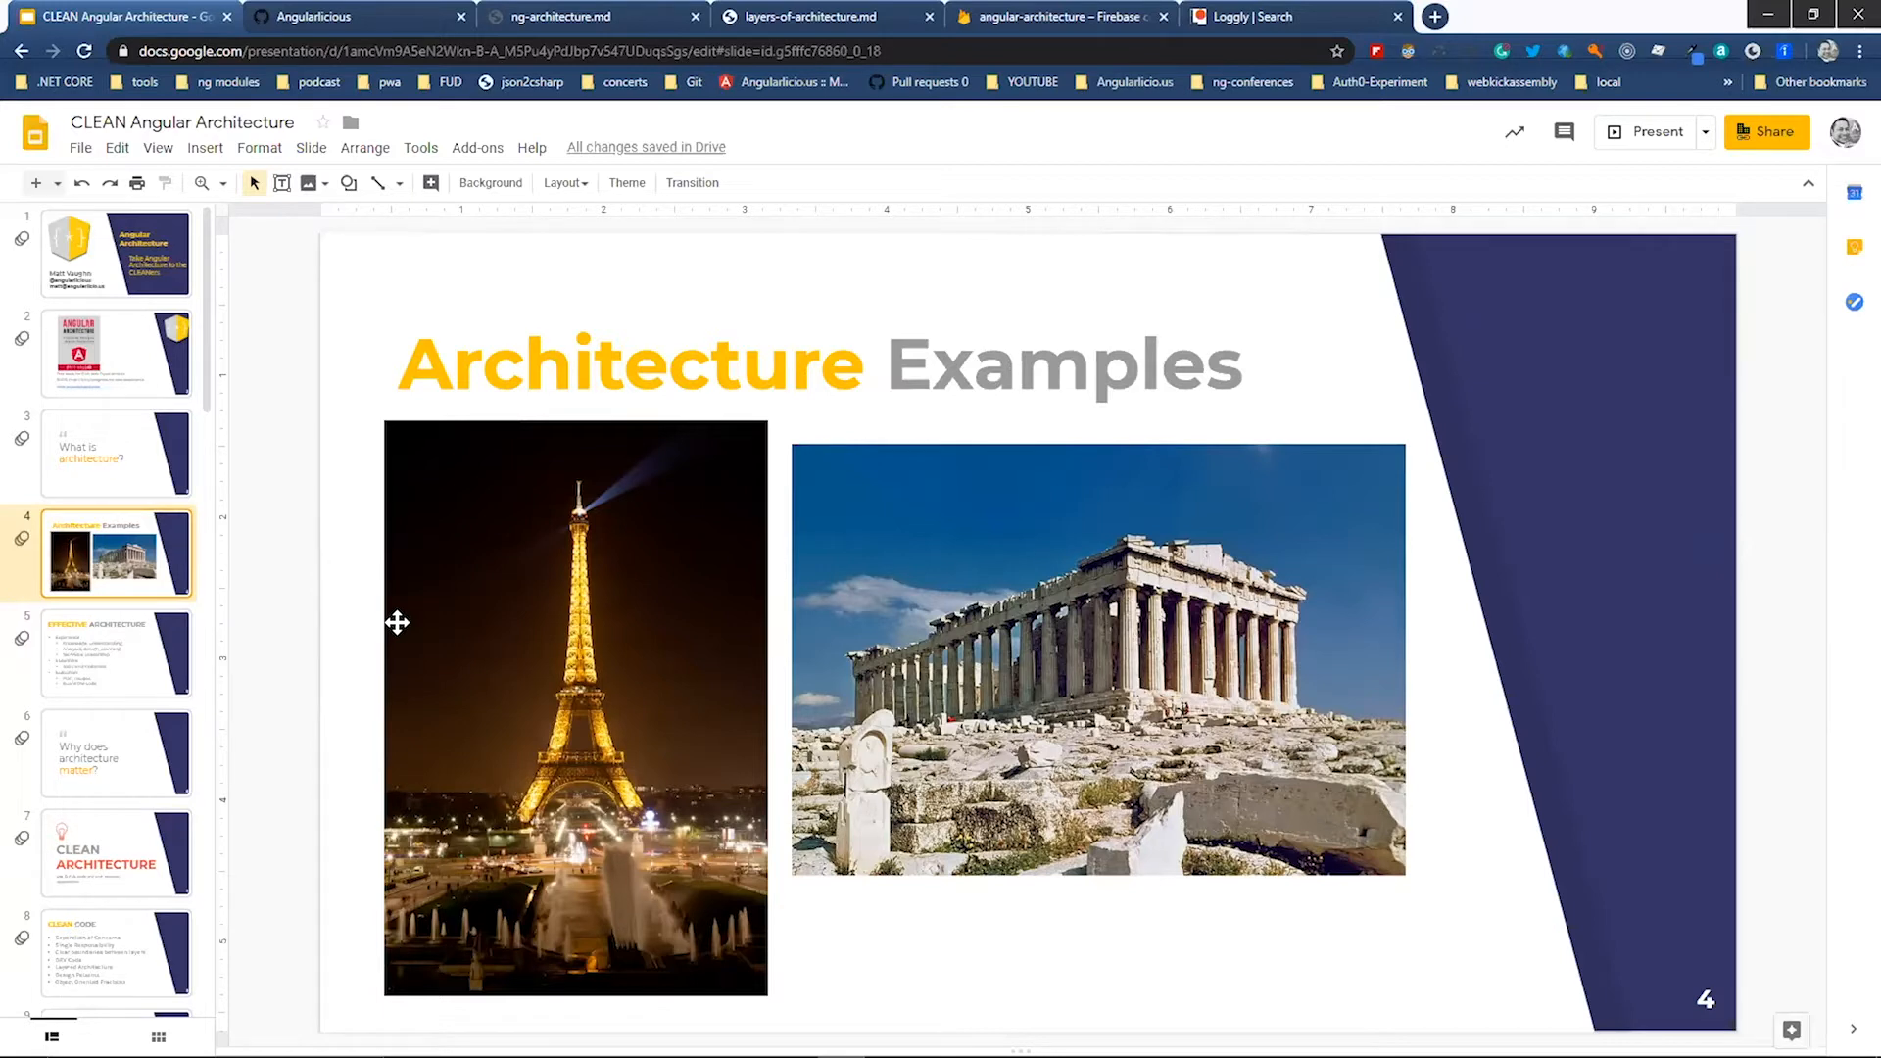
- Show slide 5, 'Effective Architecture', listing Experience, Essentials and Execution
click(115, 653)
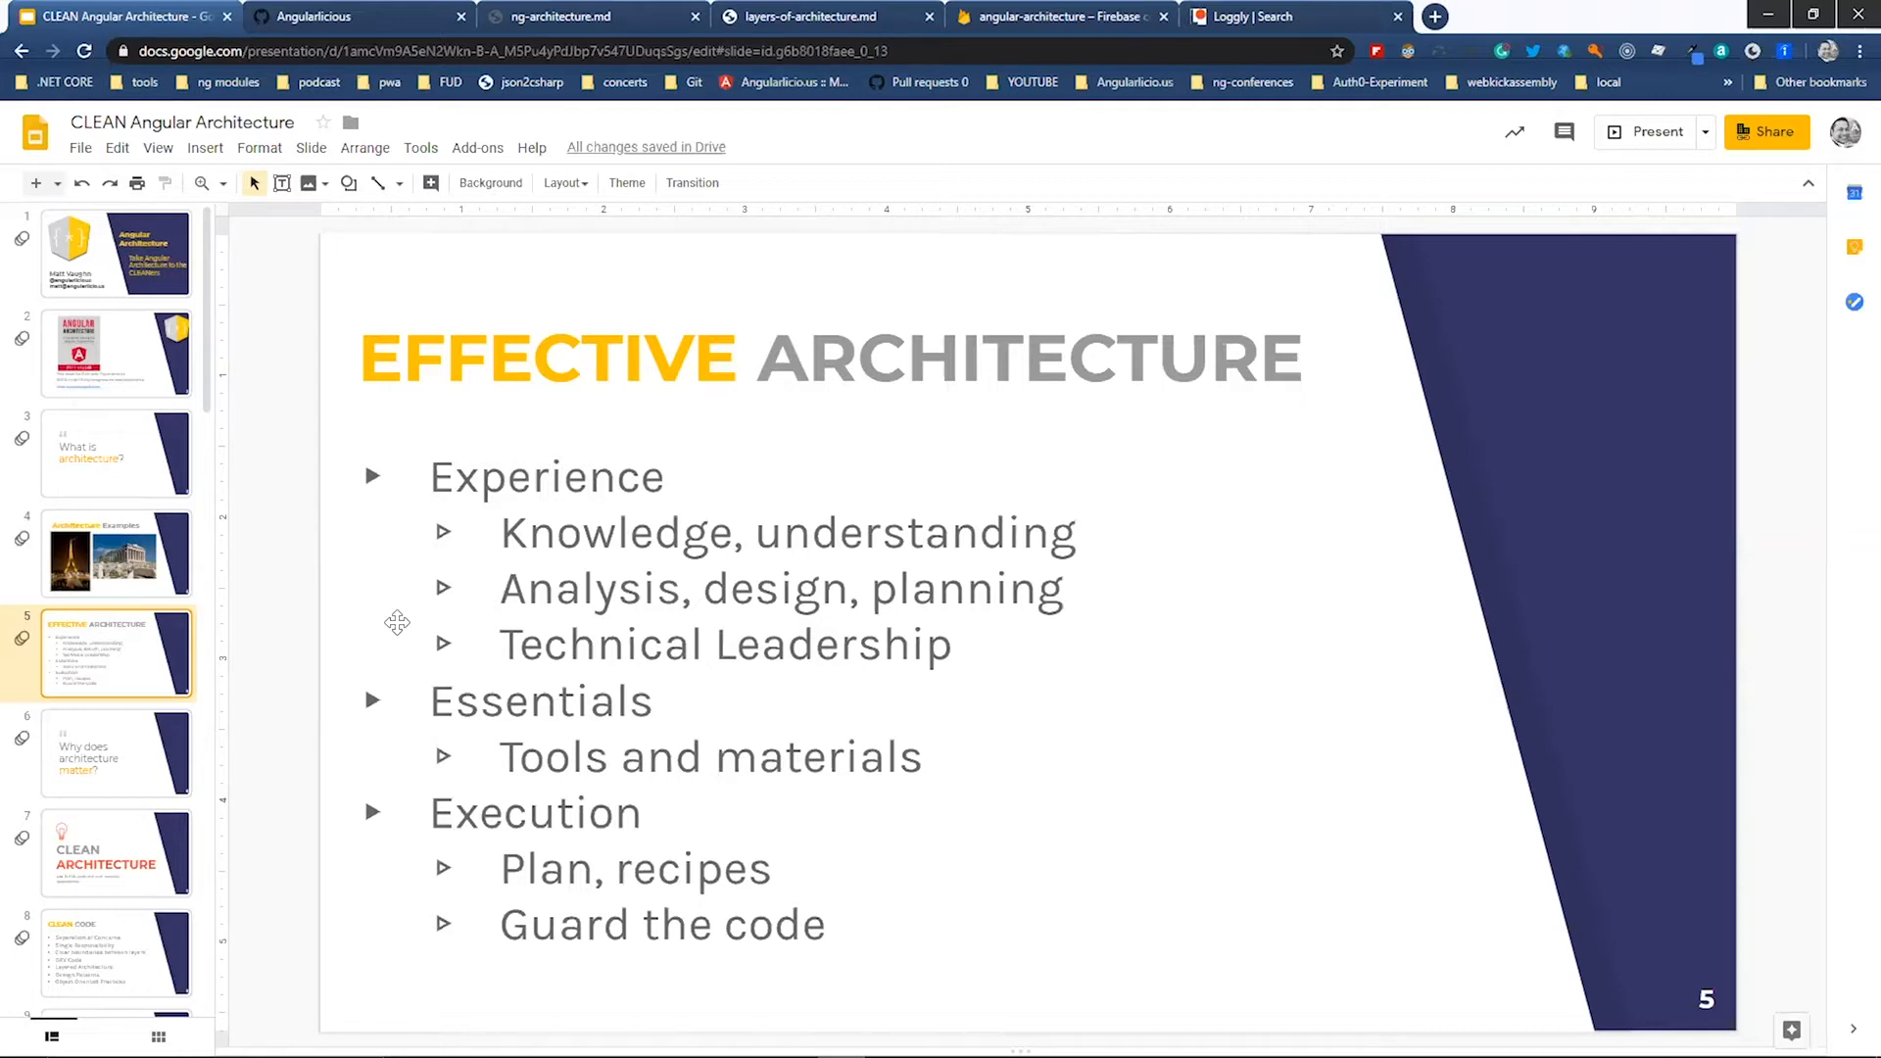
mouse_move(413, 664)
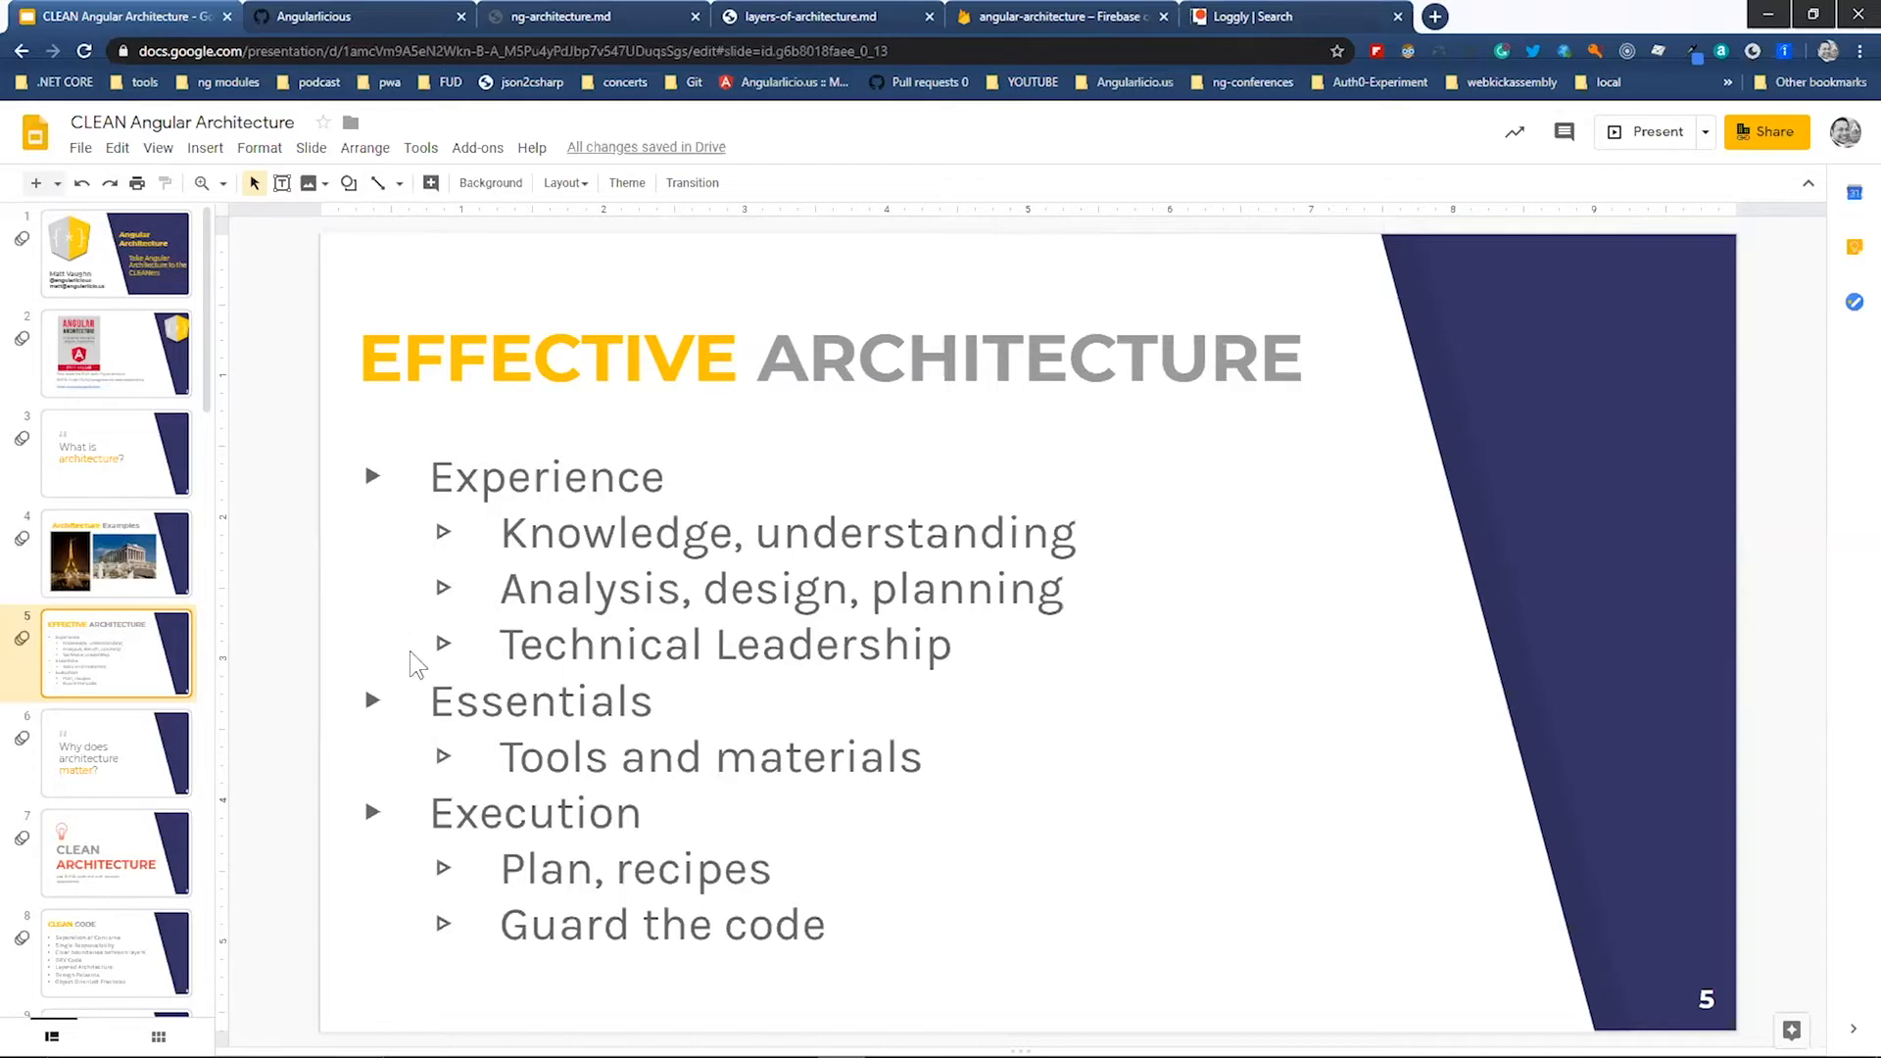
mouse_move(529, 813)
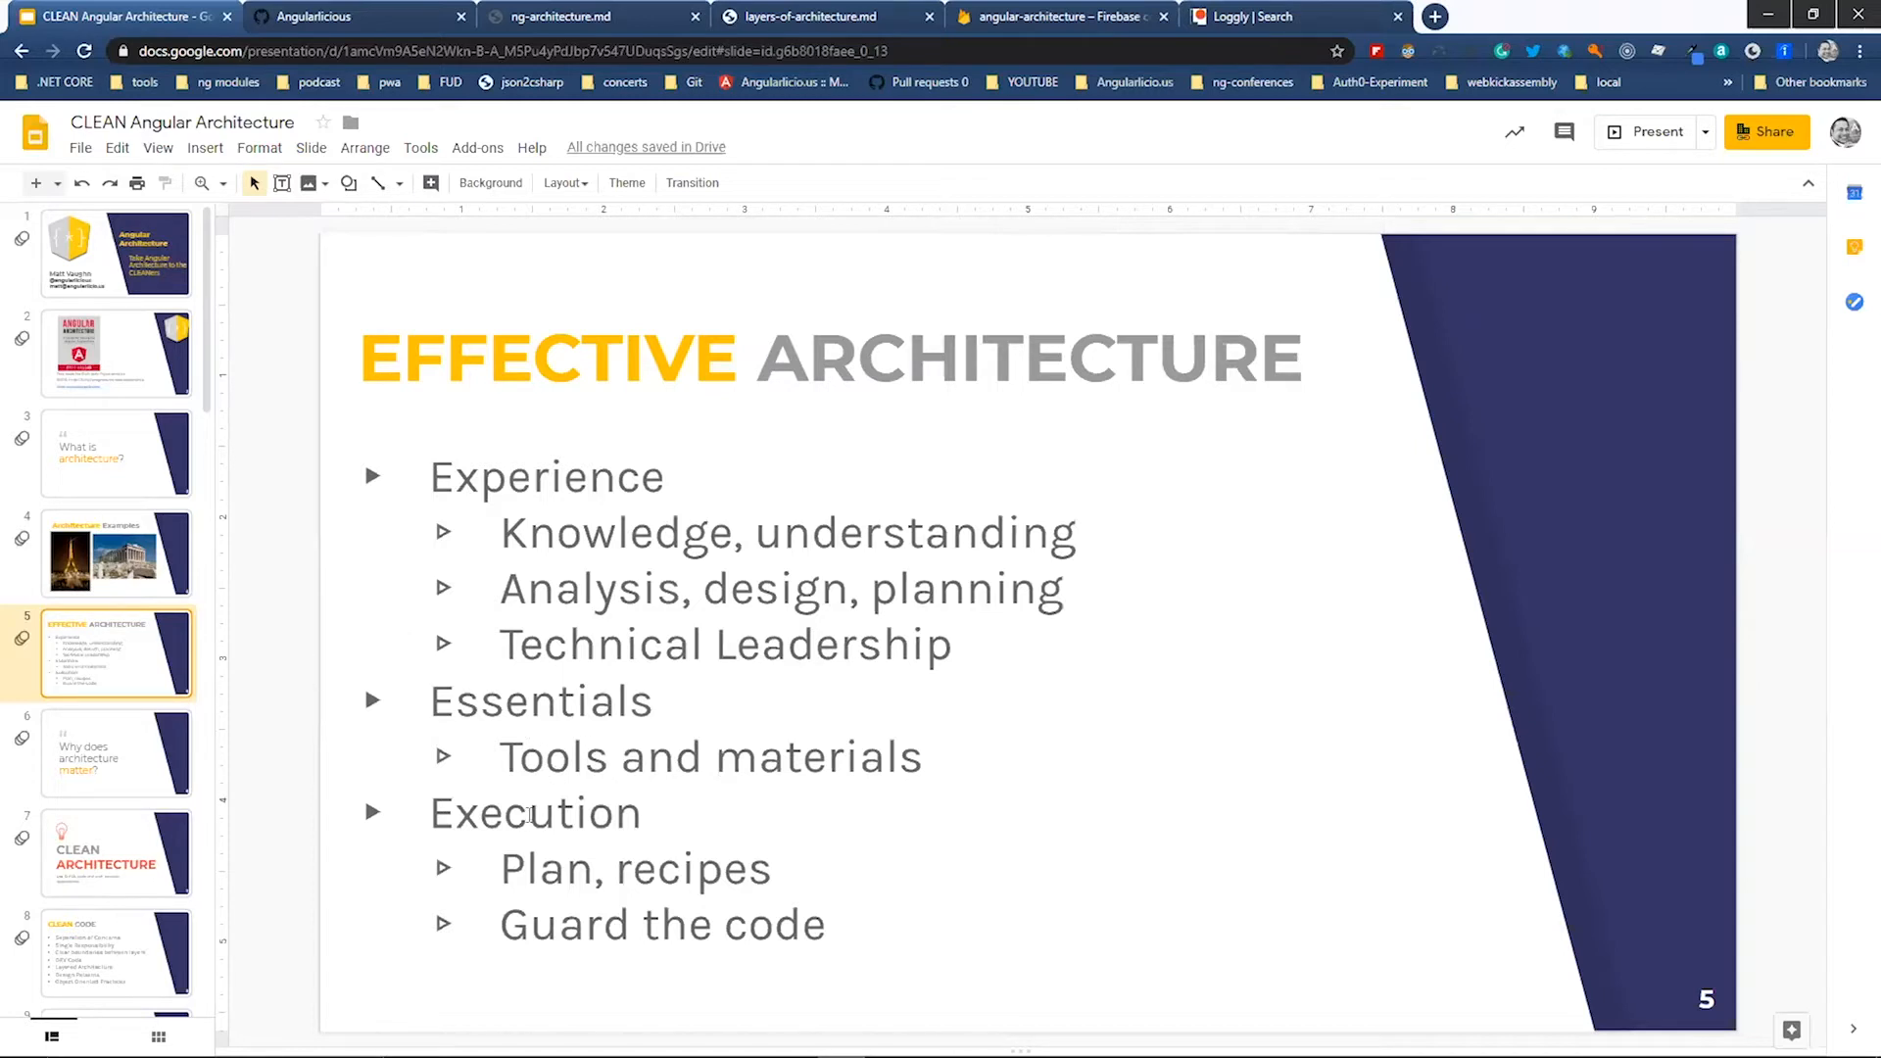
- Enter the slide 5 bullet list text box, highlighting 'Plan, recipes'
double_click(535, 811)
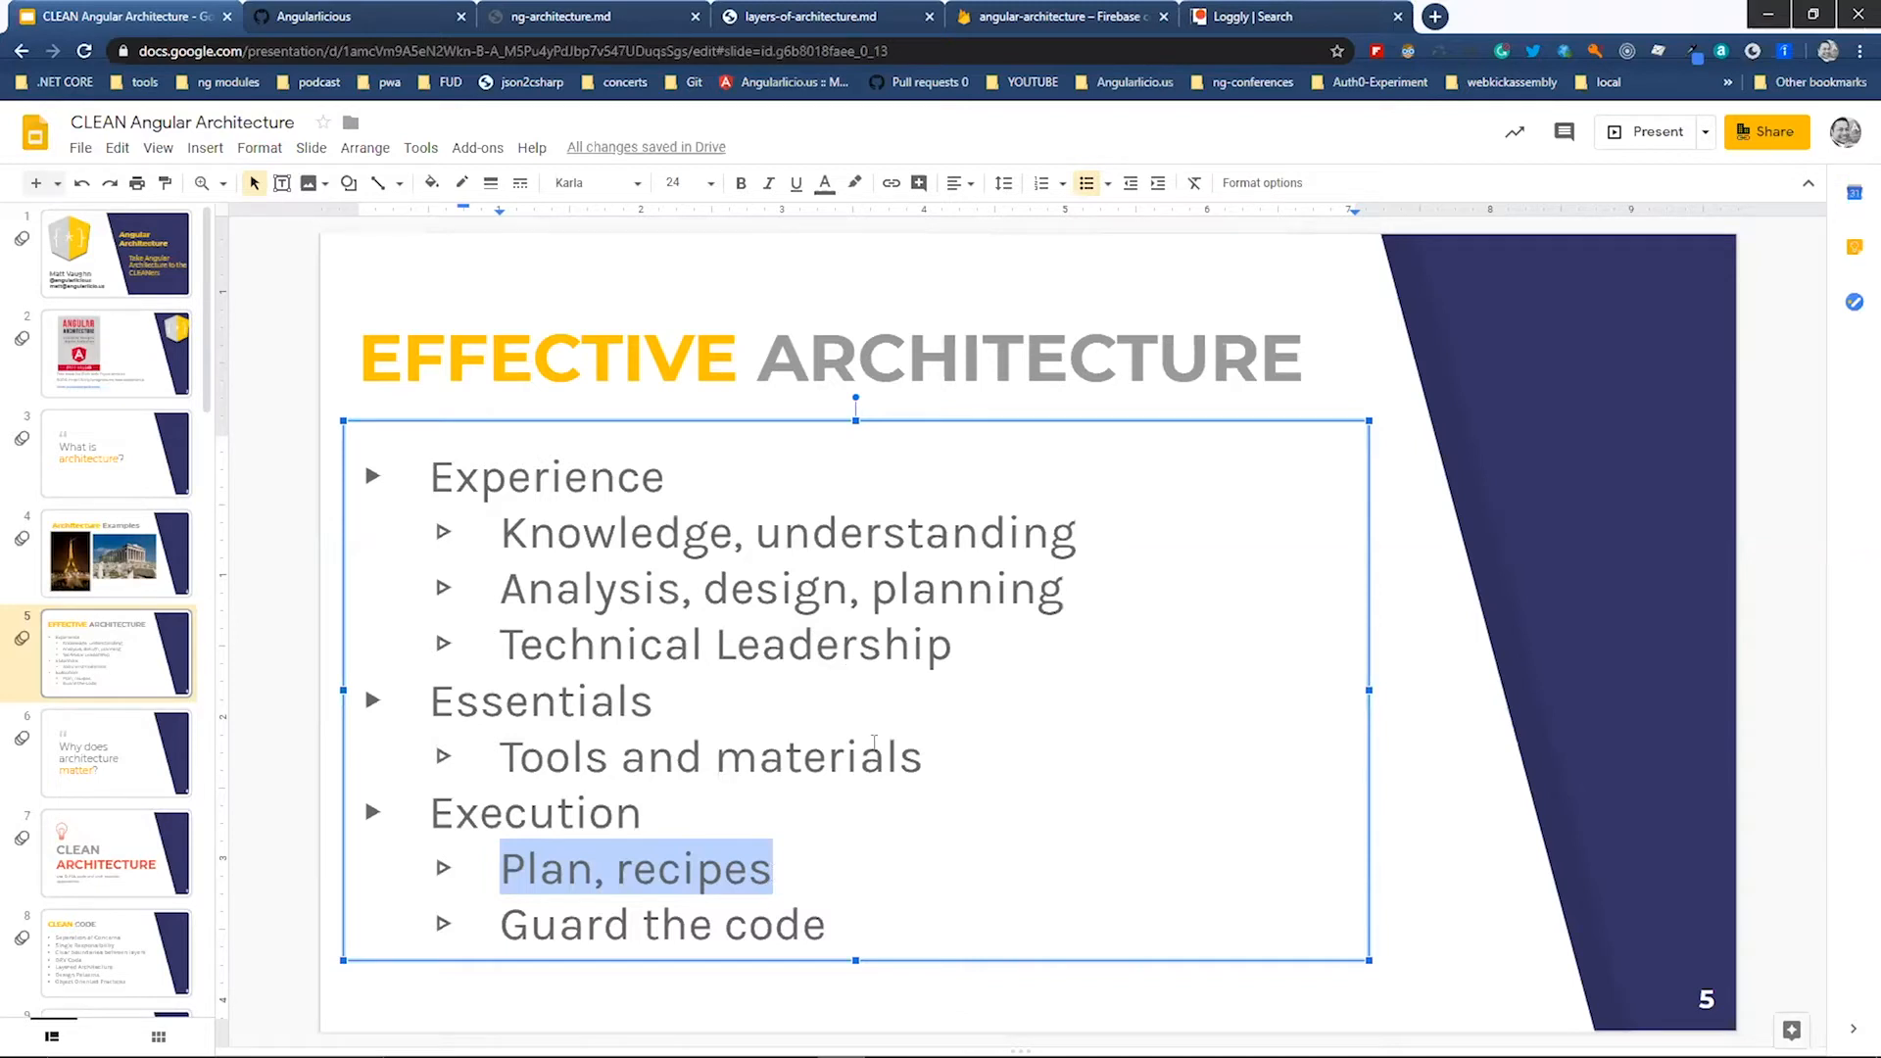
mouse_move(246, 723)
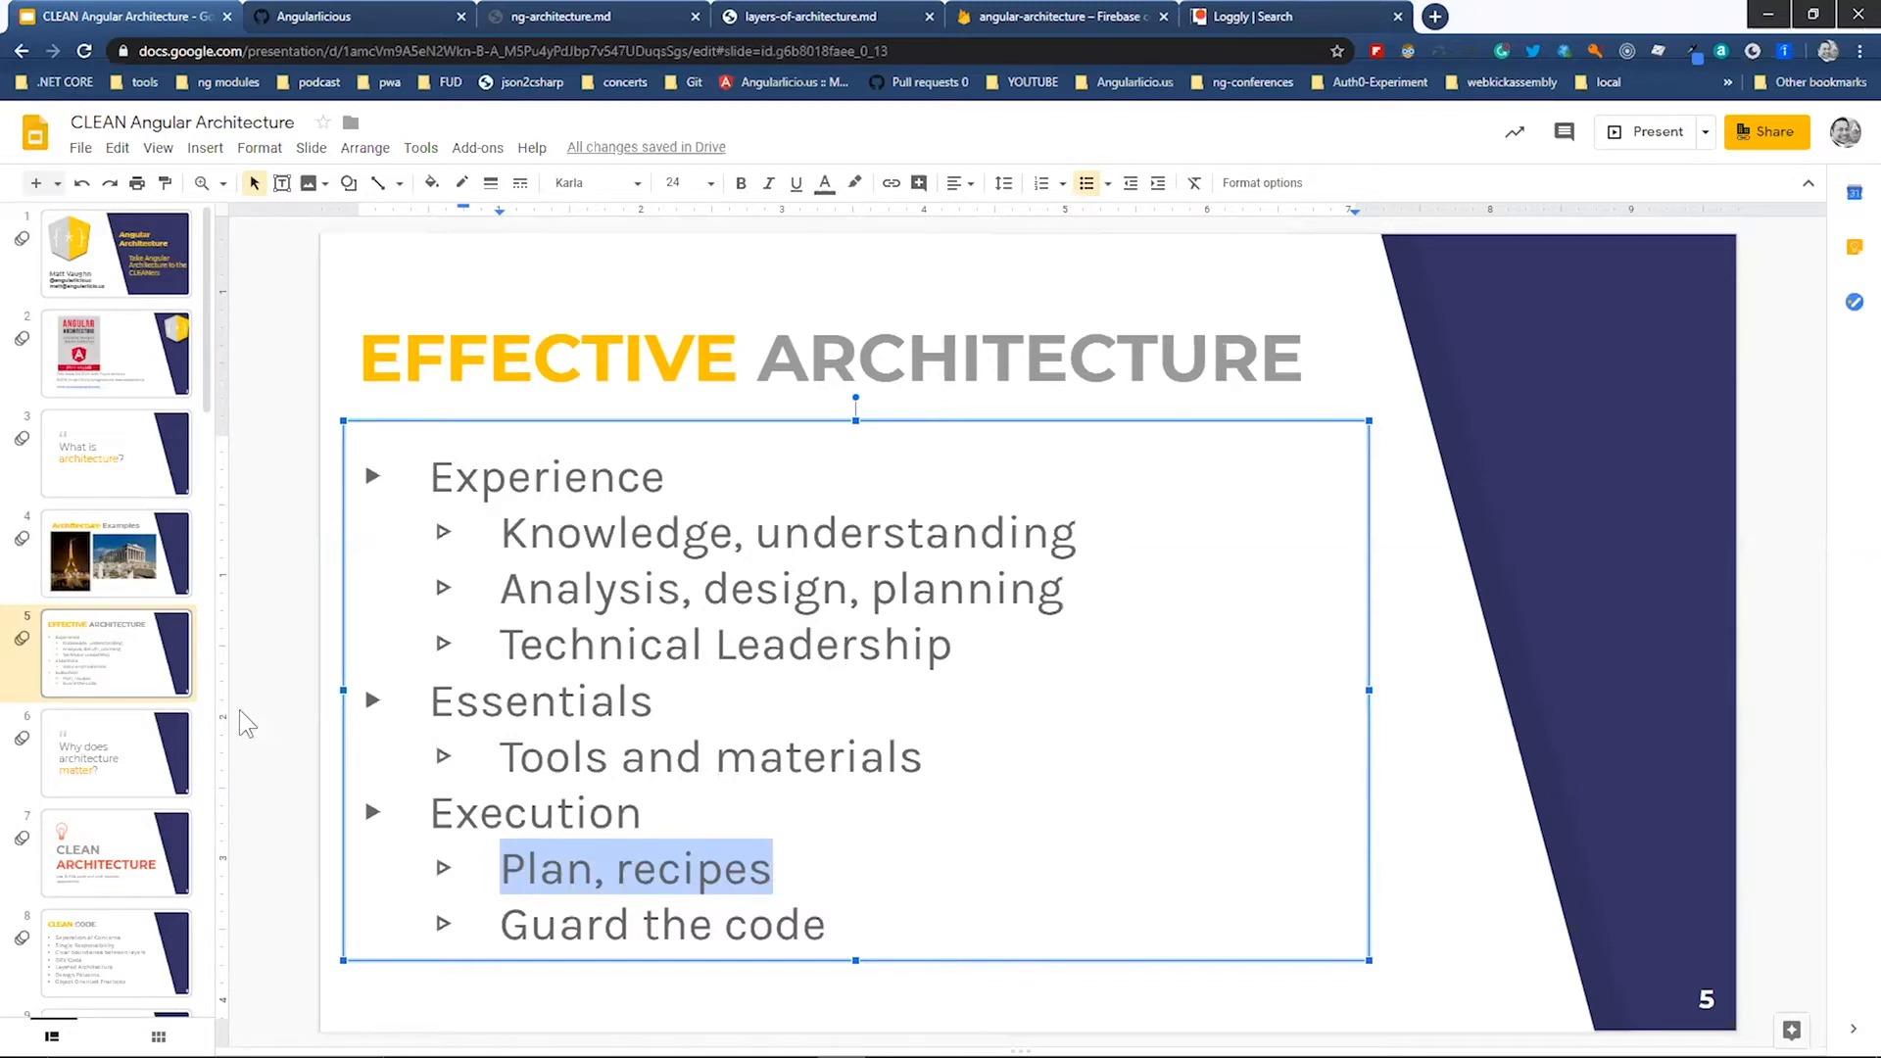
- Advance through slides 6 and 7 to slide 9, 'CLEAN Architecture' with Layers, Boundaries and Inversion of Control
click(115, 752)
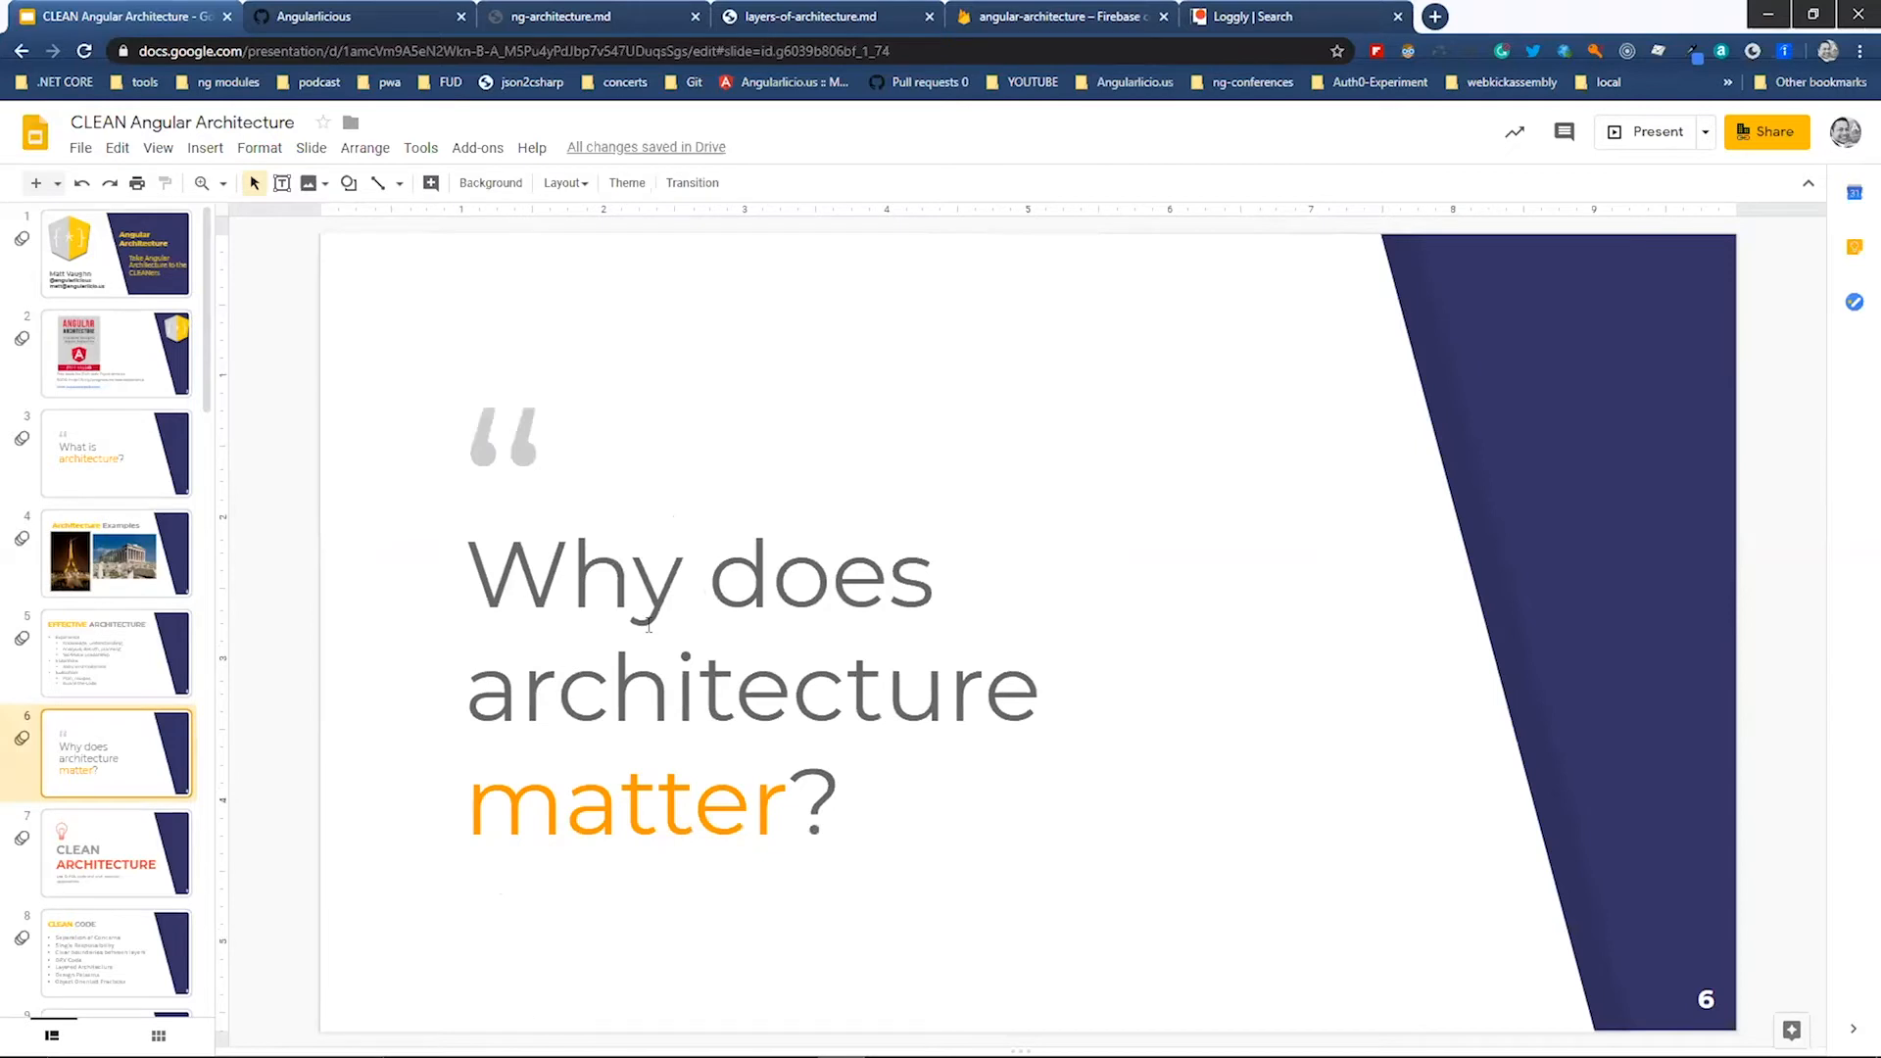
click(116, 852)
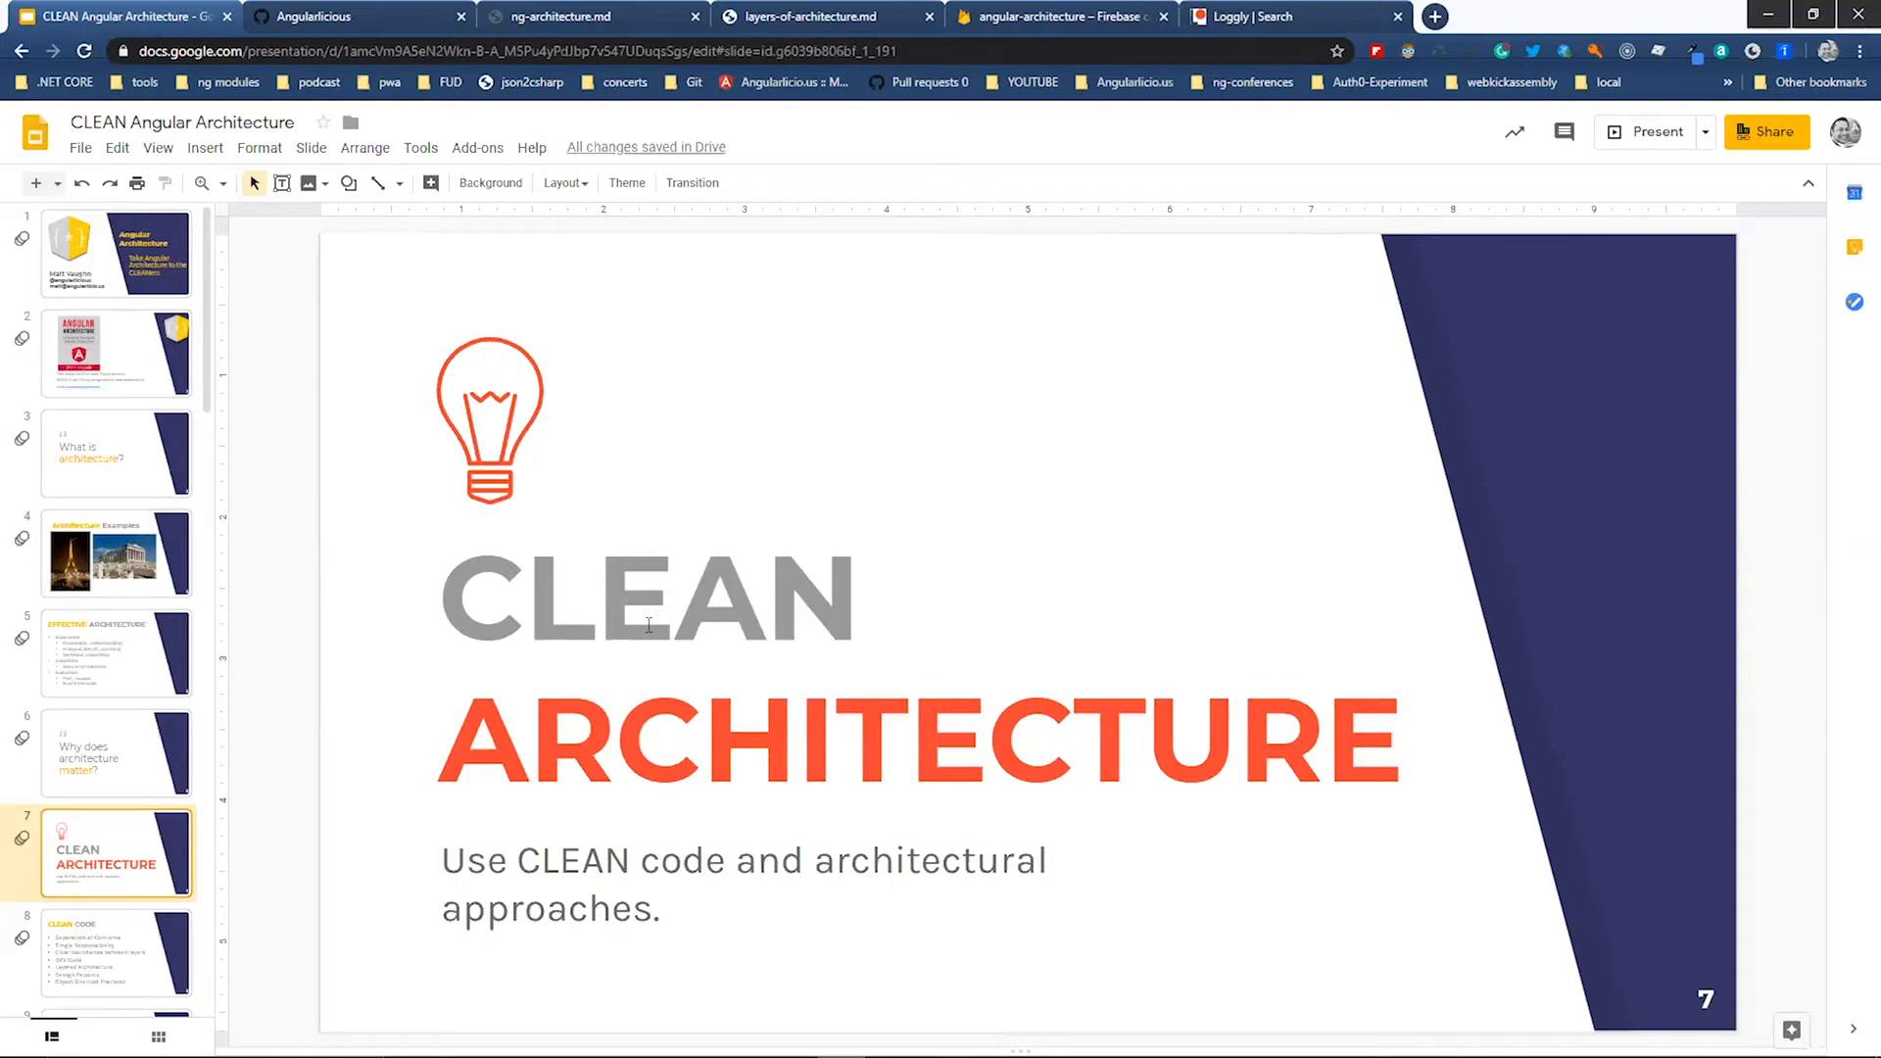
click(115, 946)
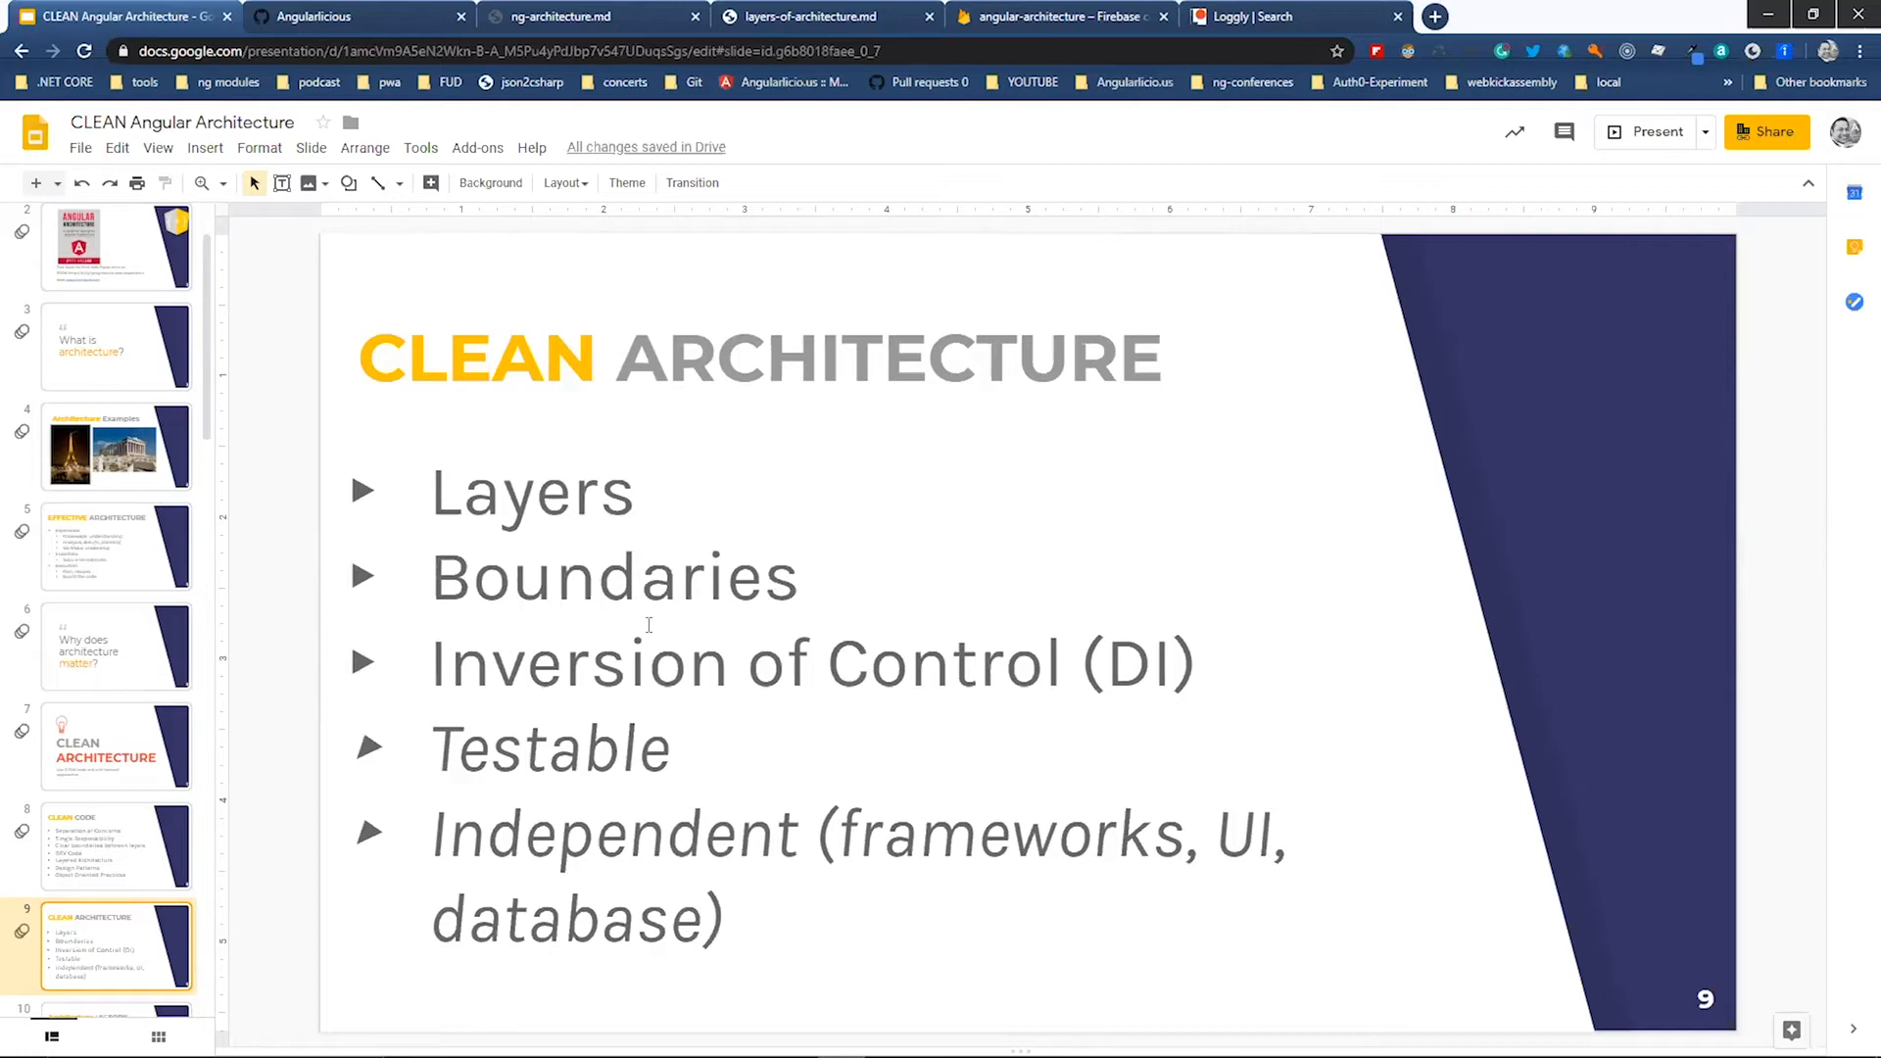
click(115, 944)
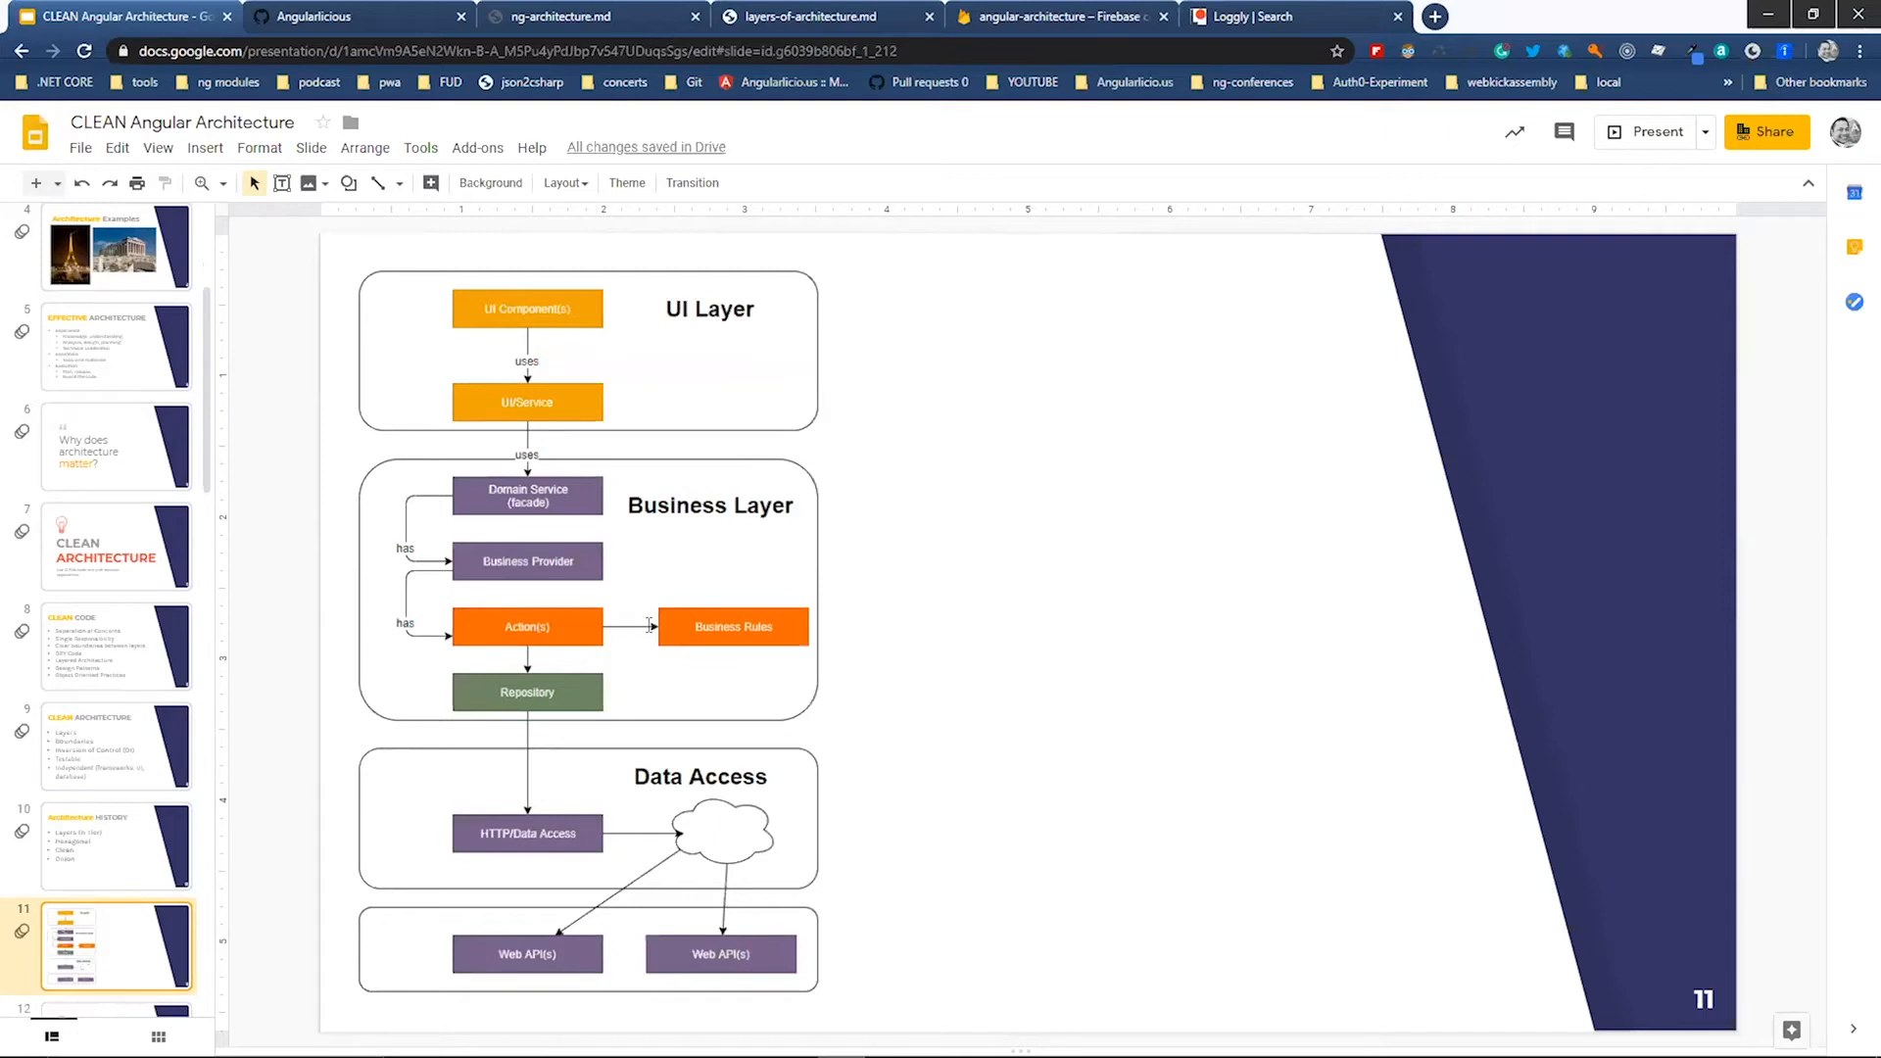
mouse_move(819, 378)
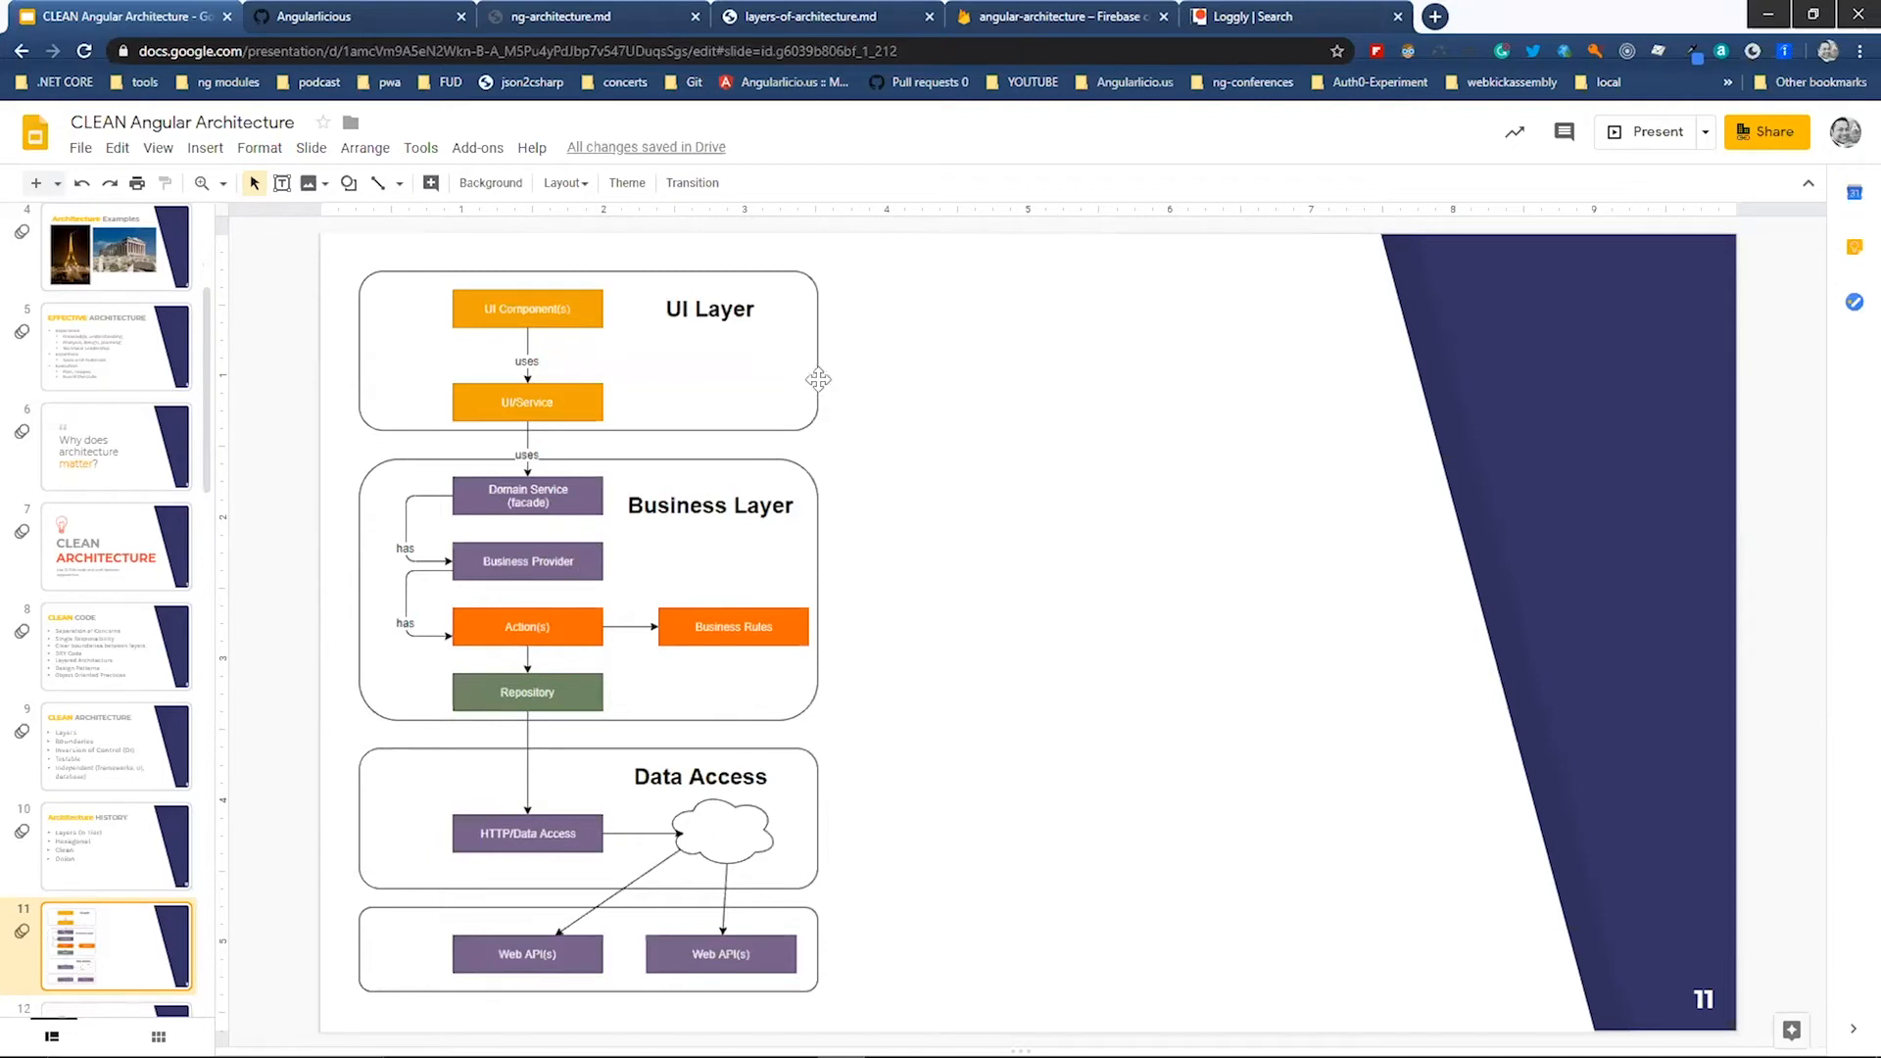
mouse_move(652, 901)
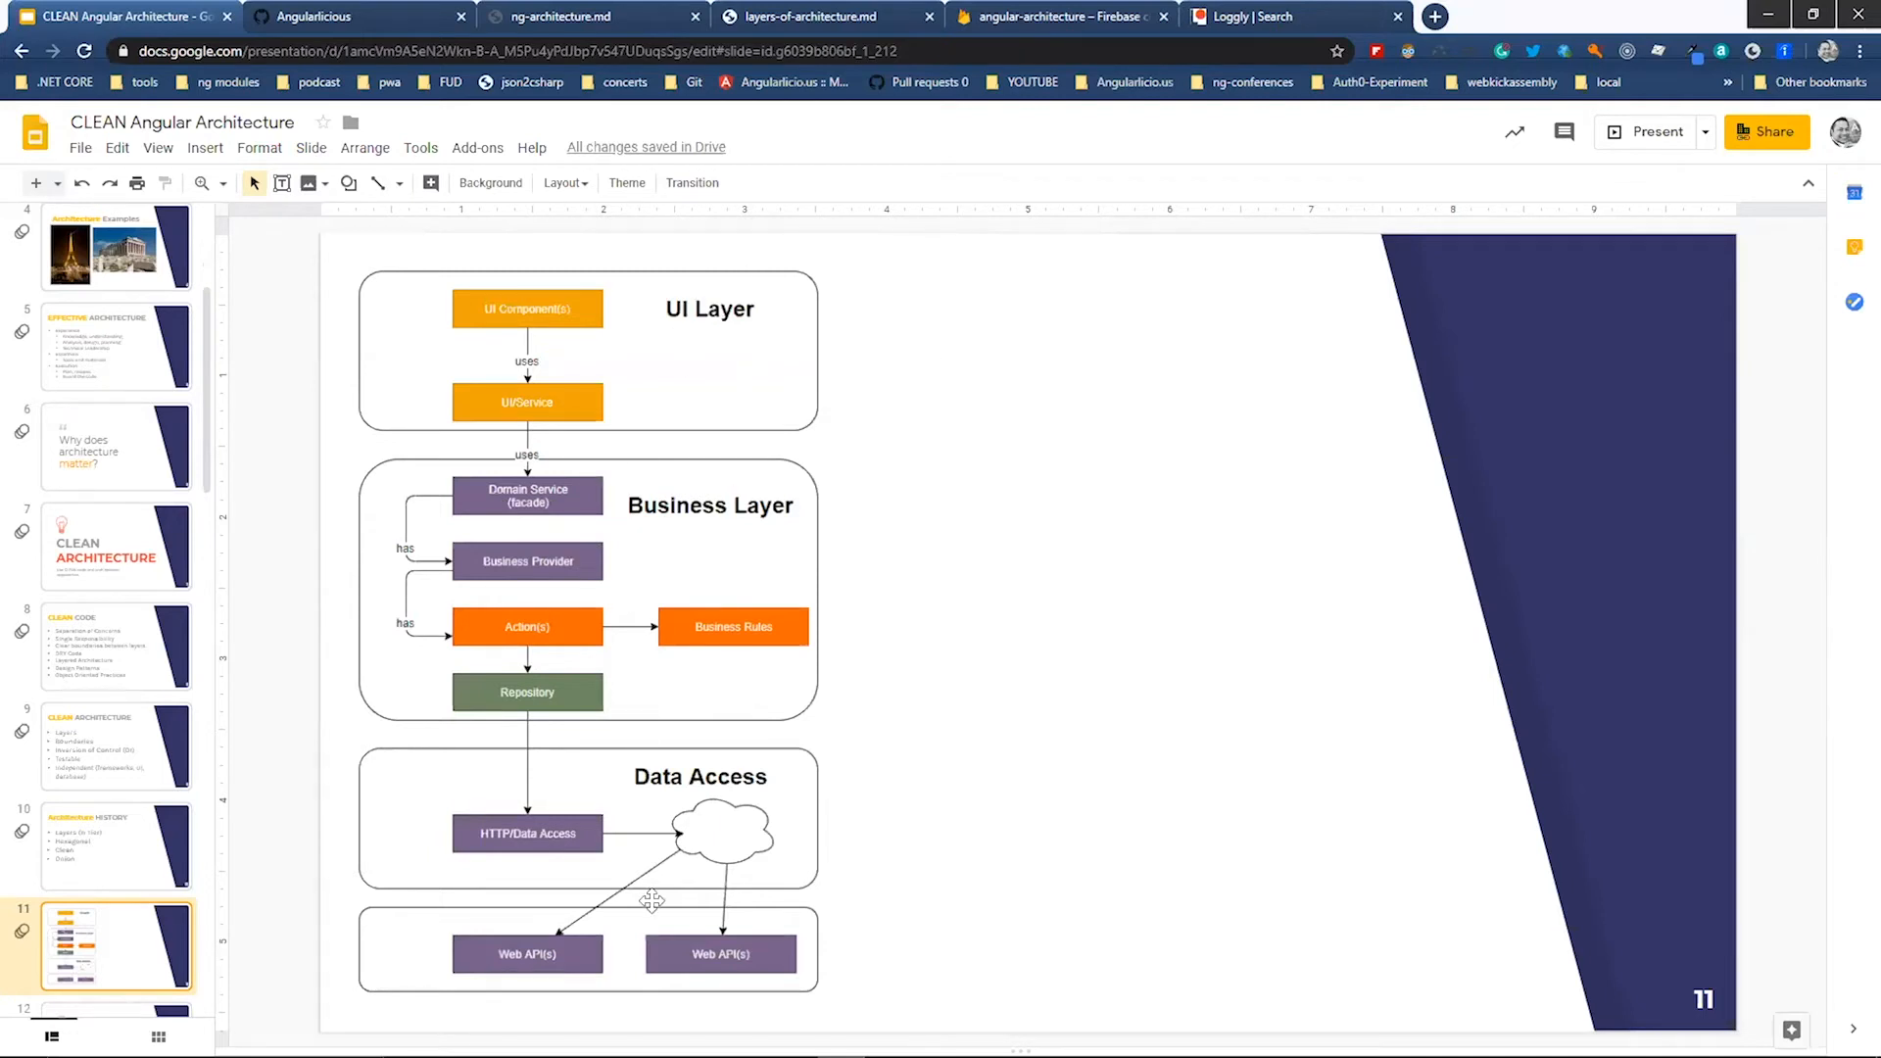
mouse_move(917, 796)
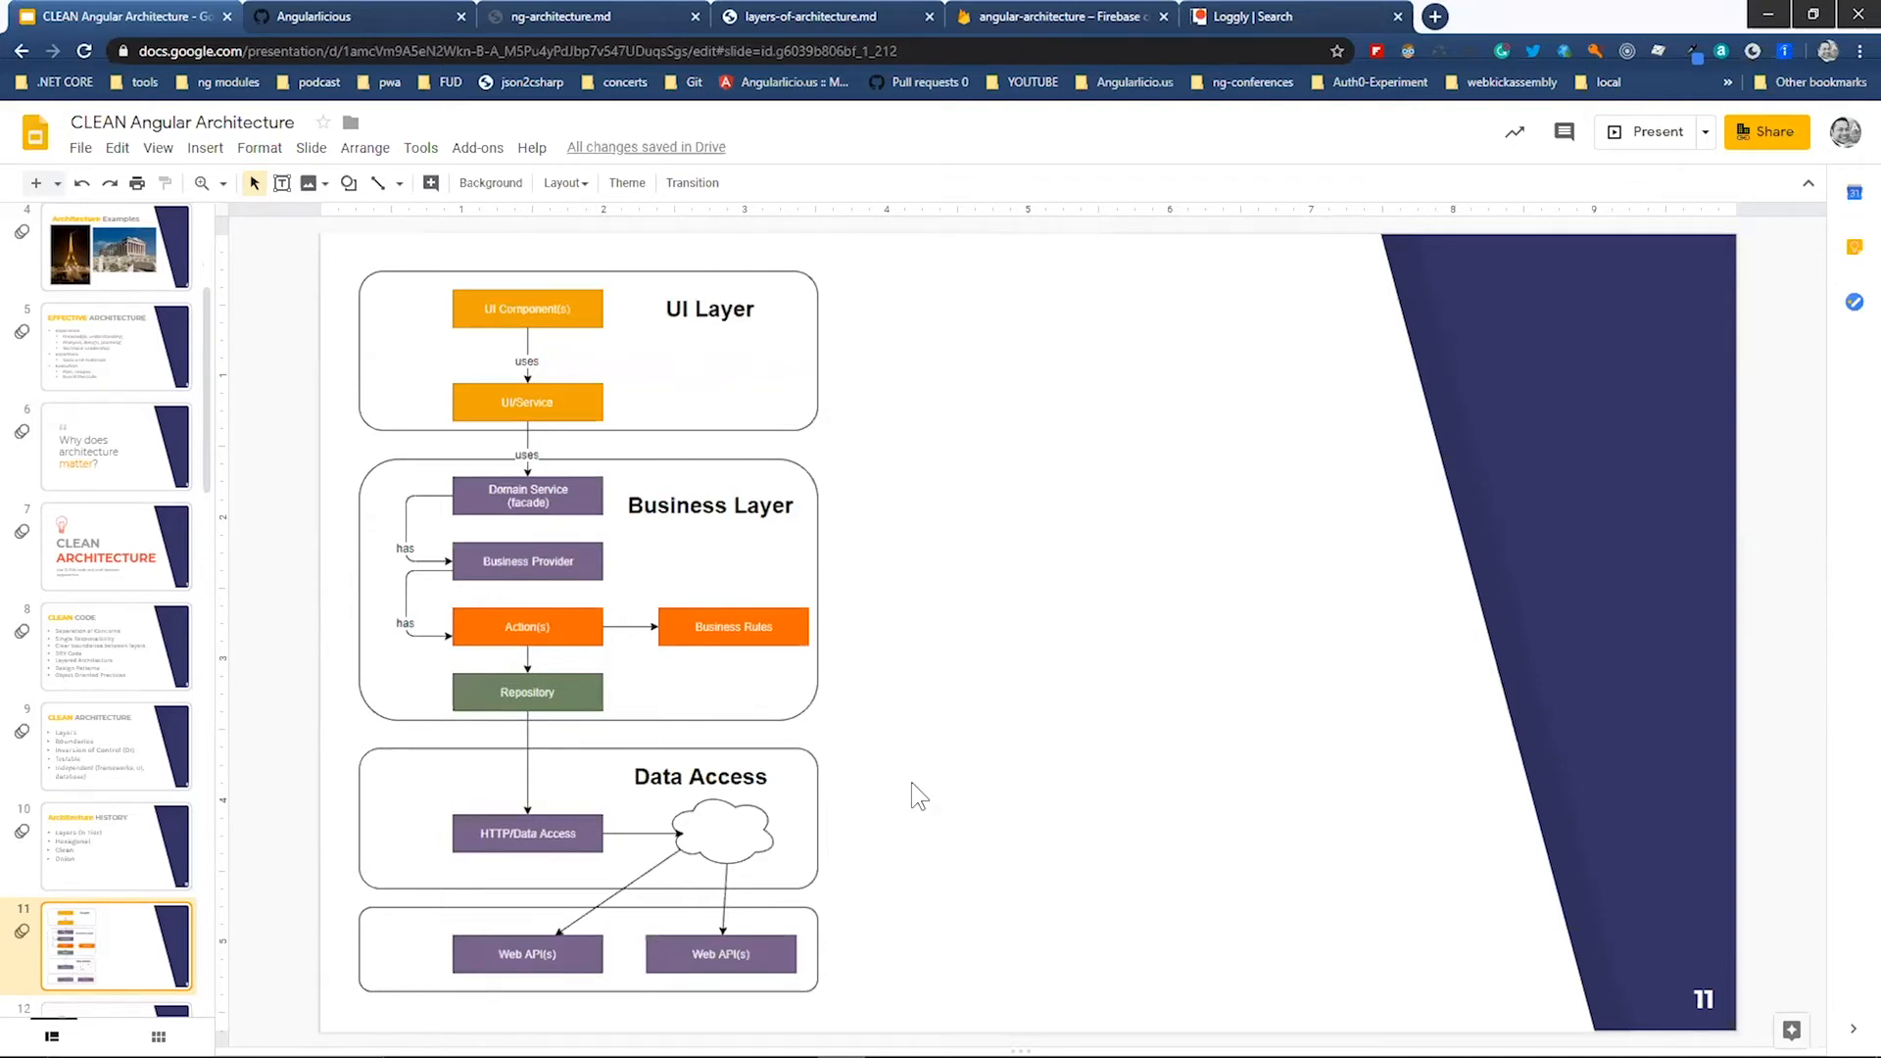
mouse_move(990, 435)
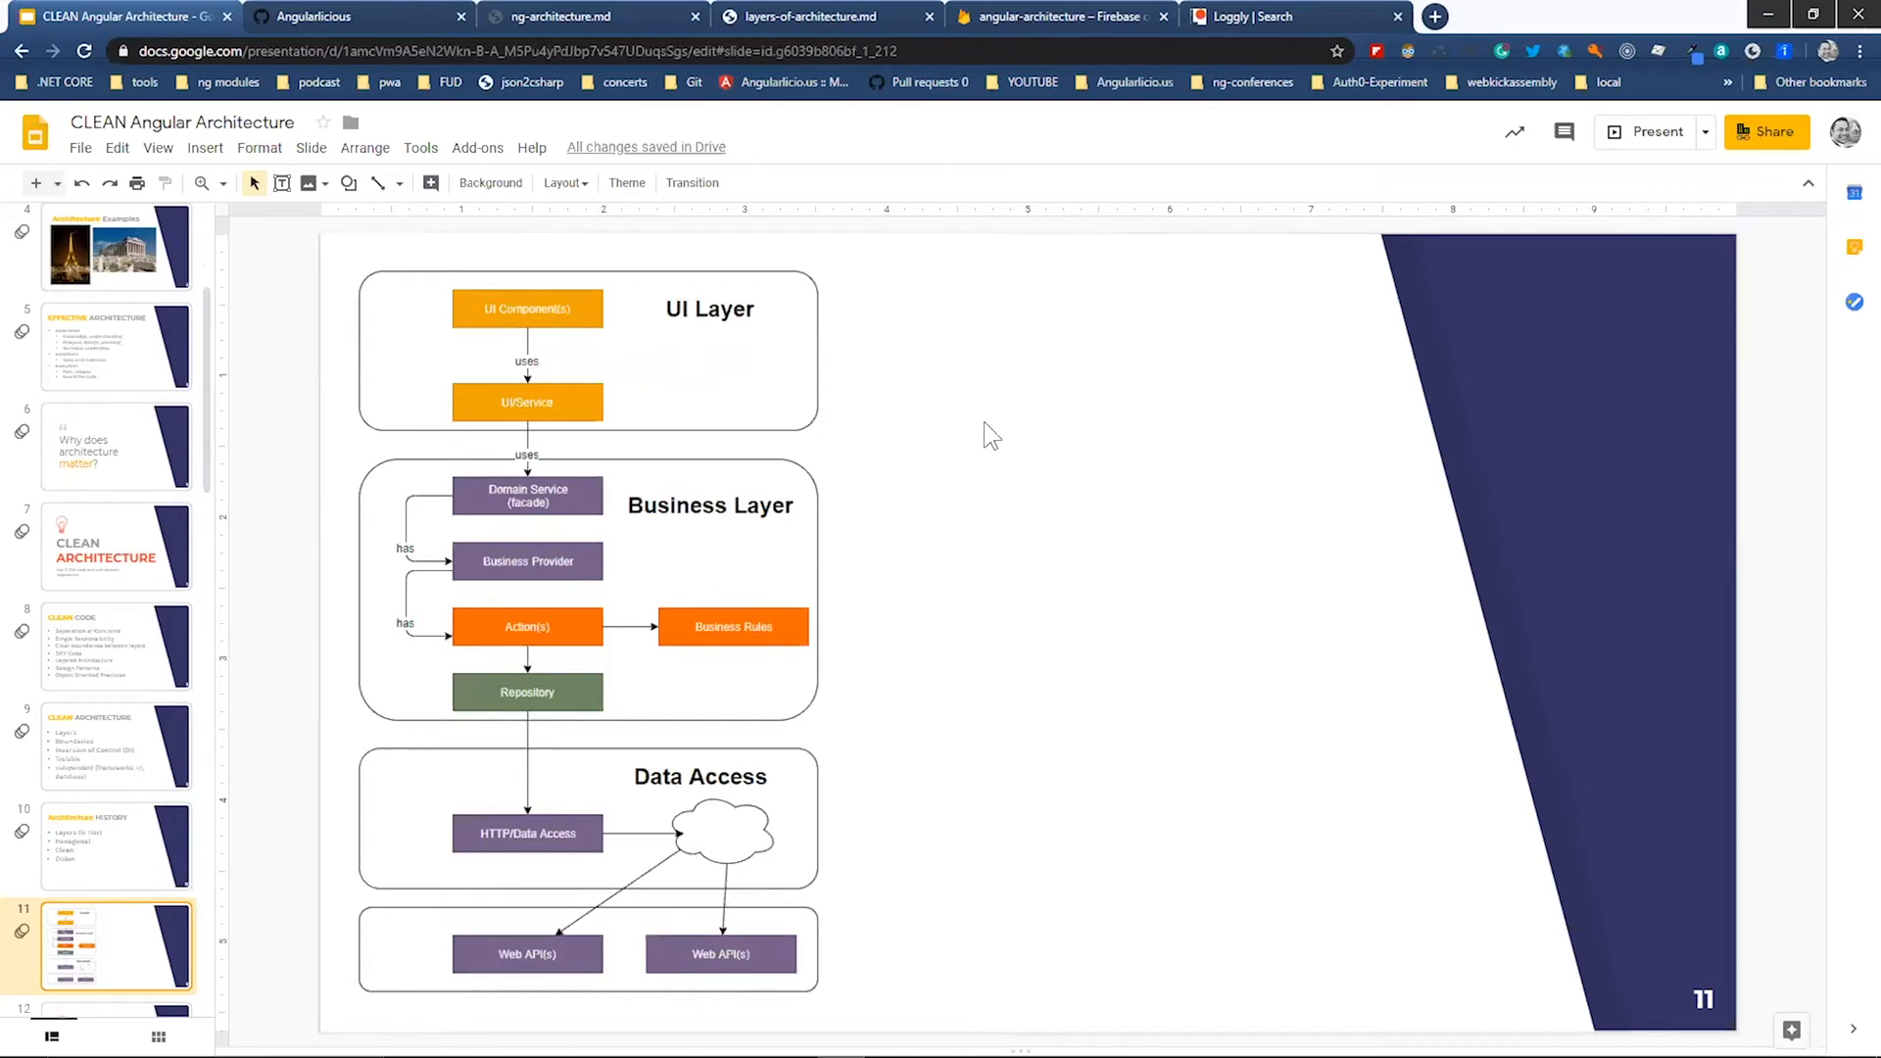
mouse_move(1007, 491)
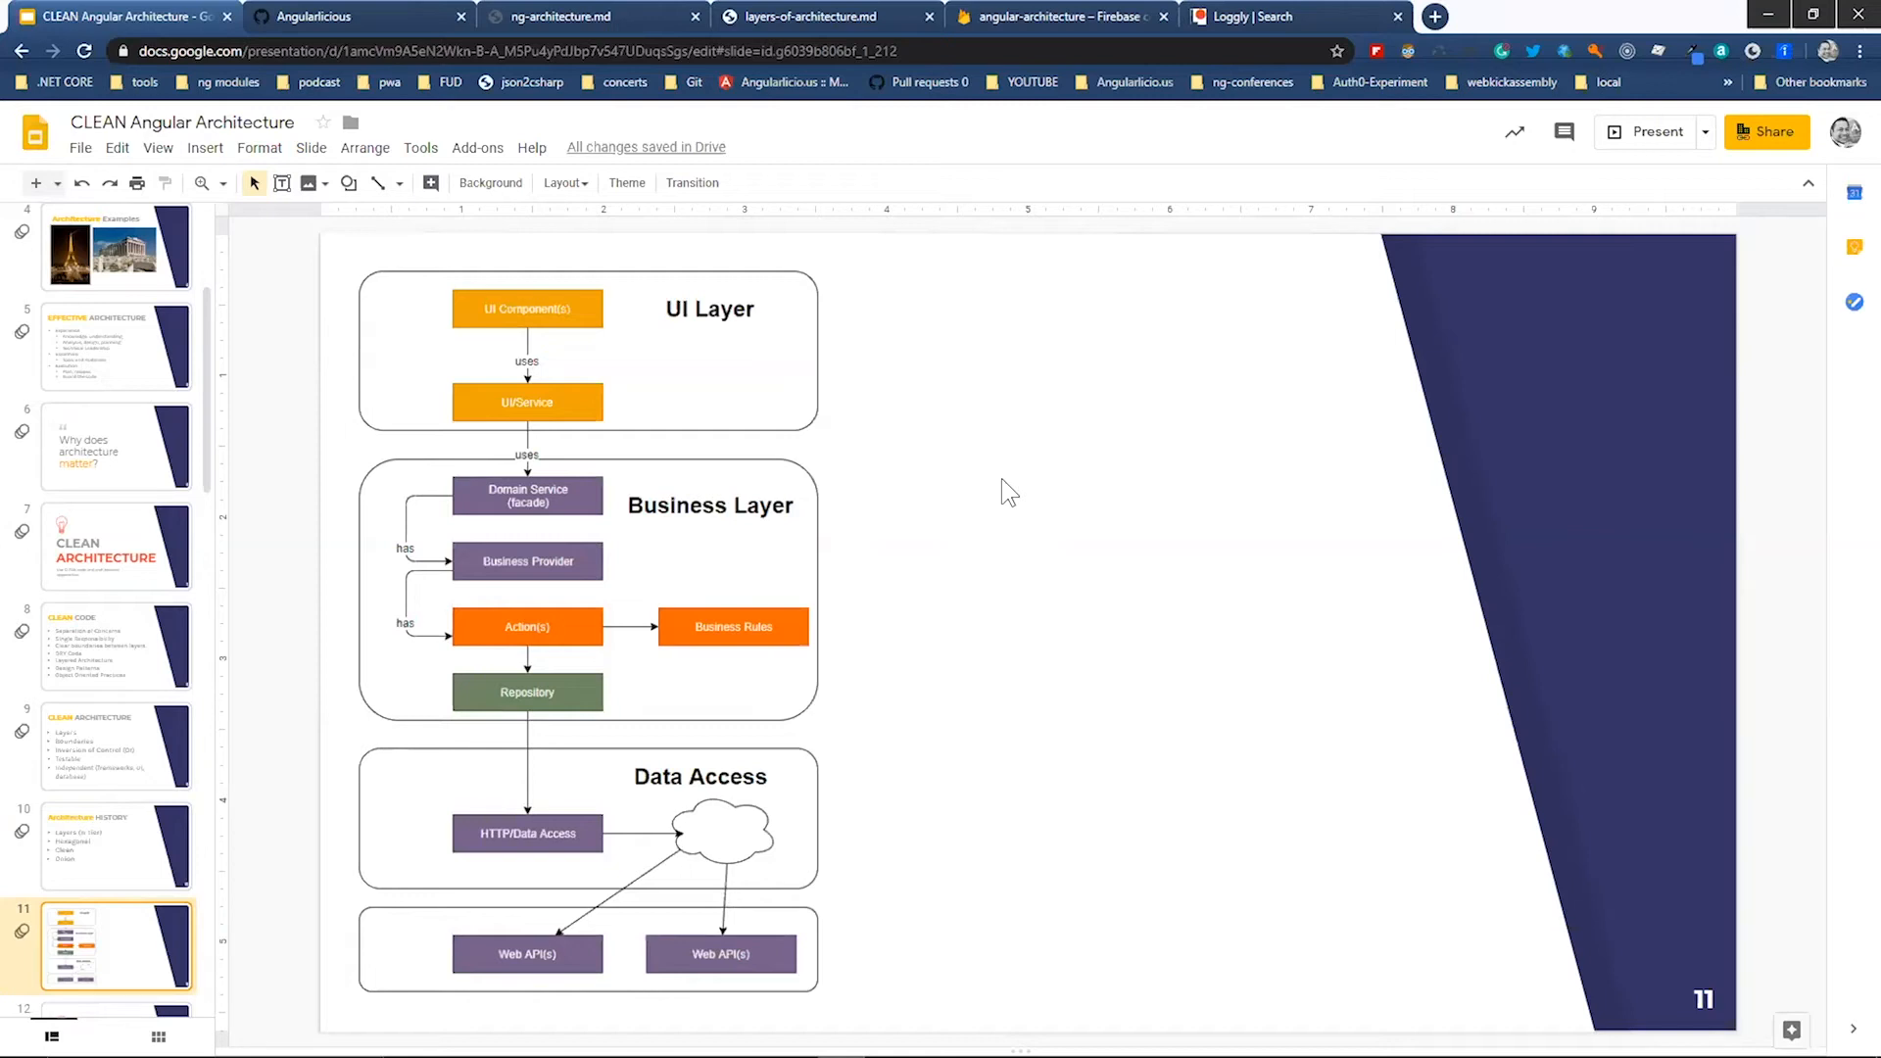
mouse_move(1115, 78)
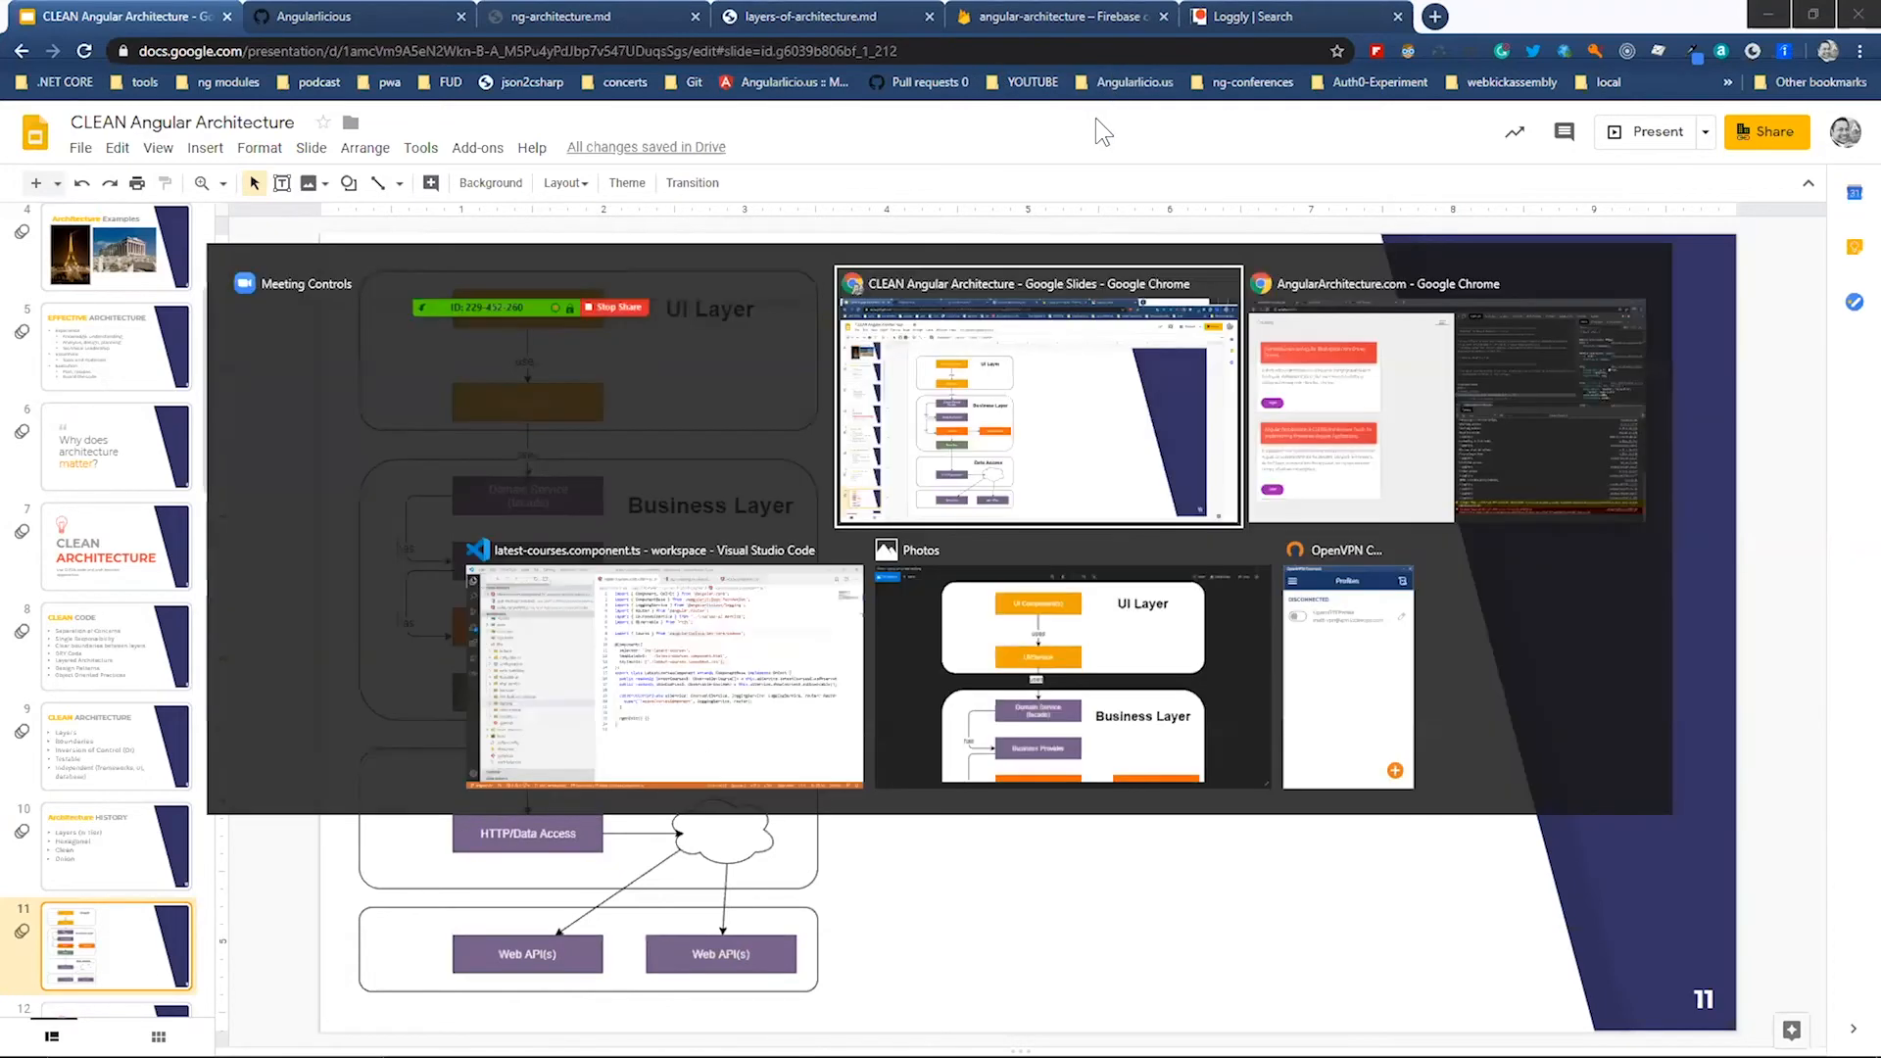
- Bring the Photos window forward and scroll angular-service-web-stack.png through its UI and Business layers
click(1072, 670)
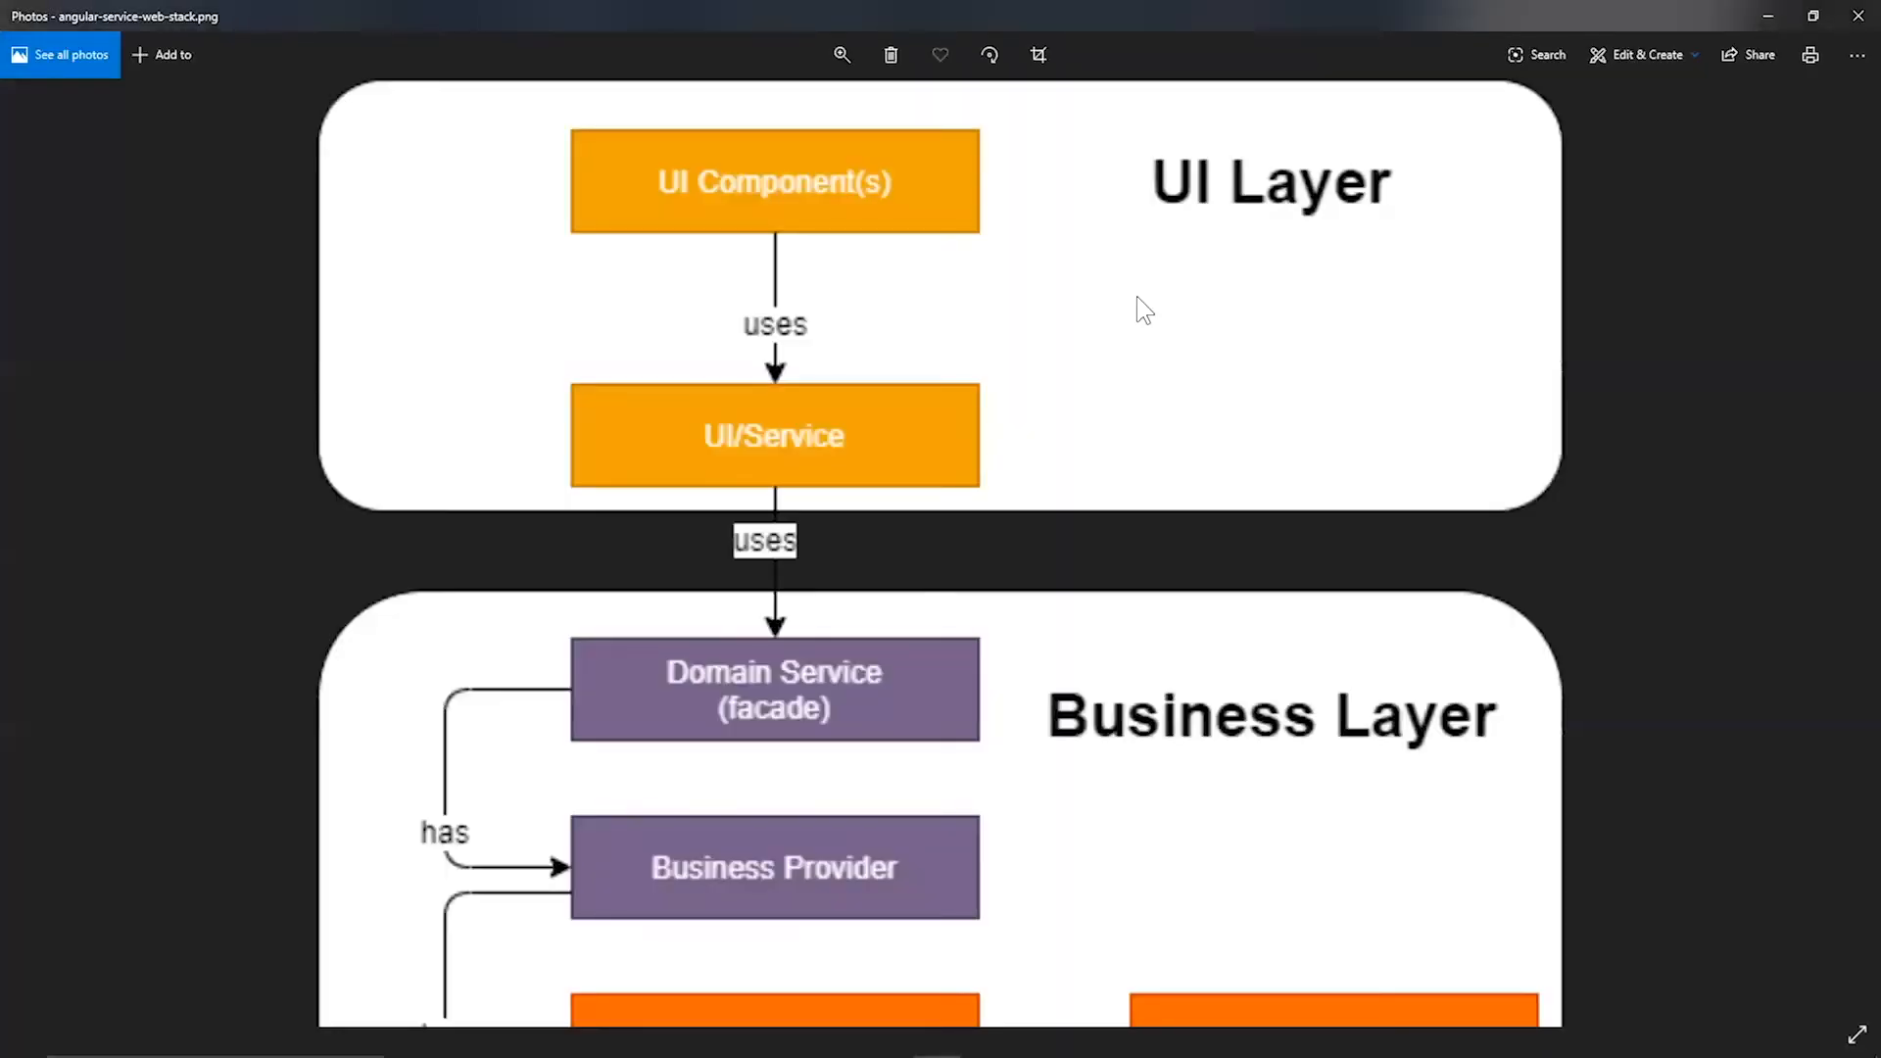
mouse_move(890, 273)
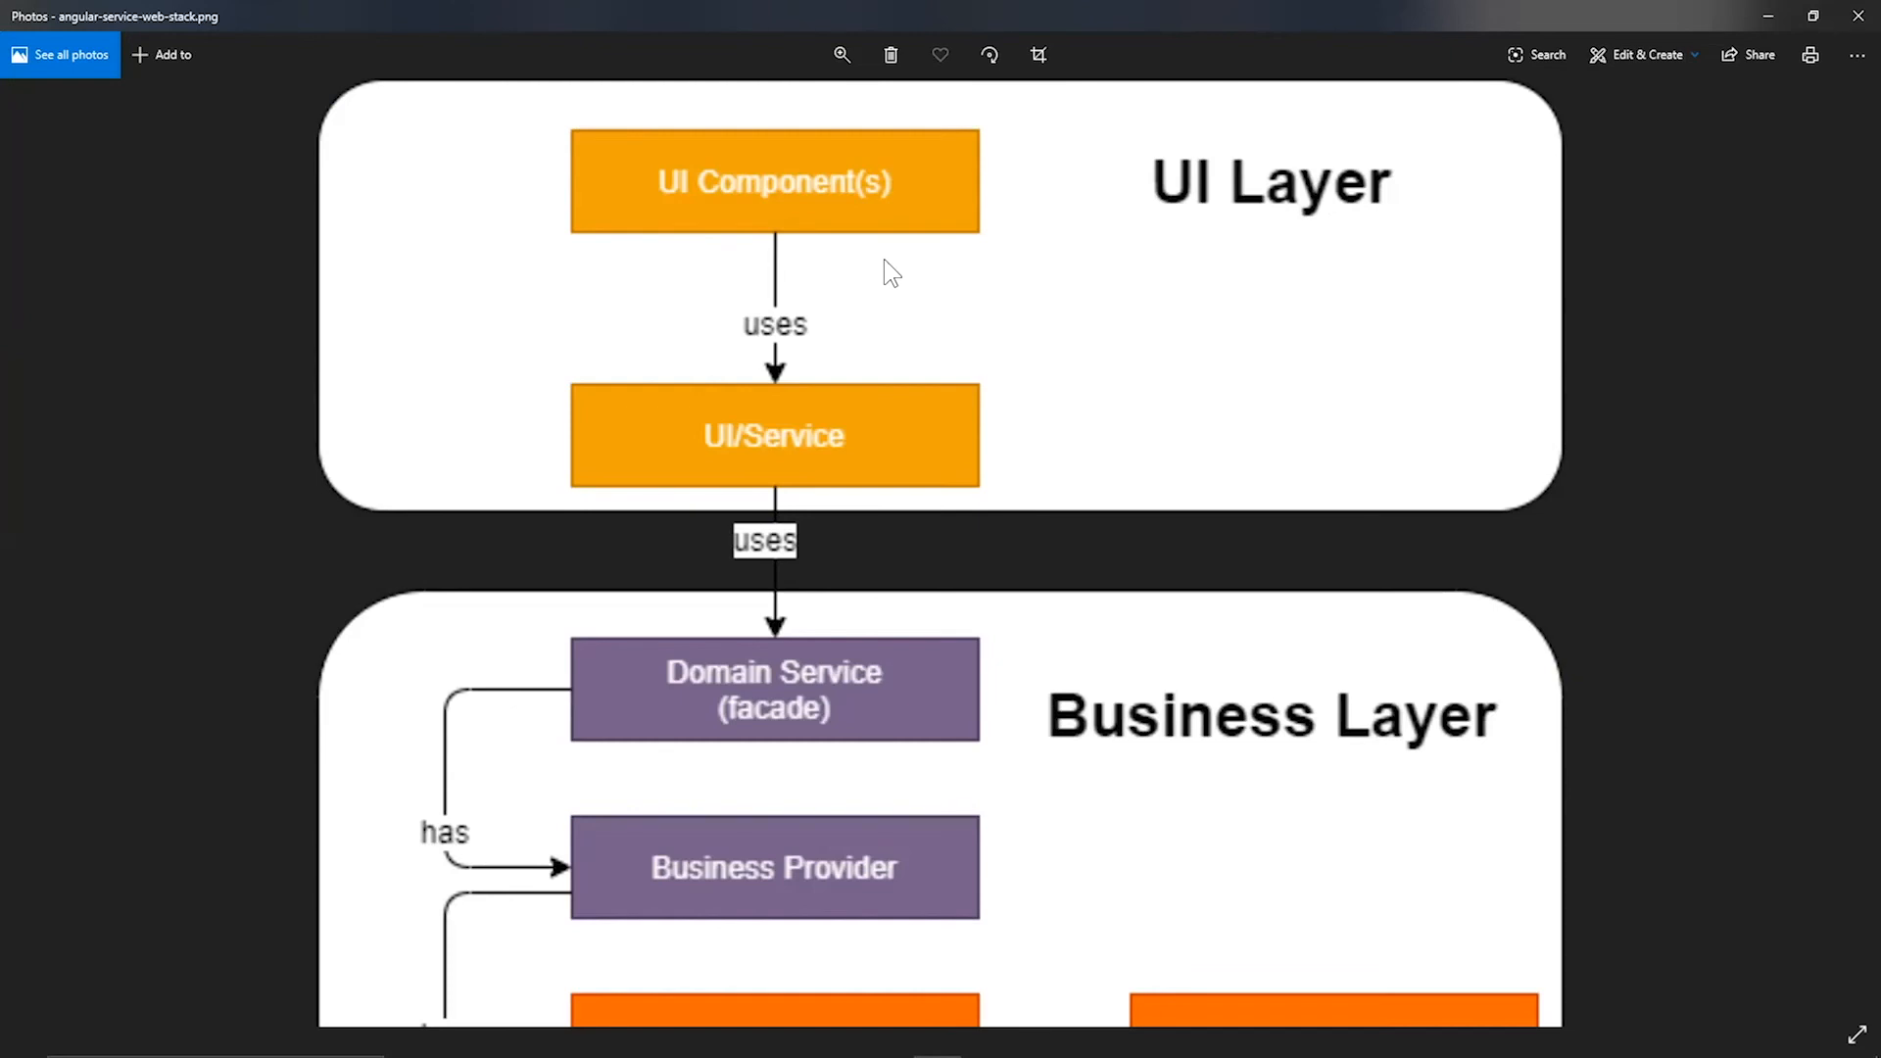
mouse_move(1109, 376)
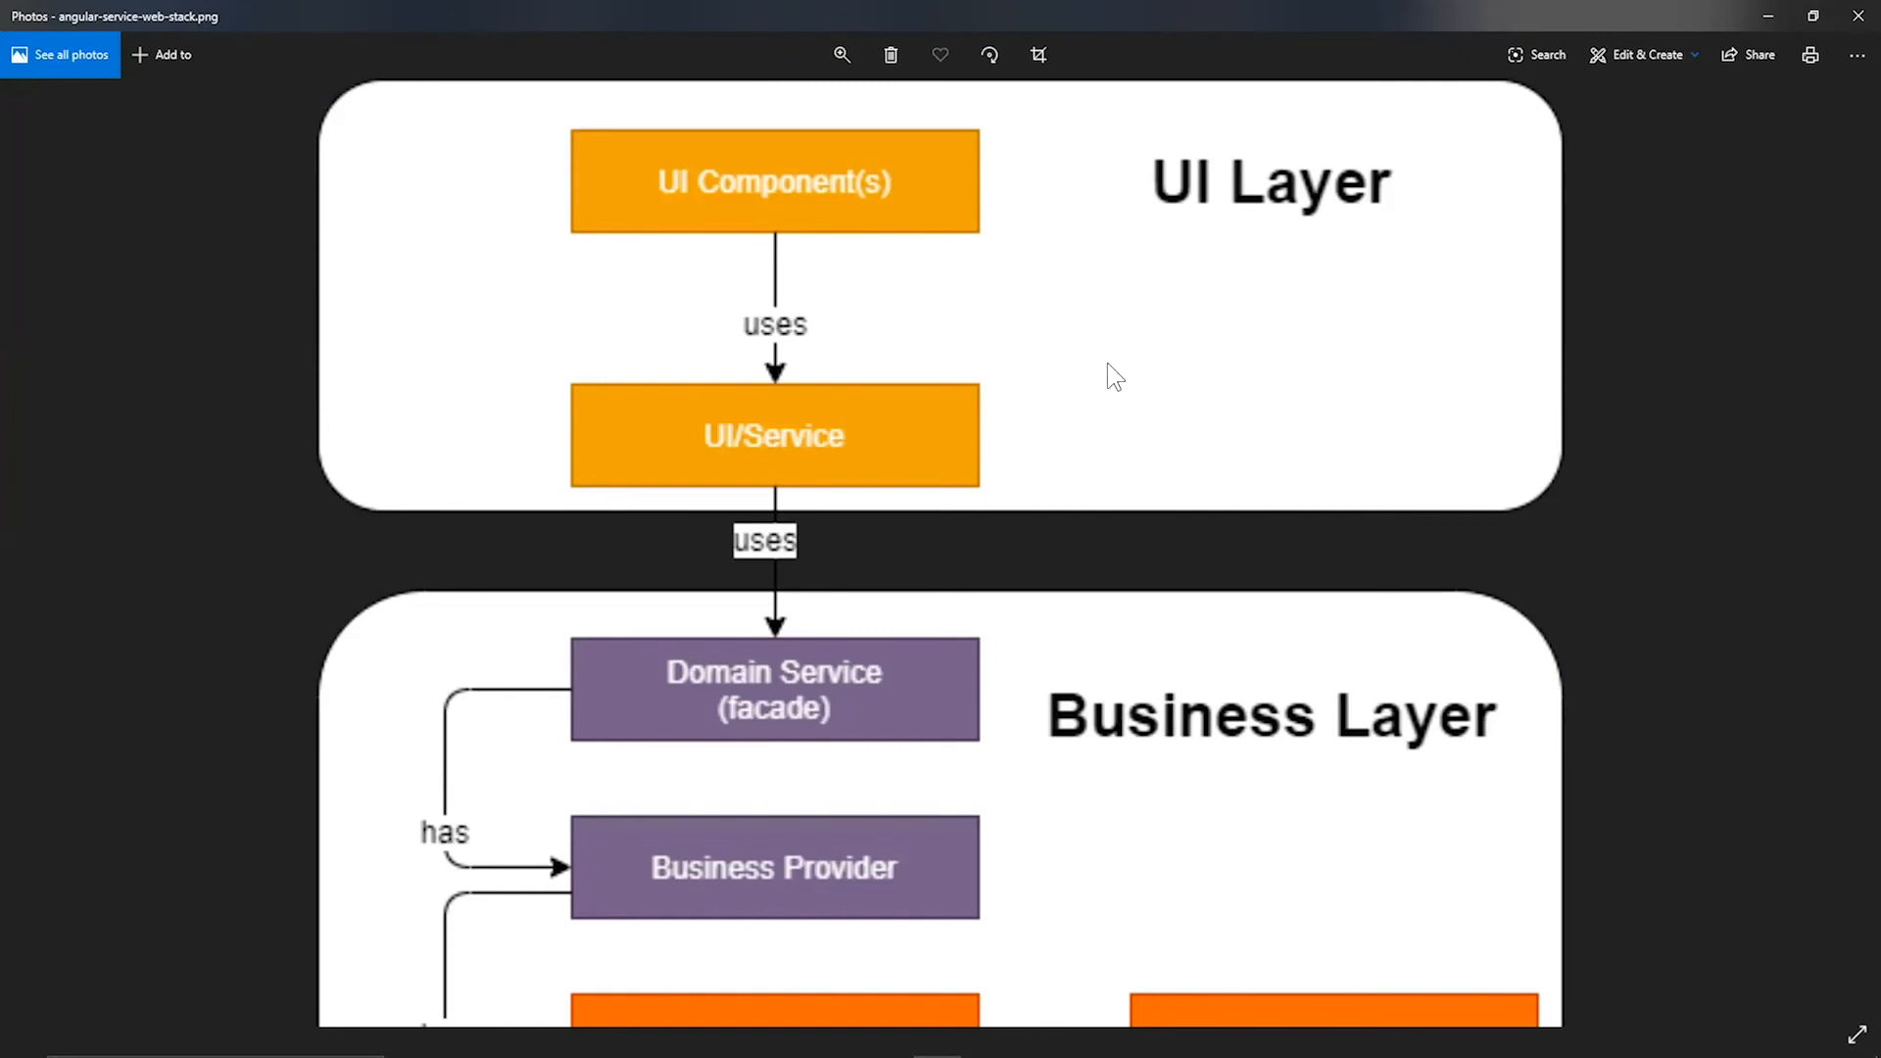
scroll(down, 3)
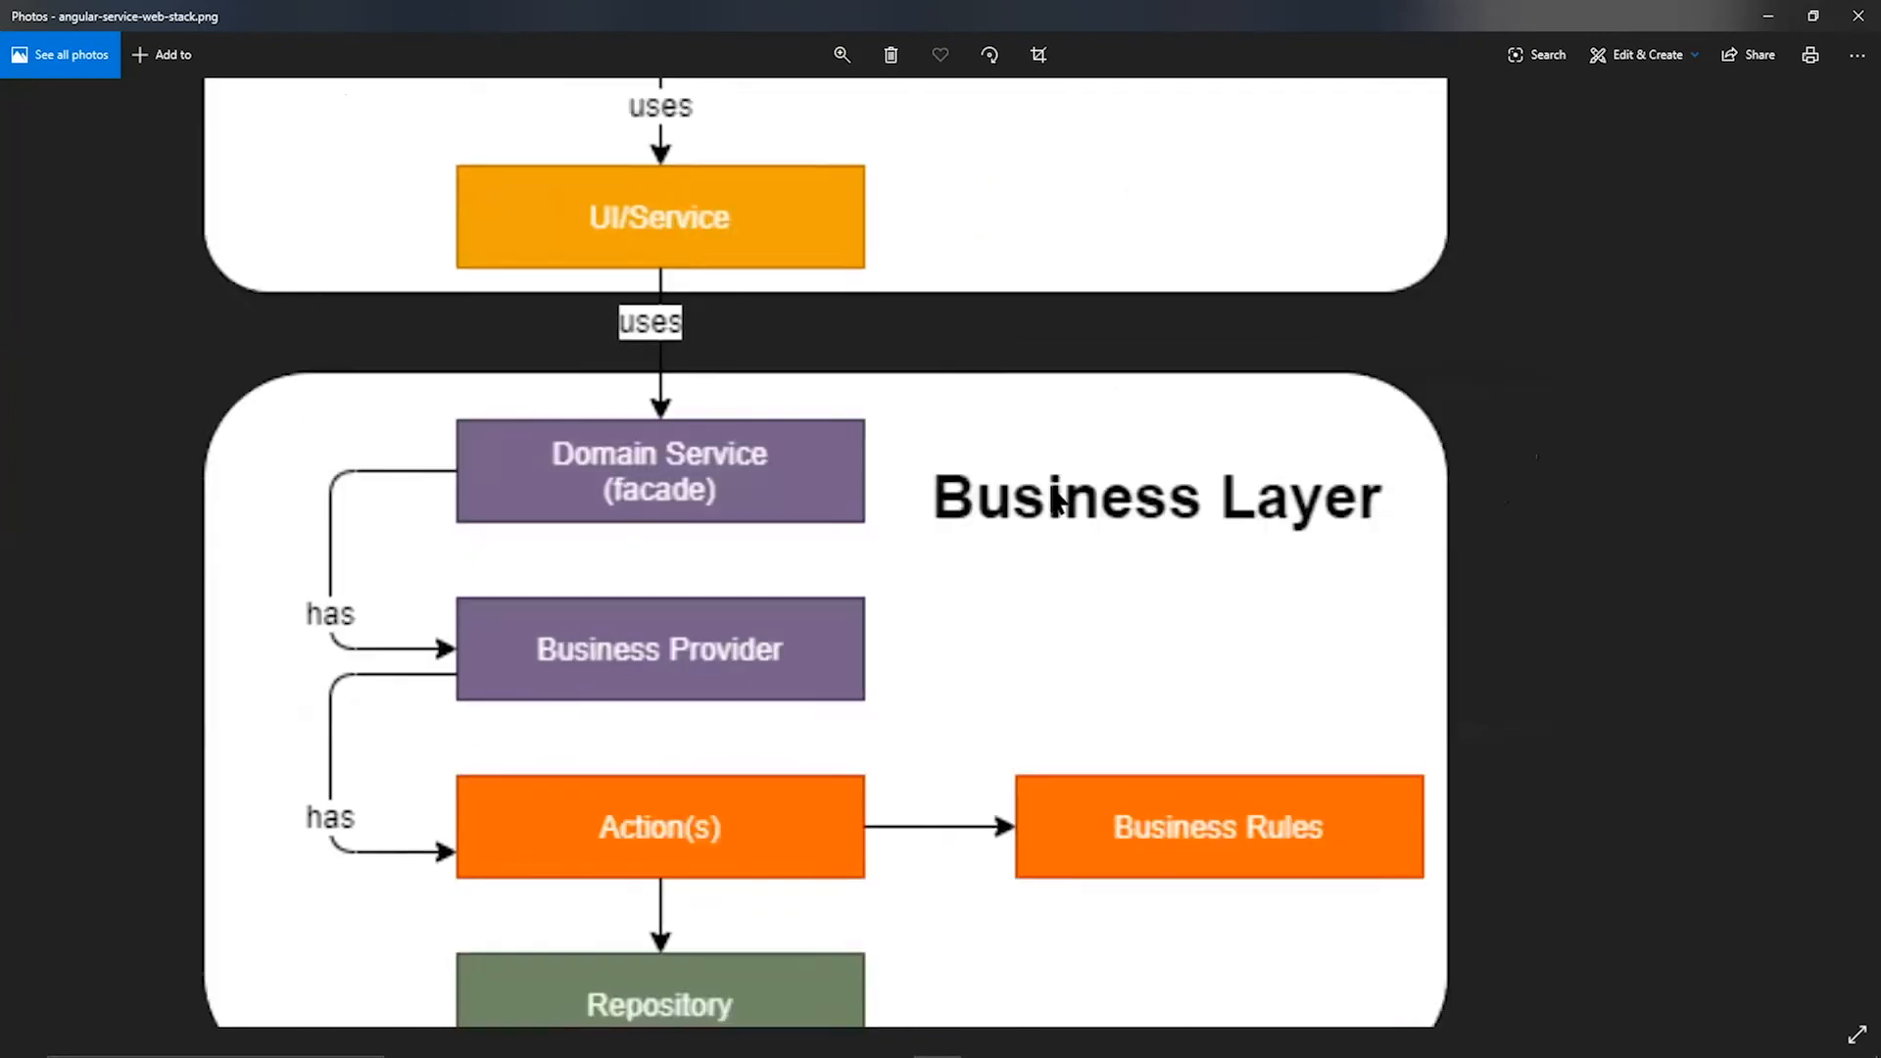
scroll(up, 3)
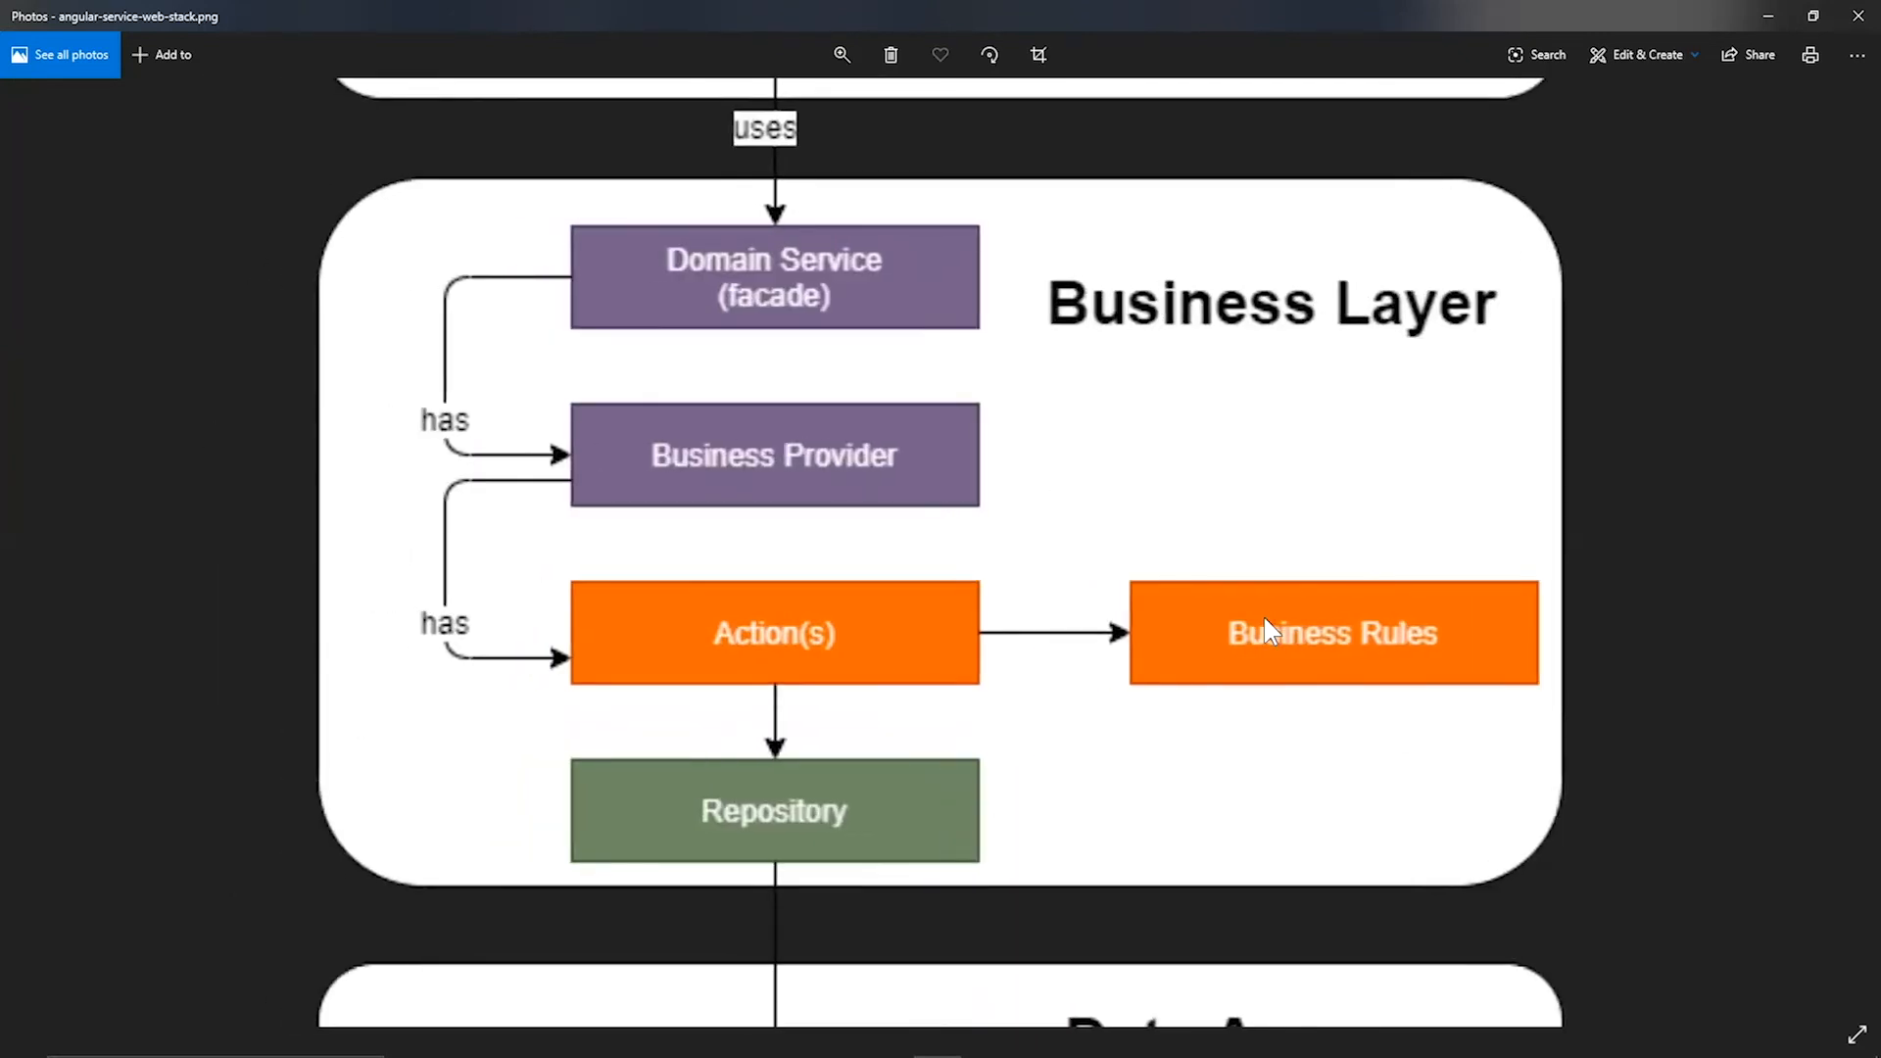
mouse_move(939, 286)
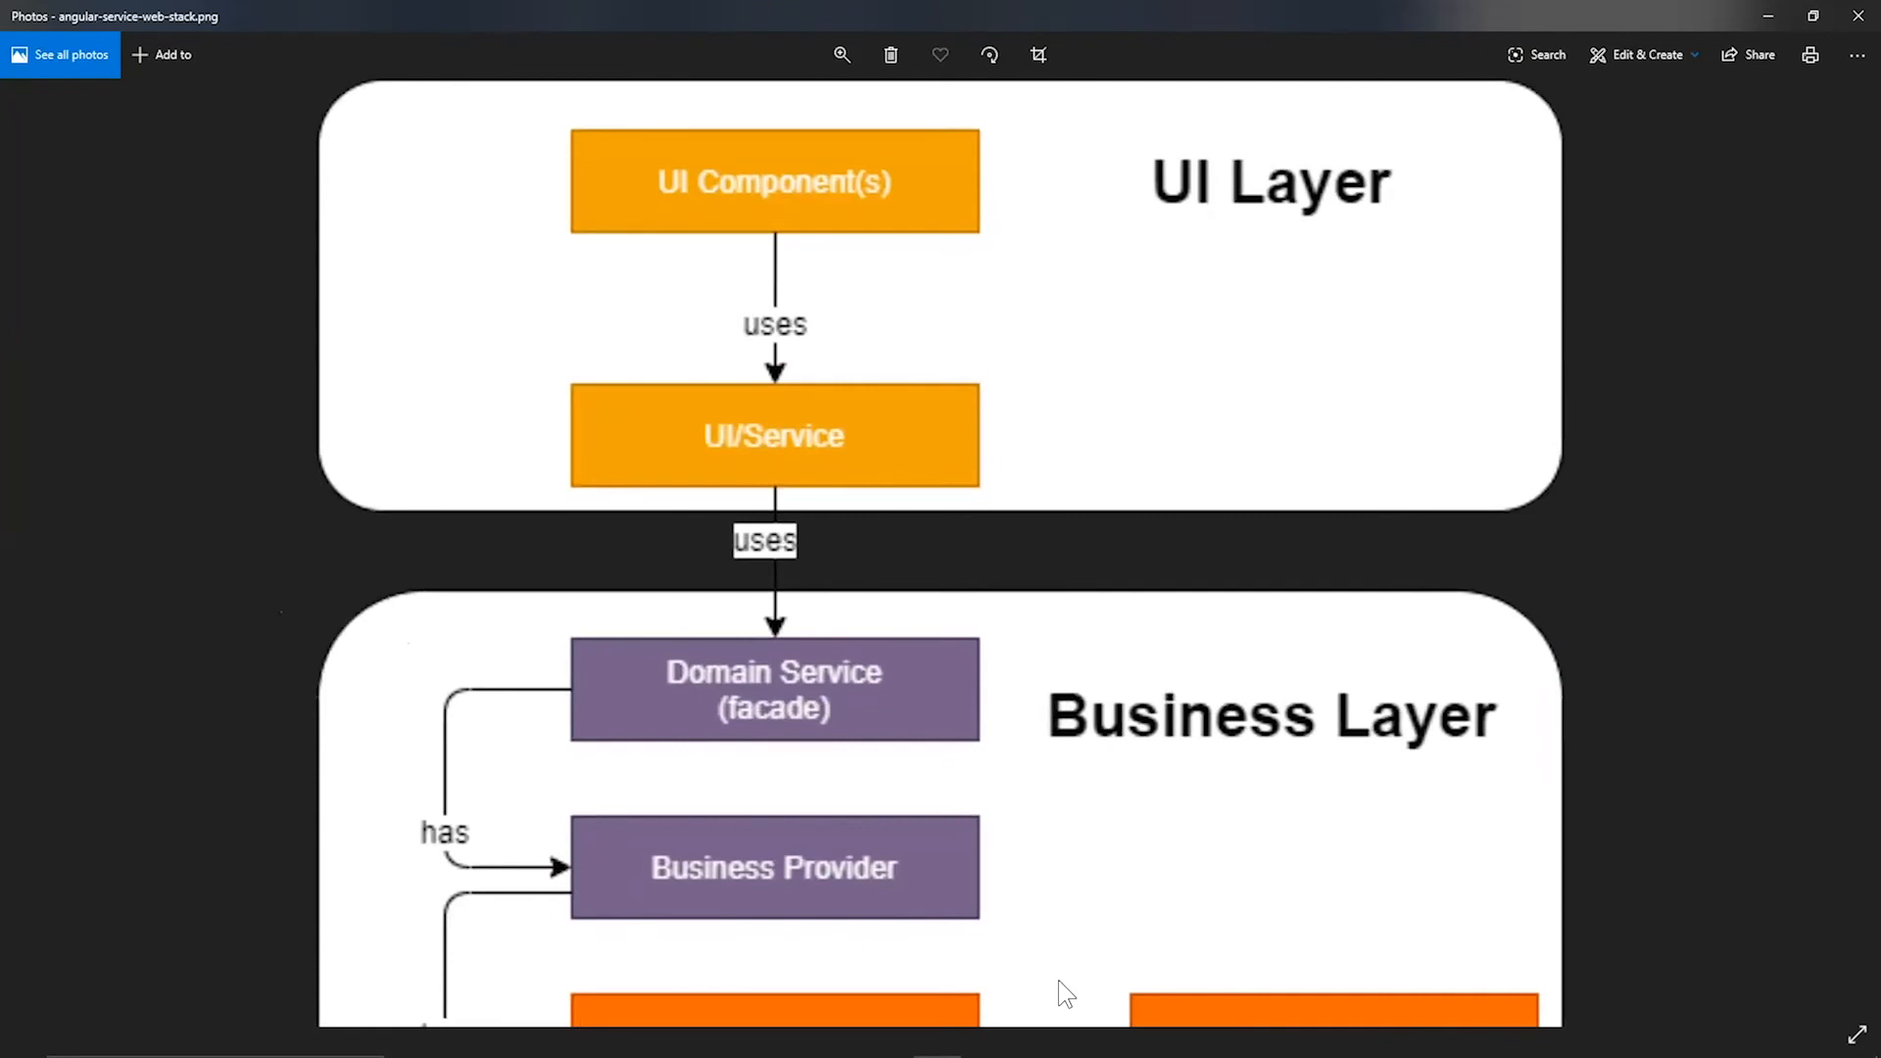
mouse_move(774, 435)
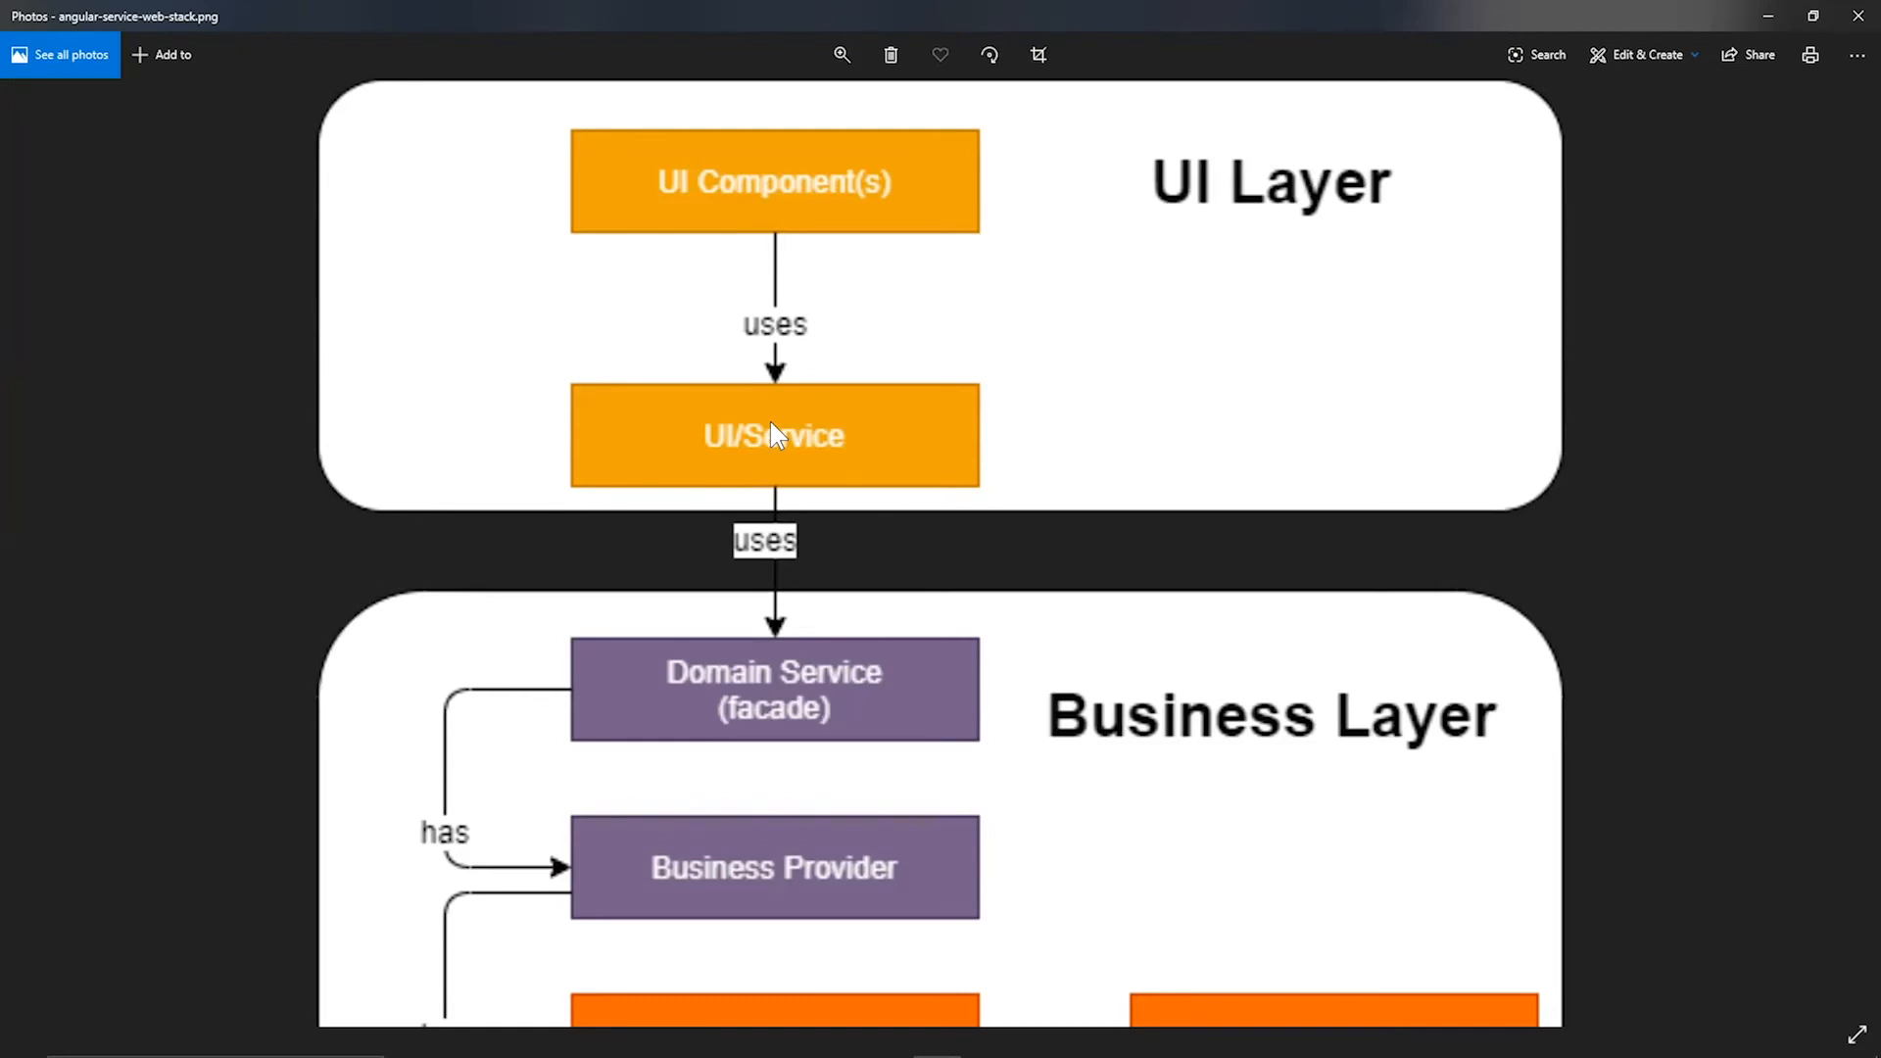
mouse_move(1181, 629)
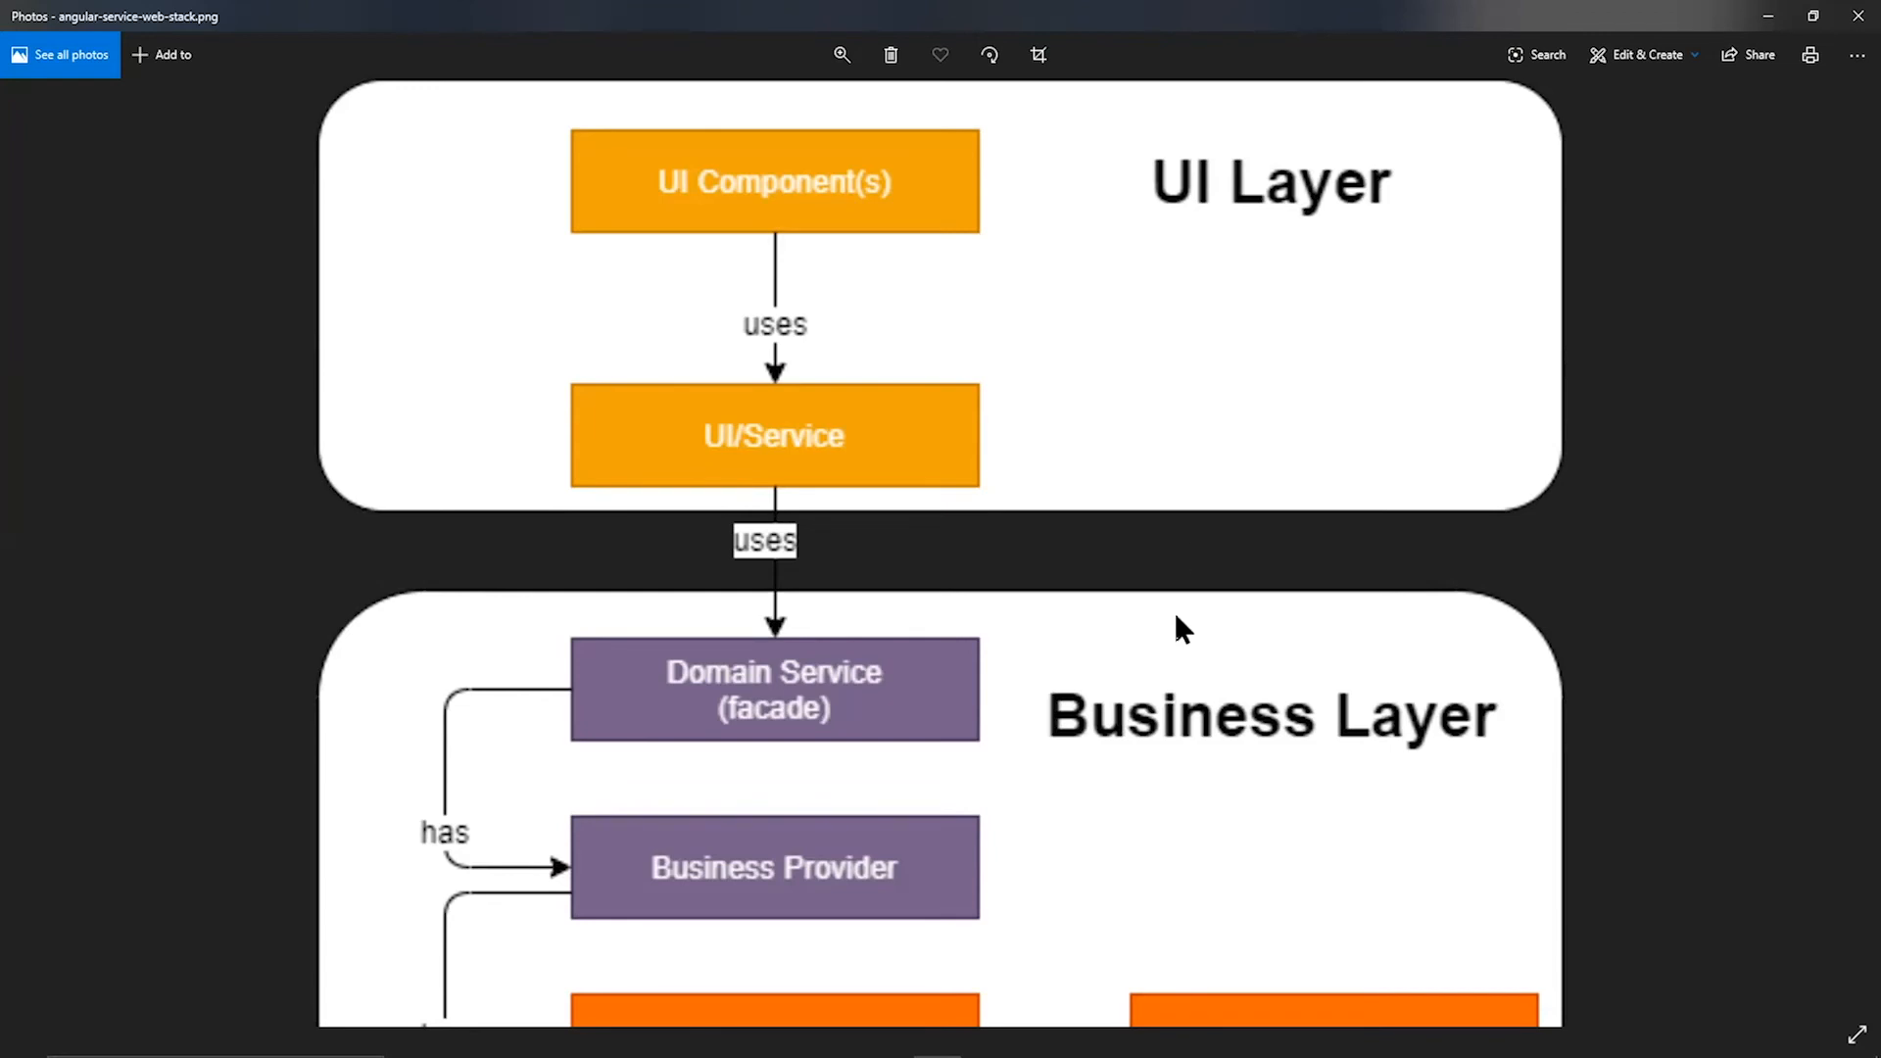
scroll(down, 3)
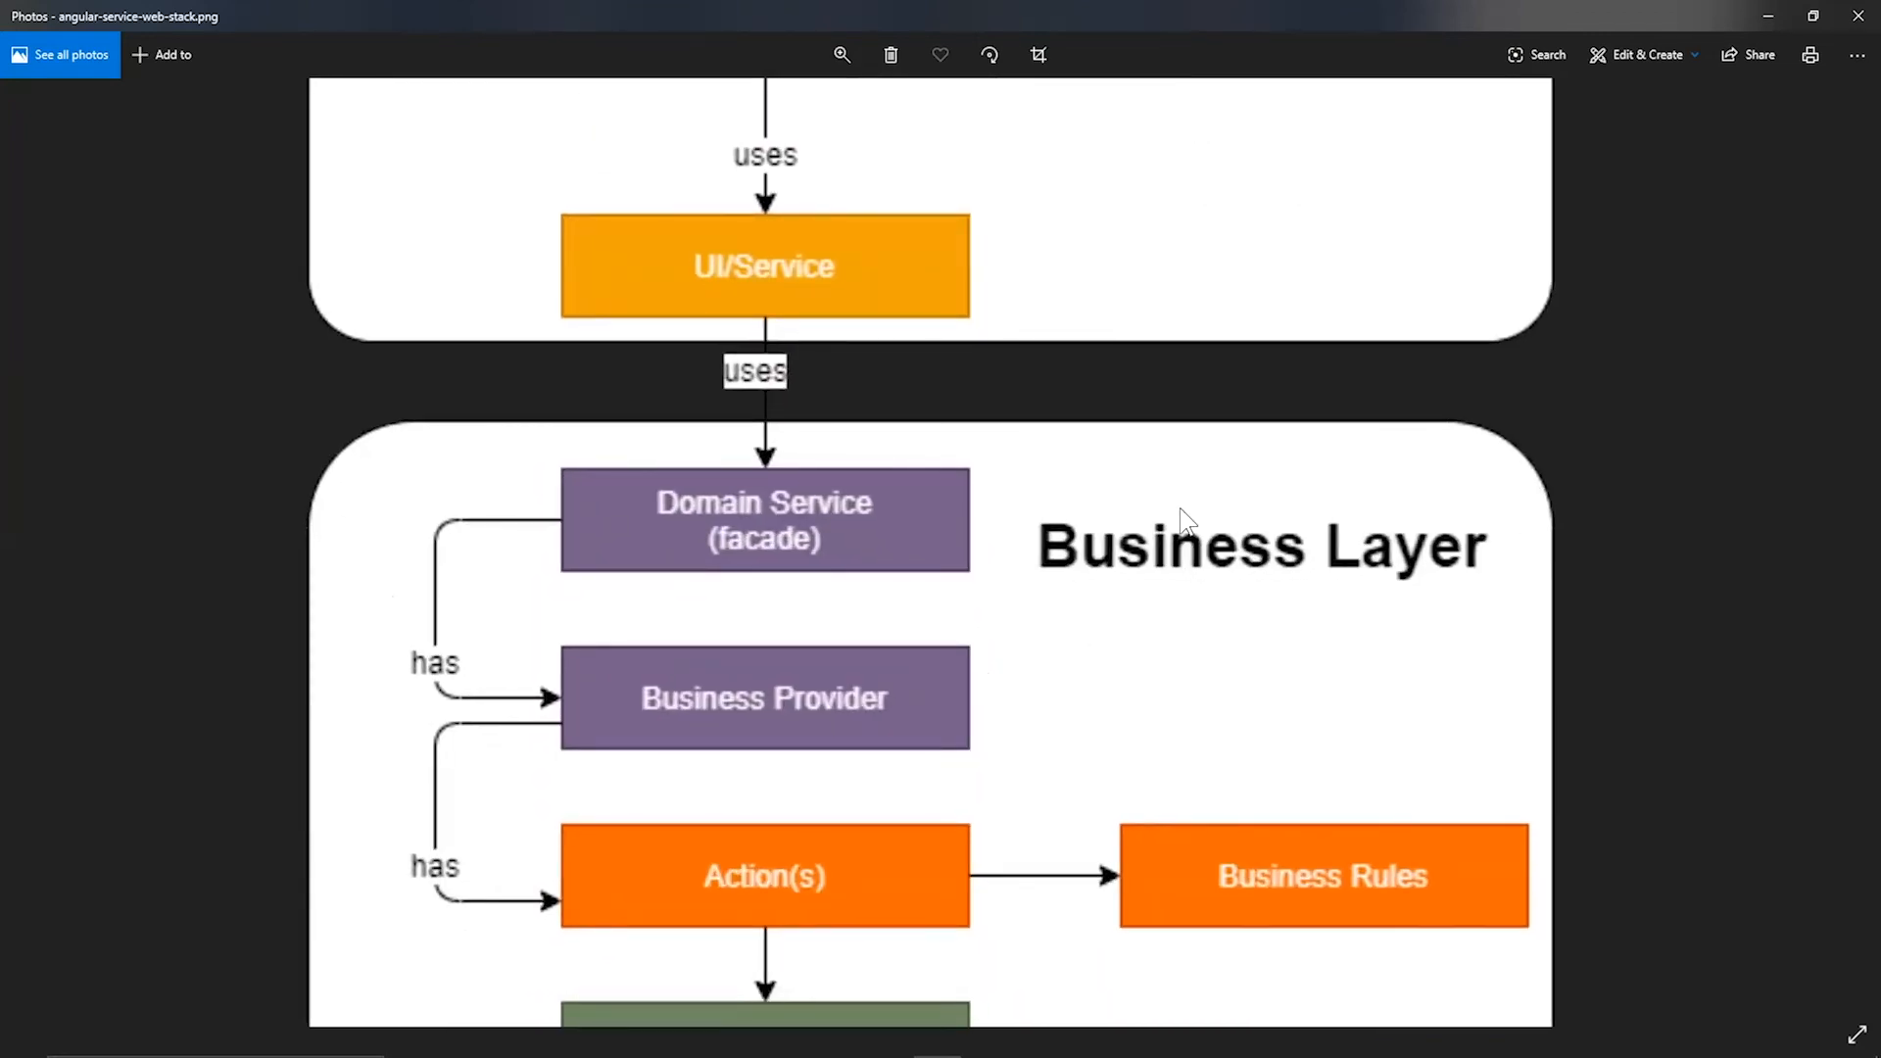
scroll(up, 3)
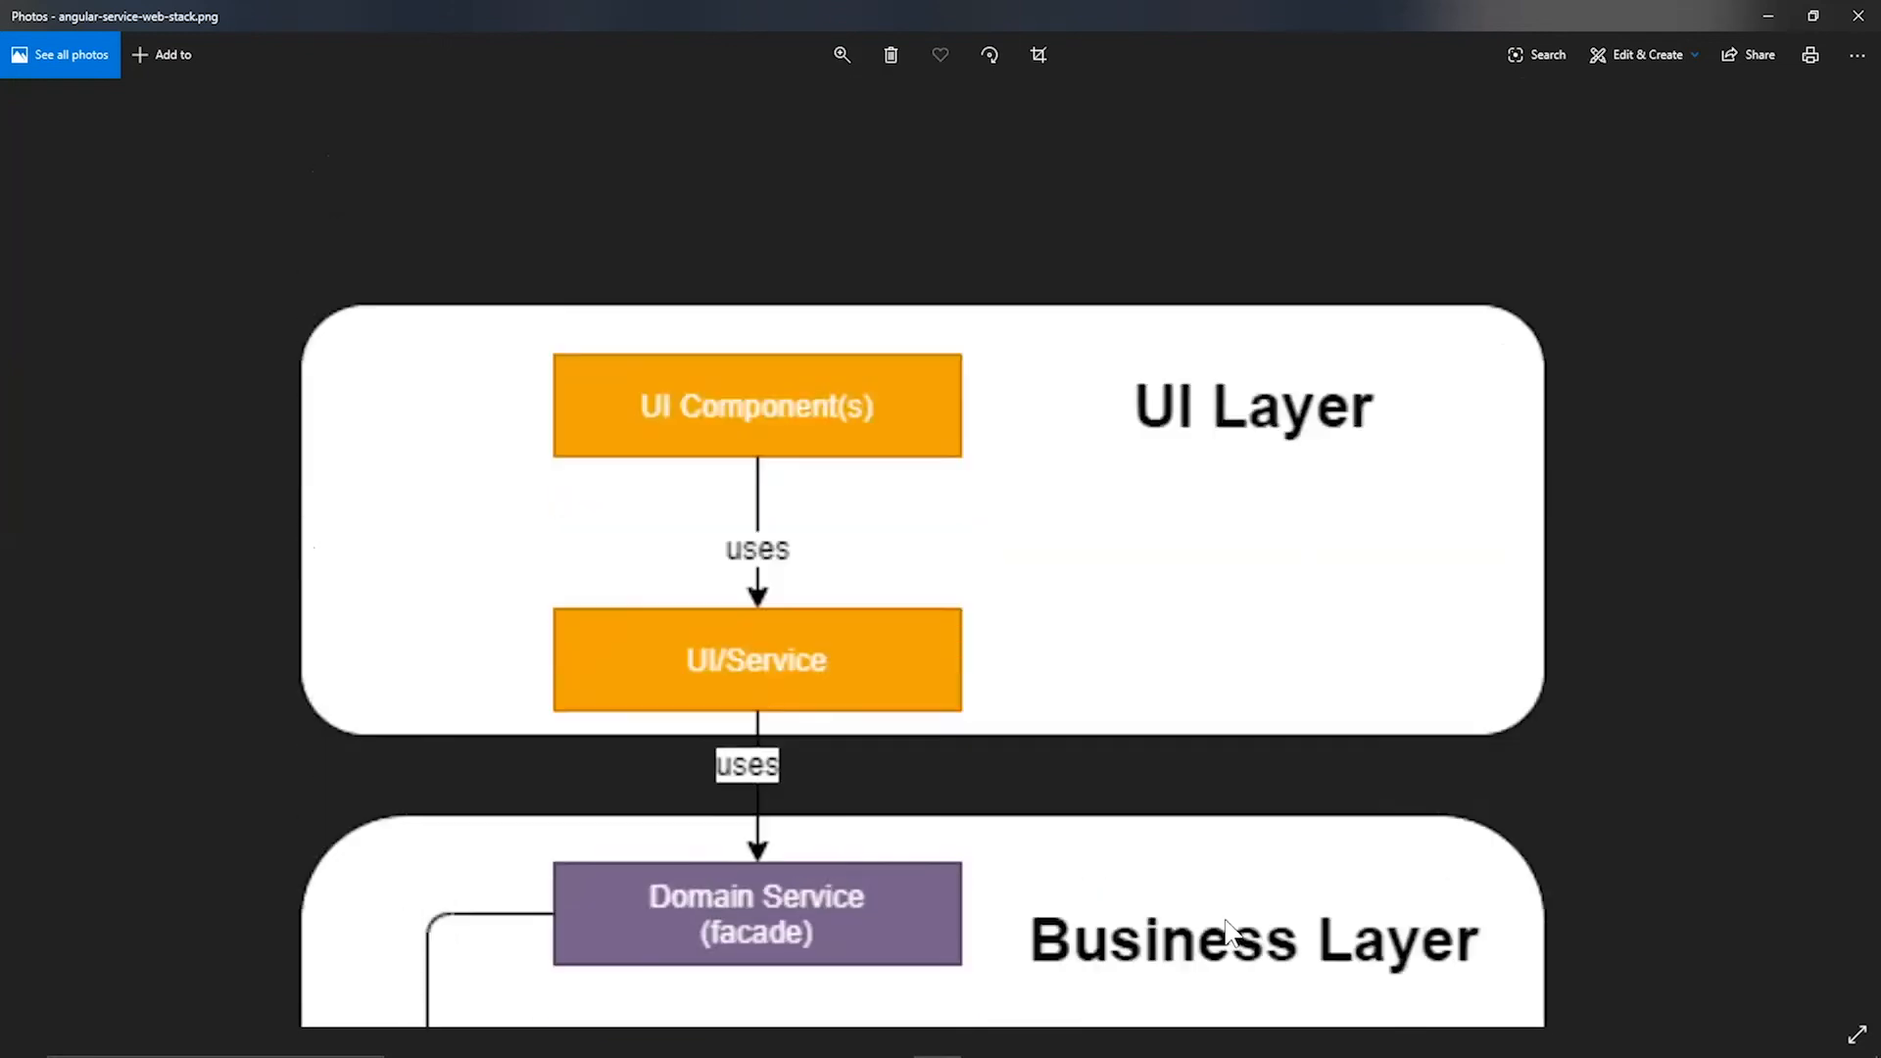
scroll(up, 3)
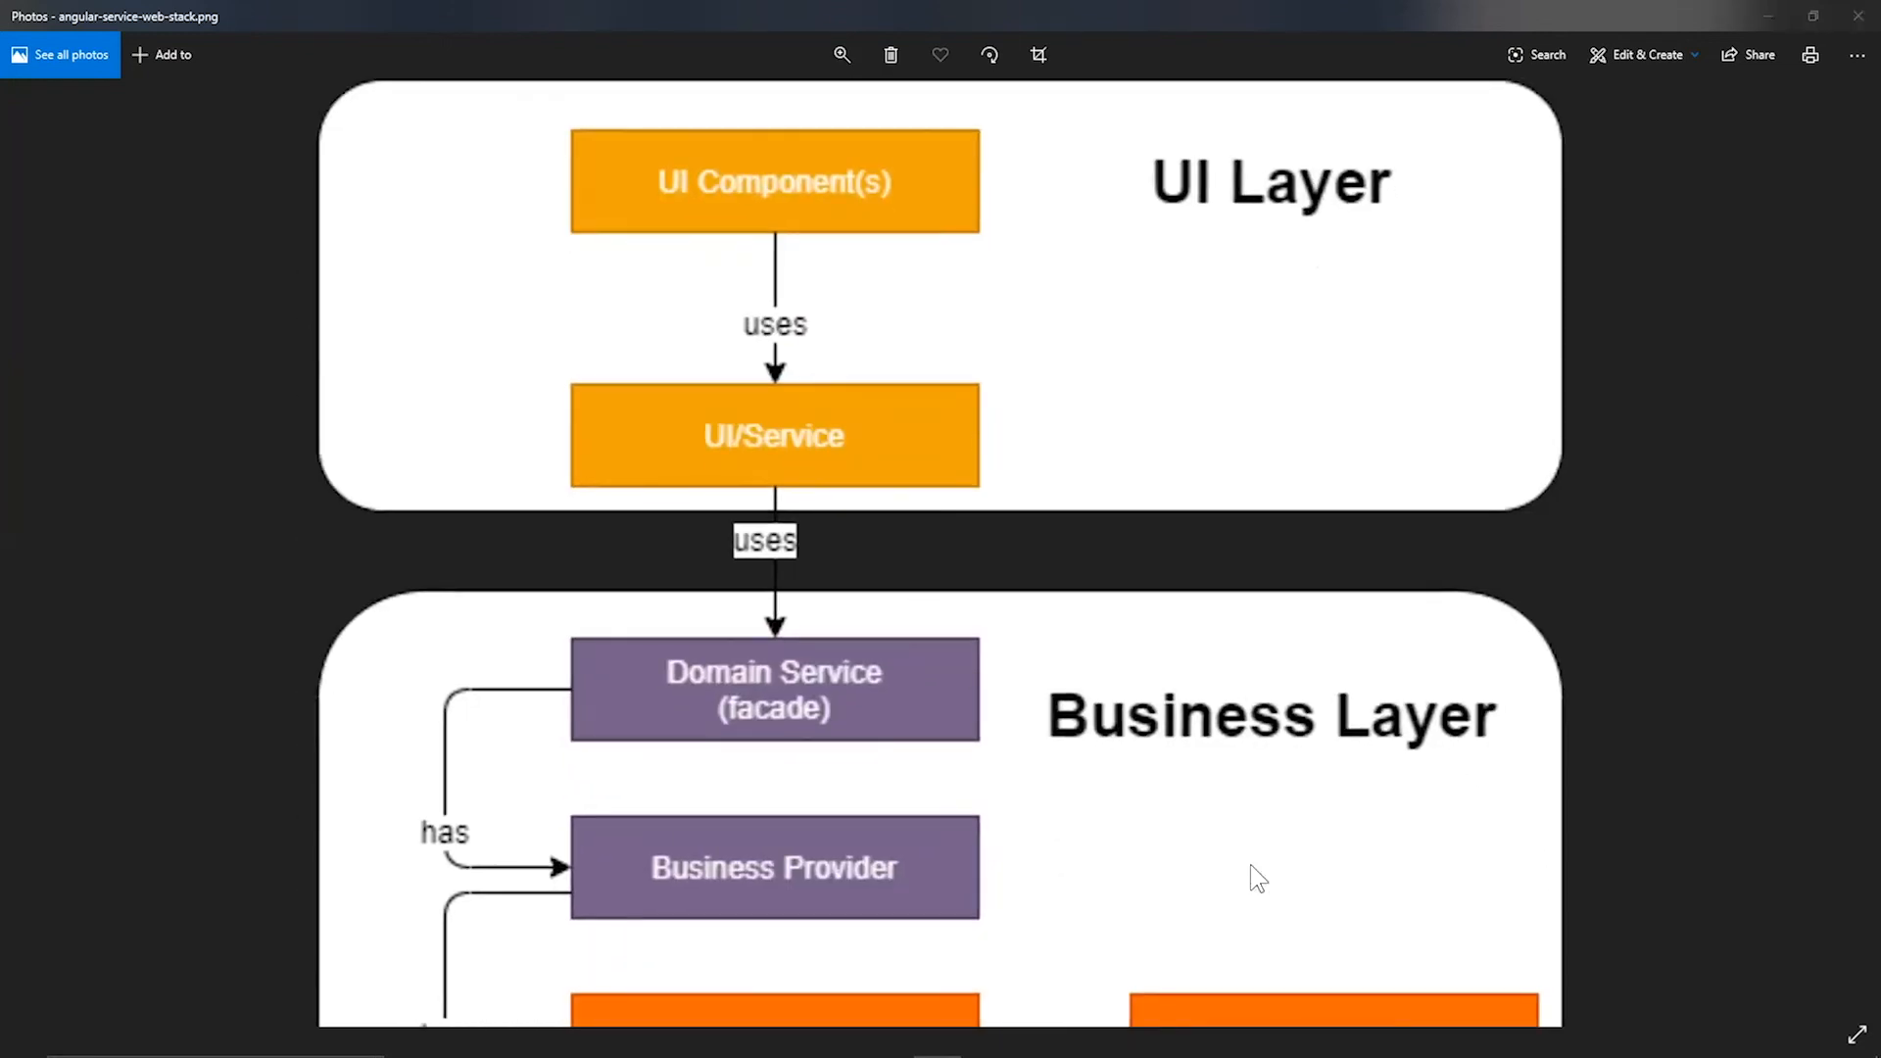
key(alt+tab)
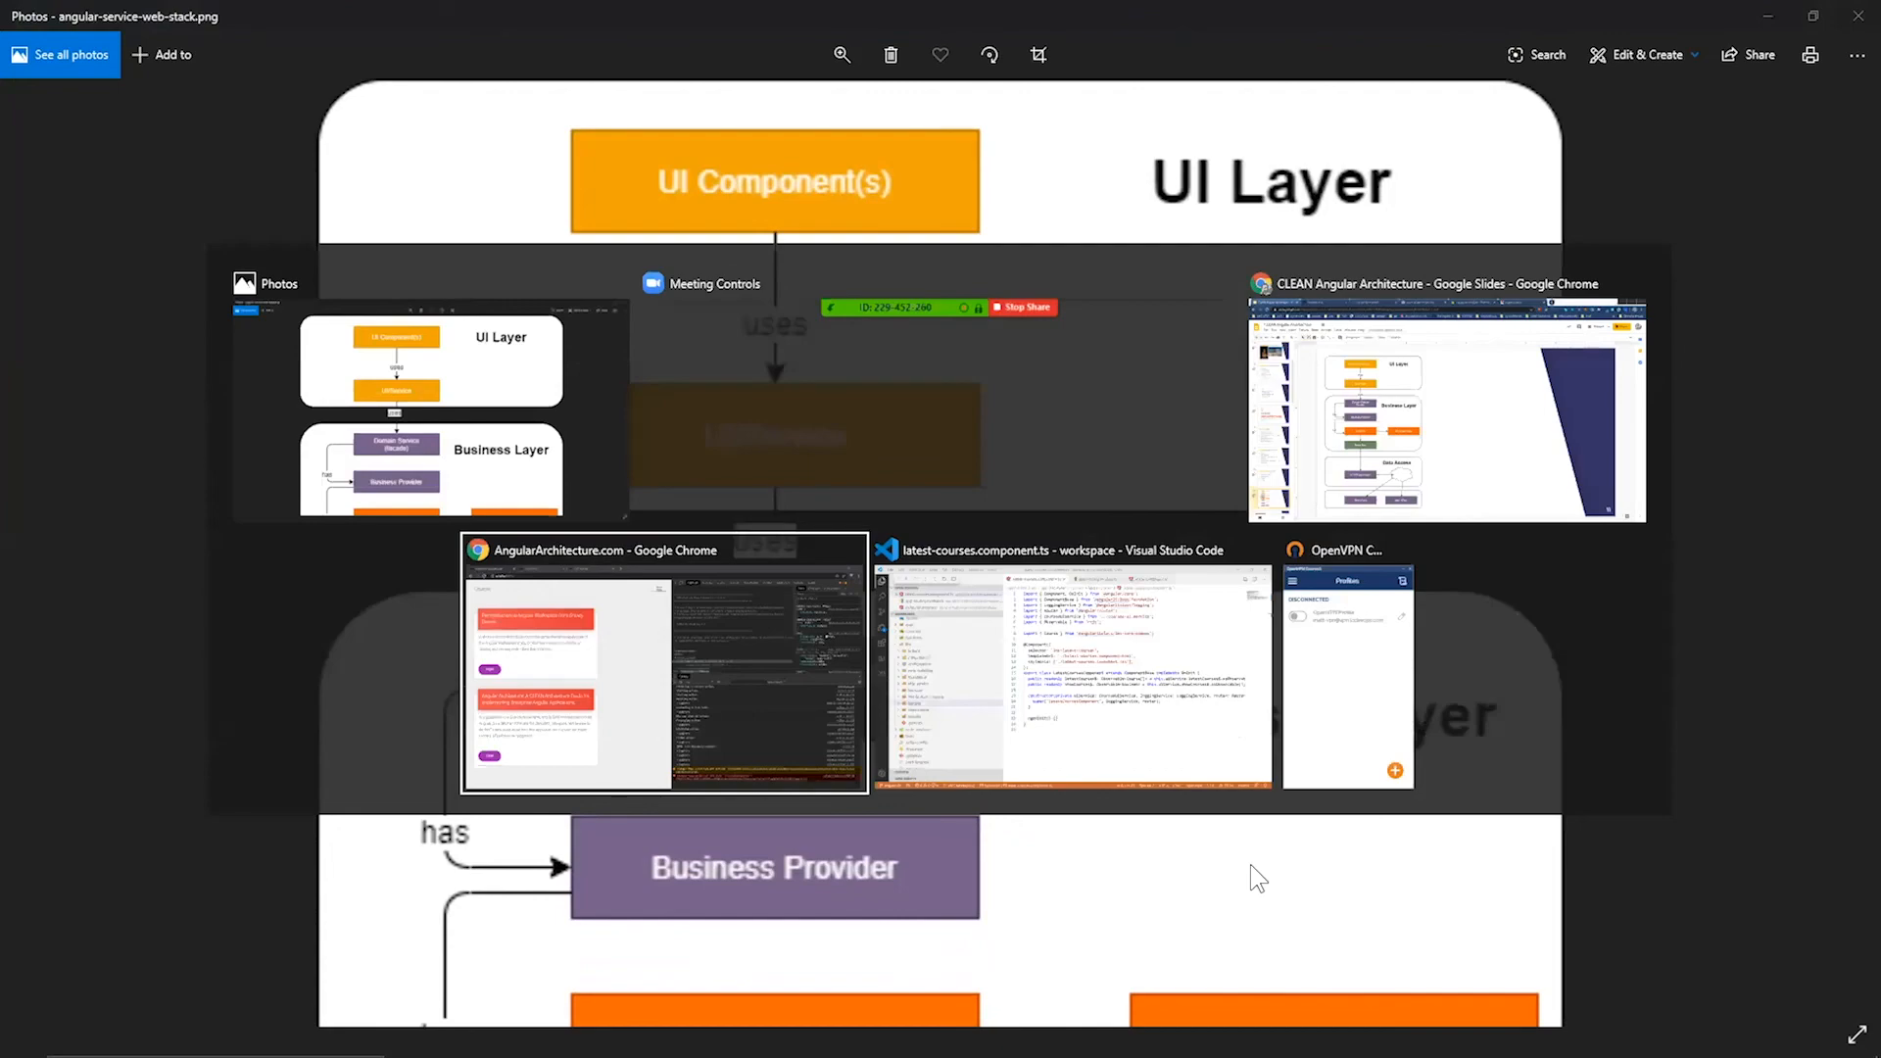
- Switch to the courses app in Chrome and view the Snowy Denver course details, then return to the list
click(664, 664)
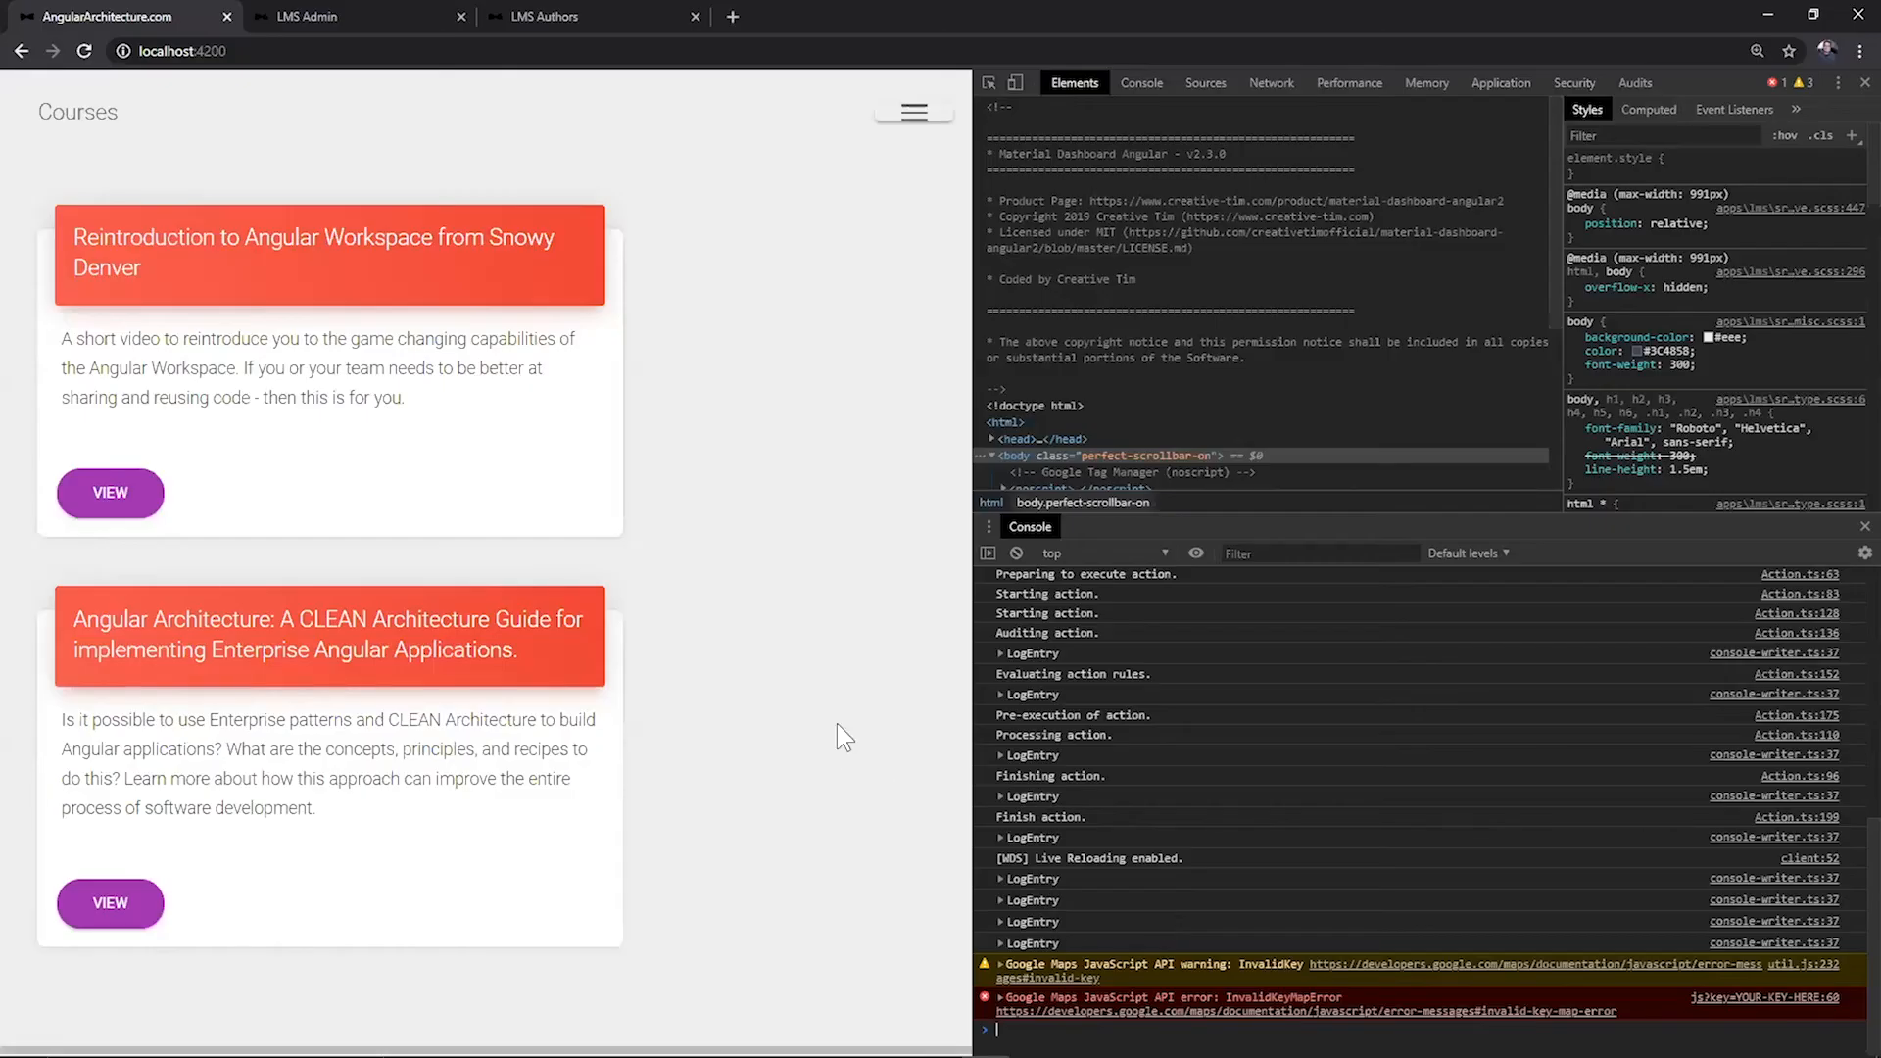
mouse_move(876, 515)
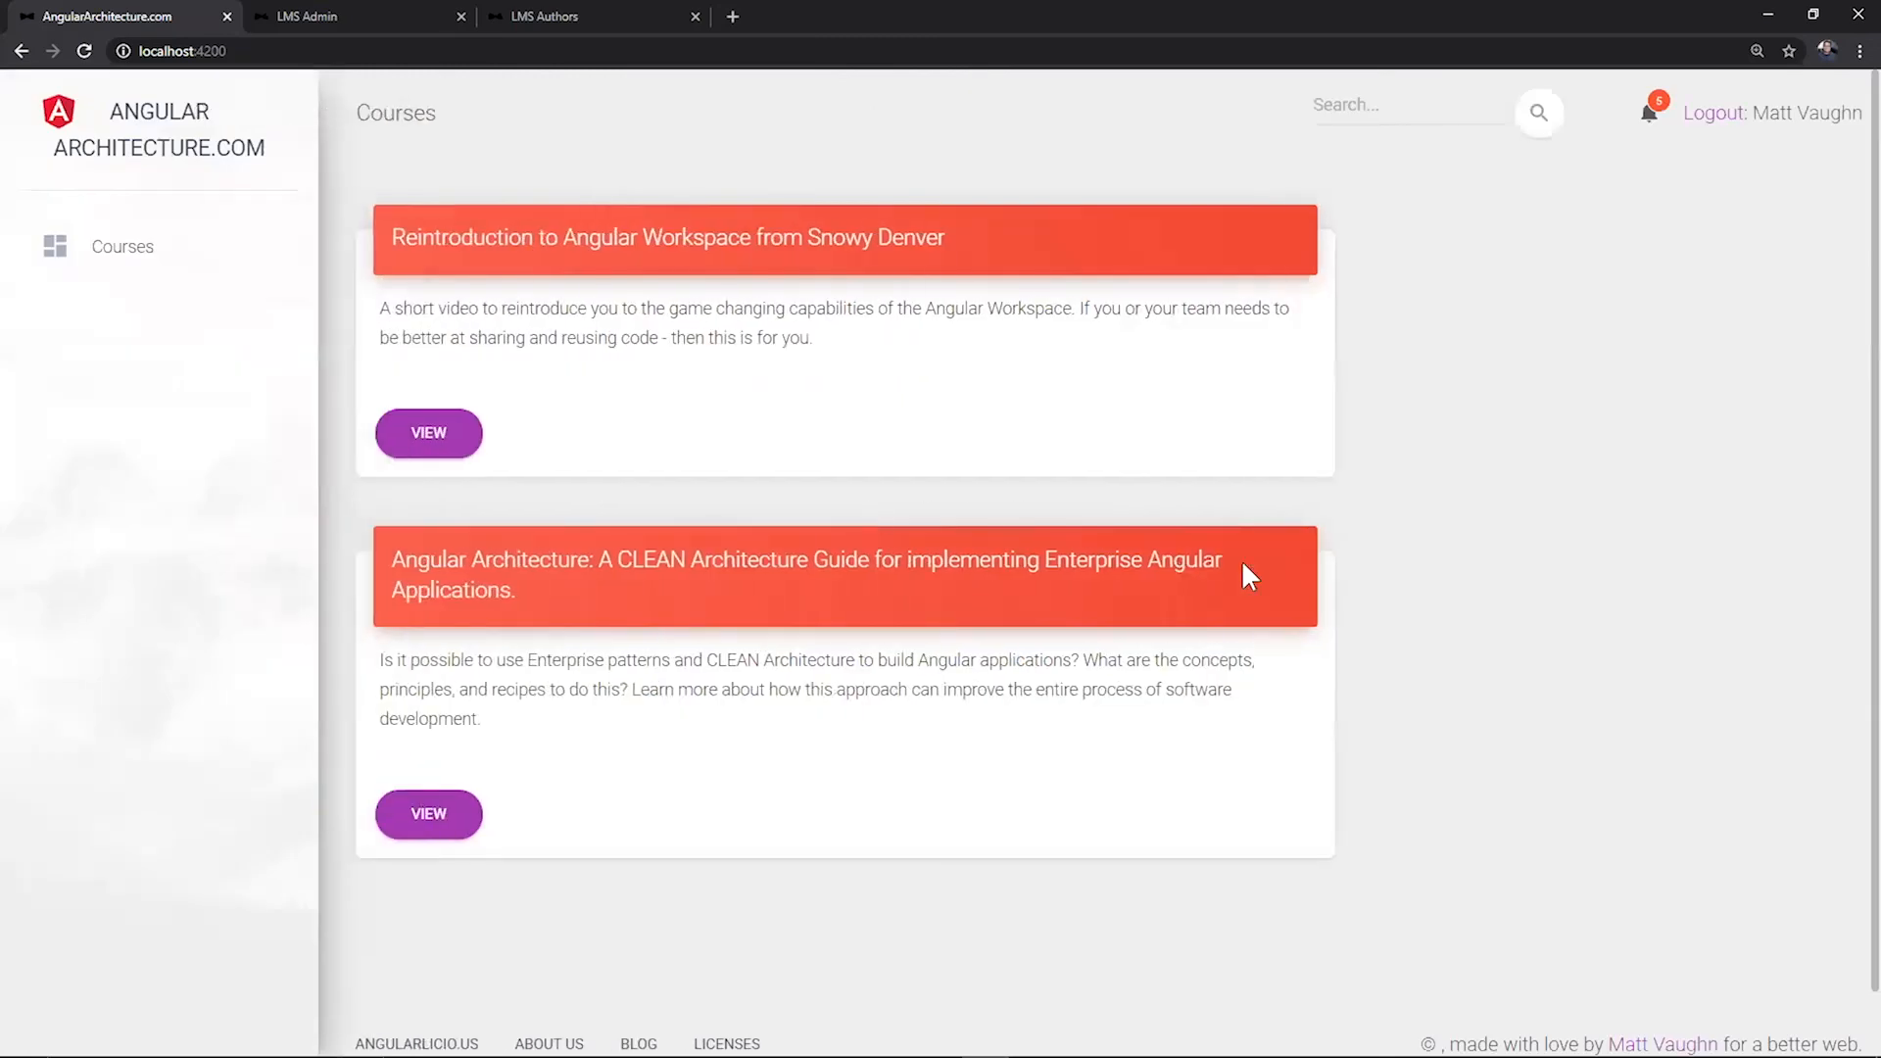
mouse_move(690, 419)
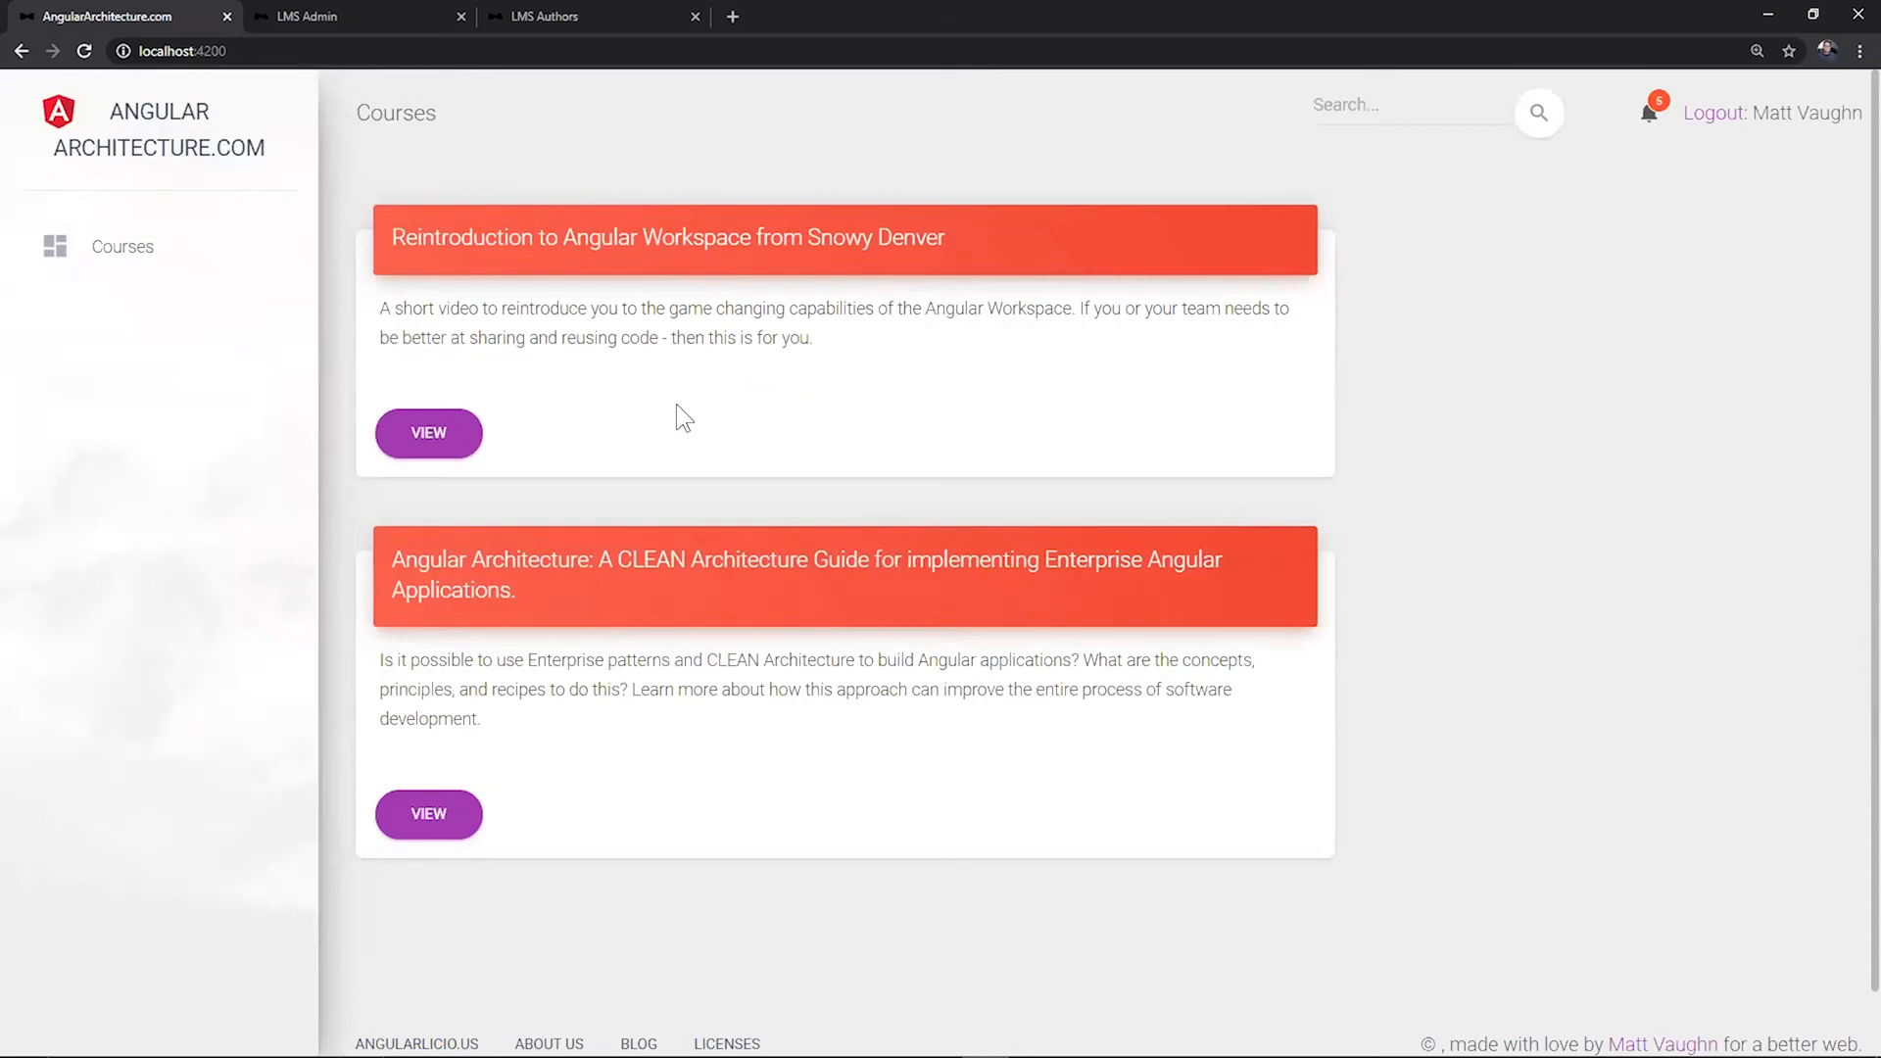
click(427, 433)
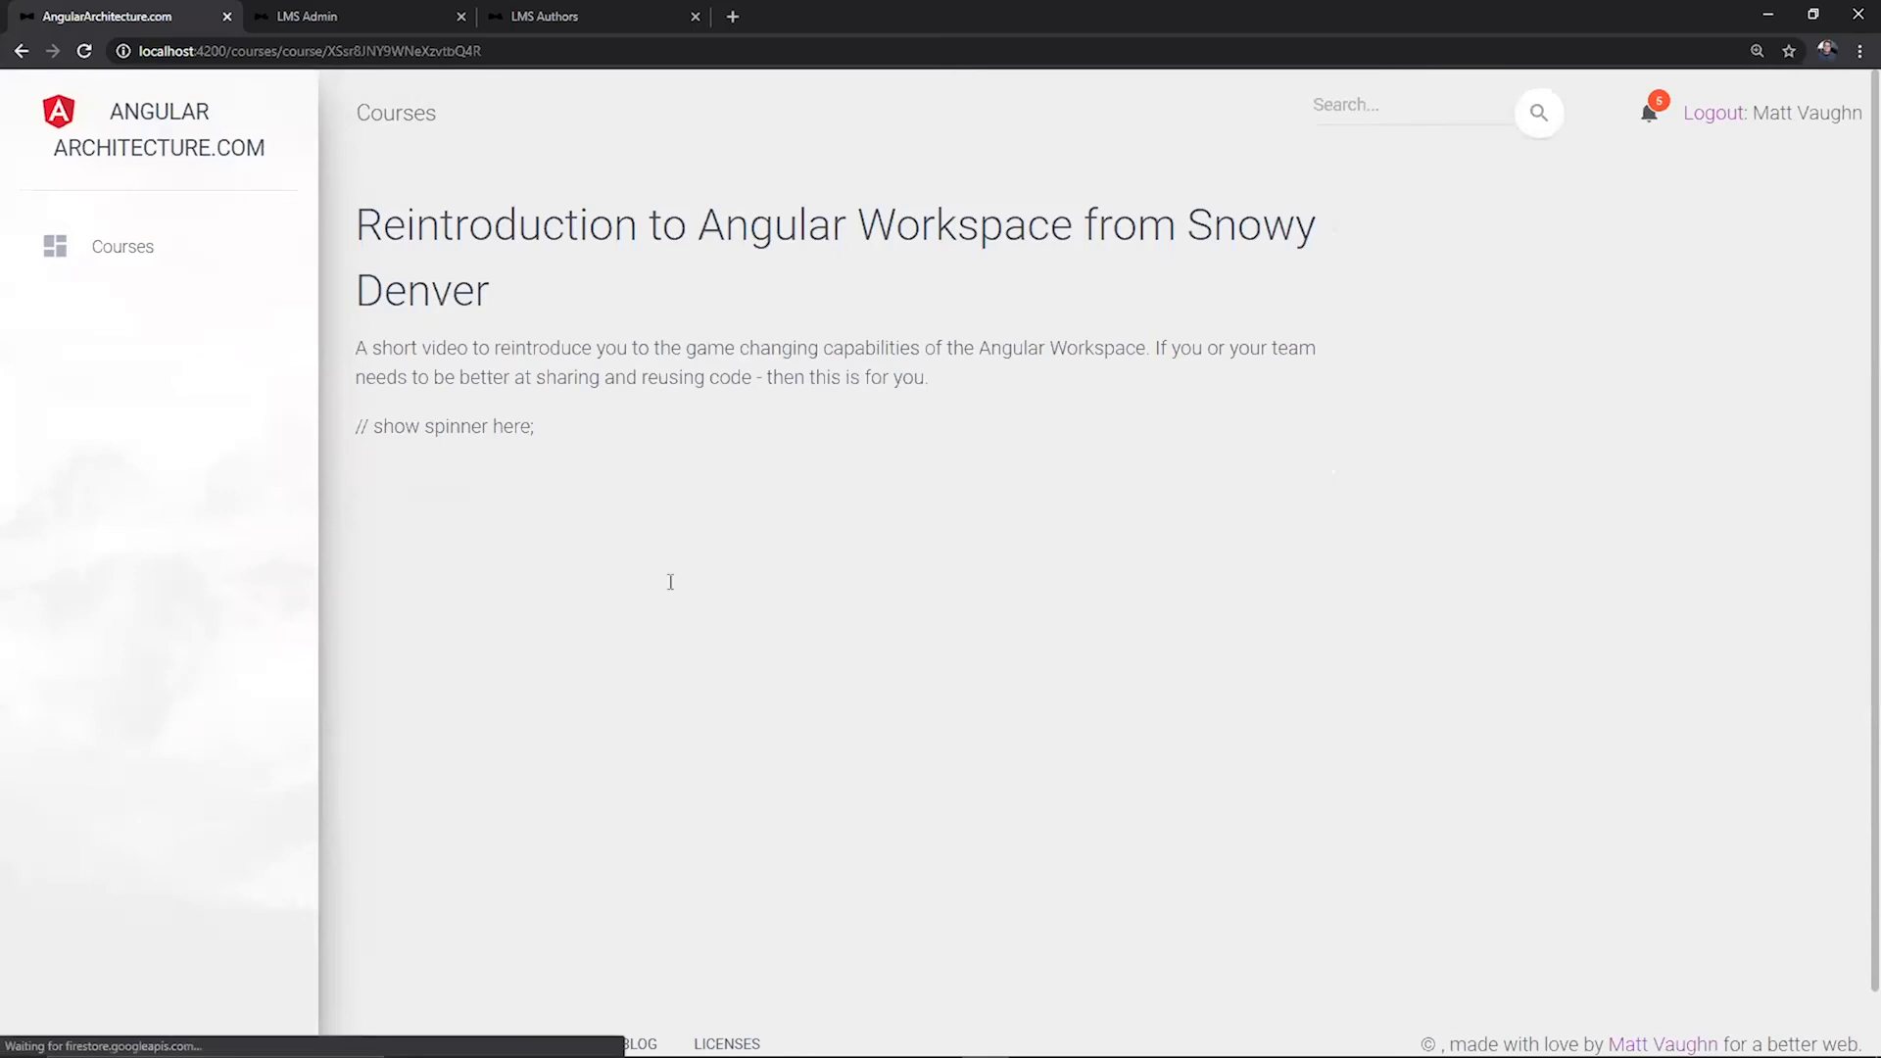
scroll(down, 3)
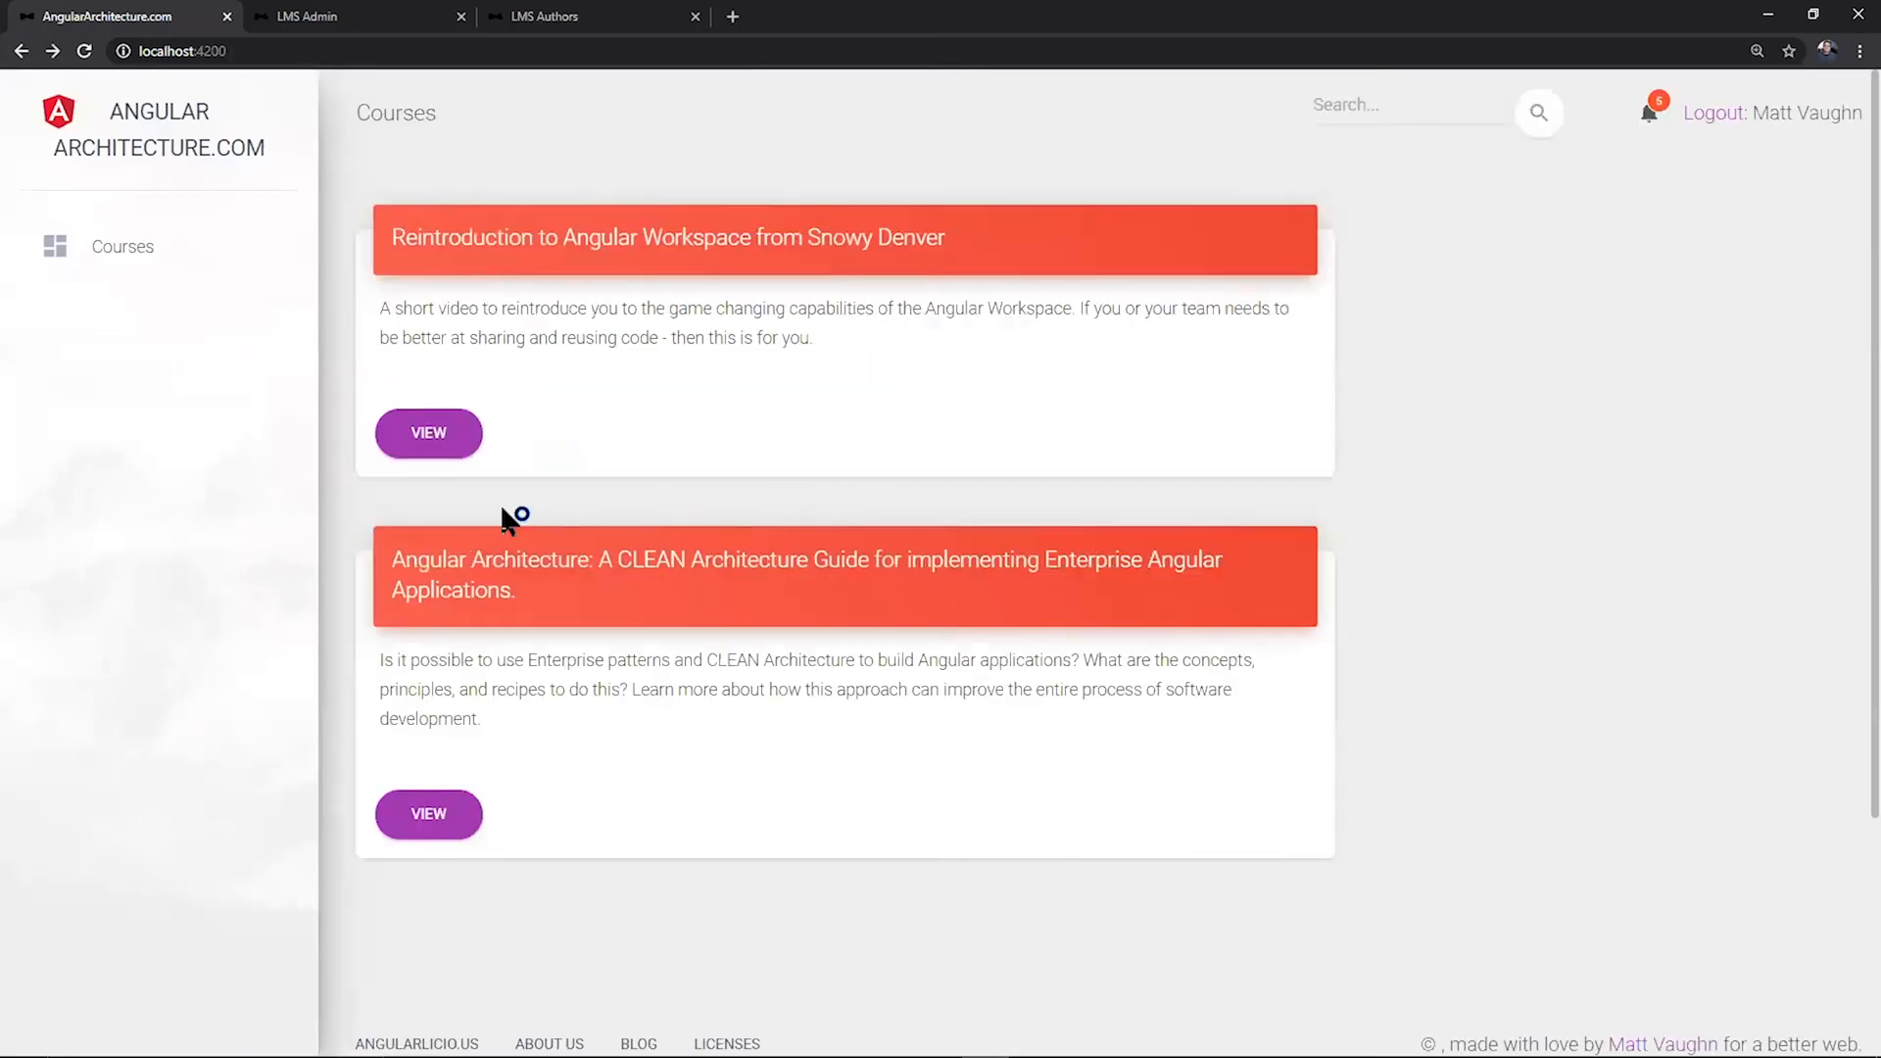
mouse_move(854, 331)
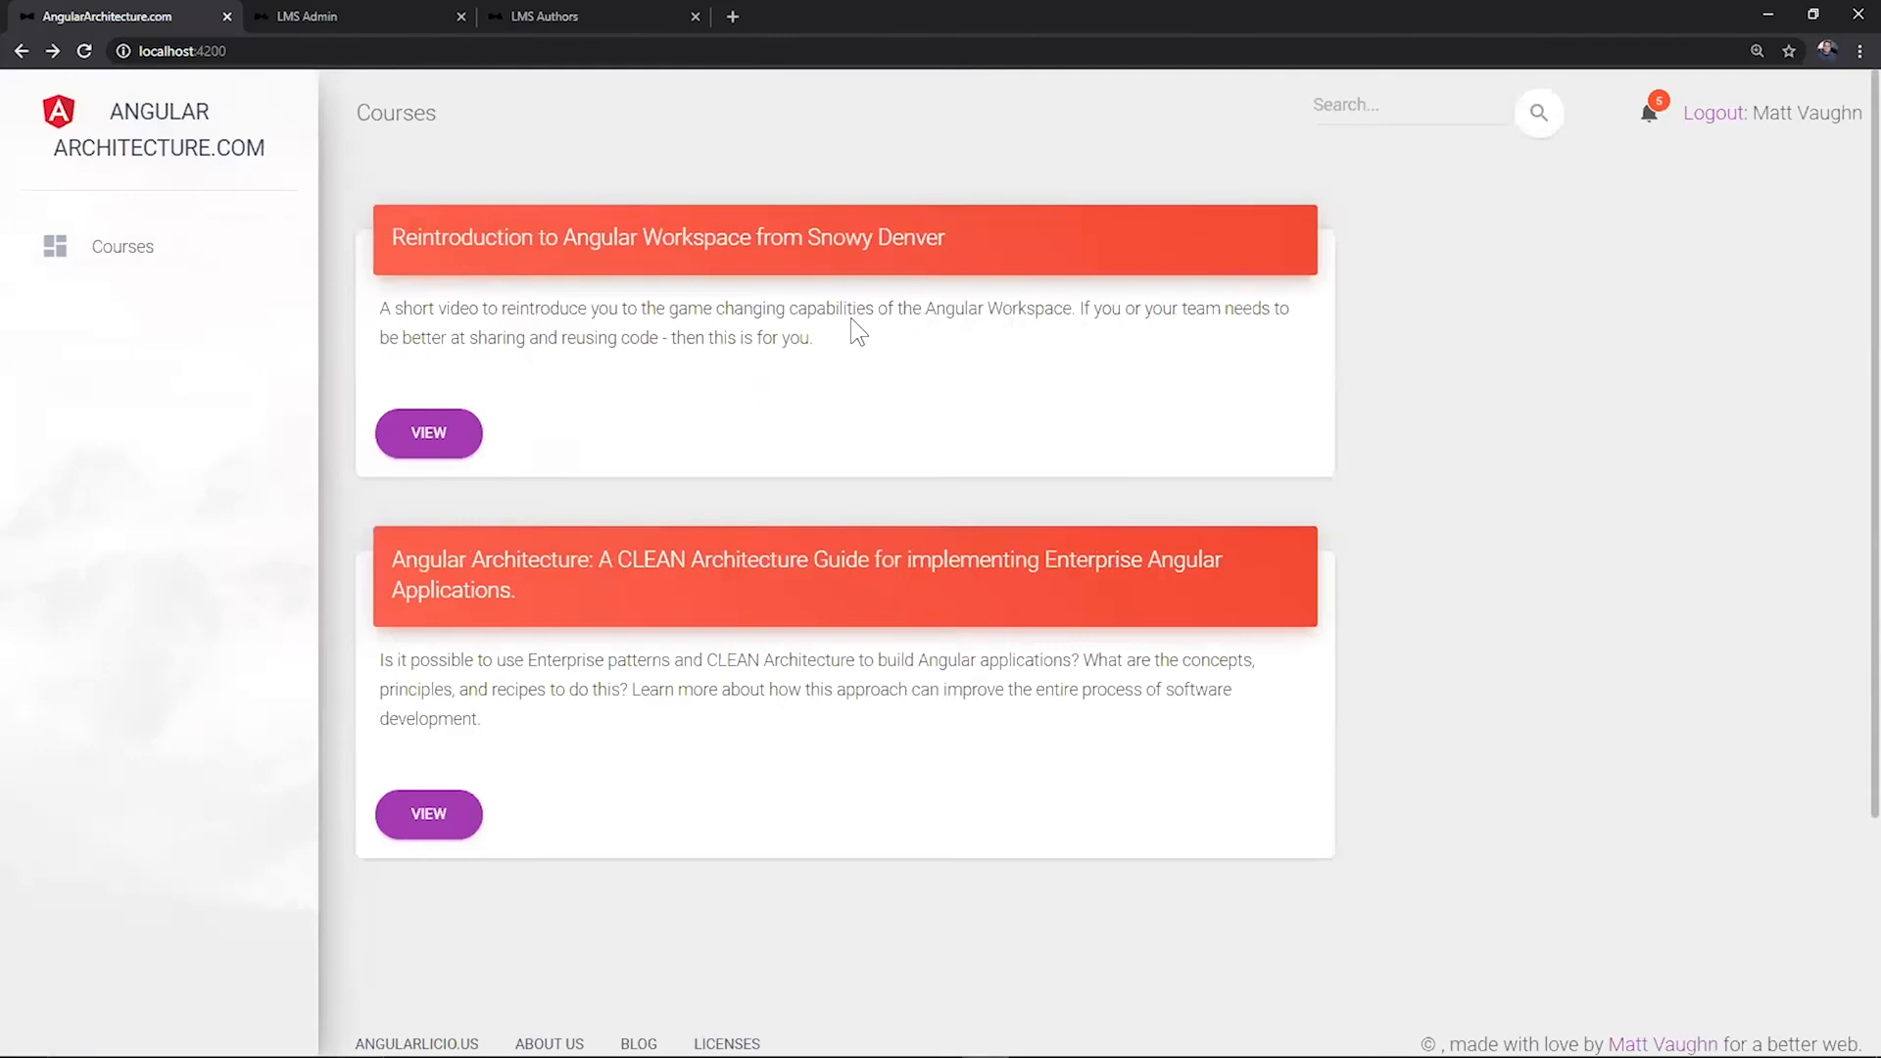
mouse_move(915, 298)
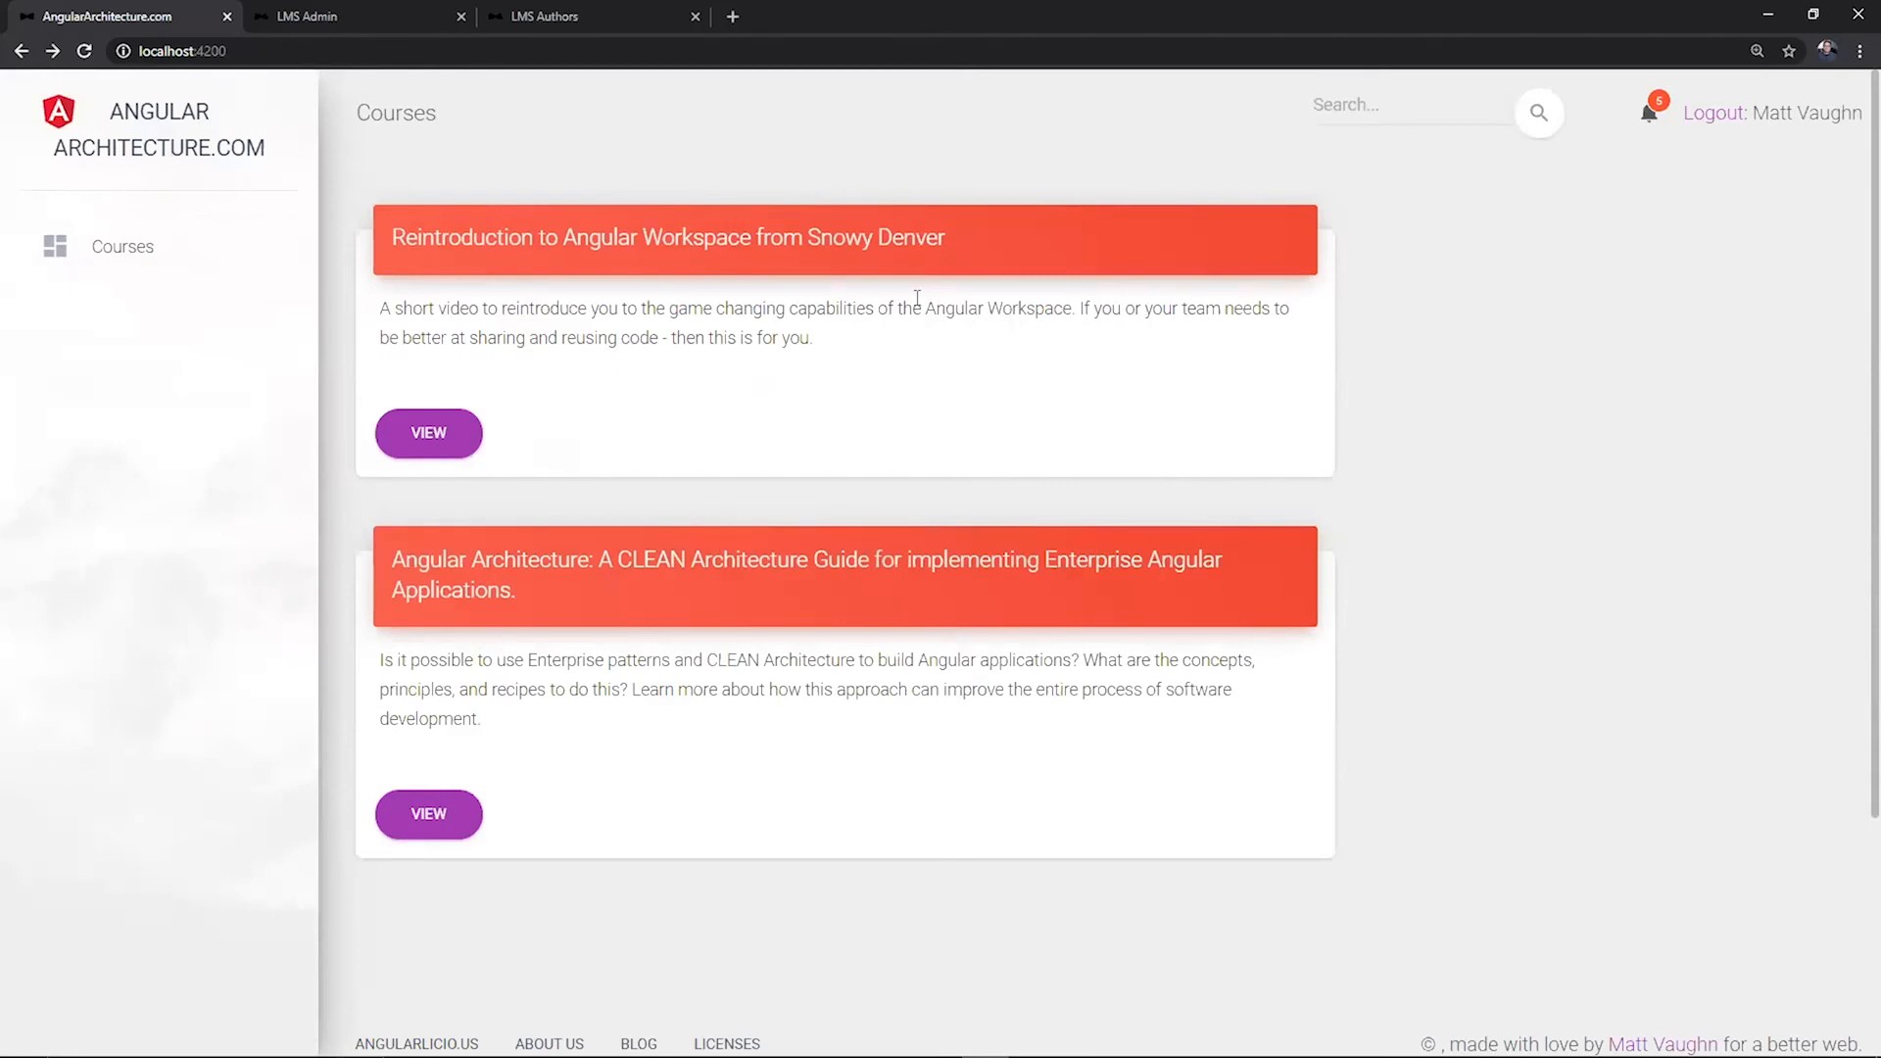
key(alt+tab)
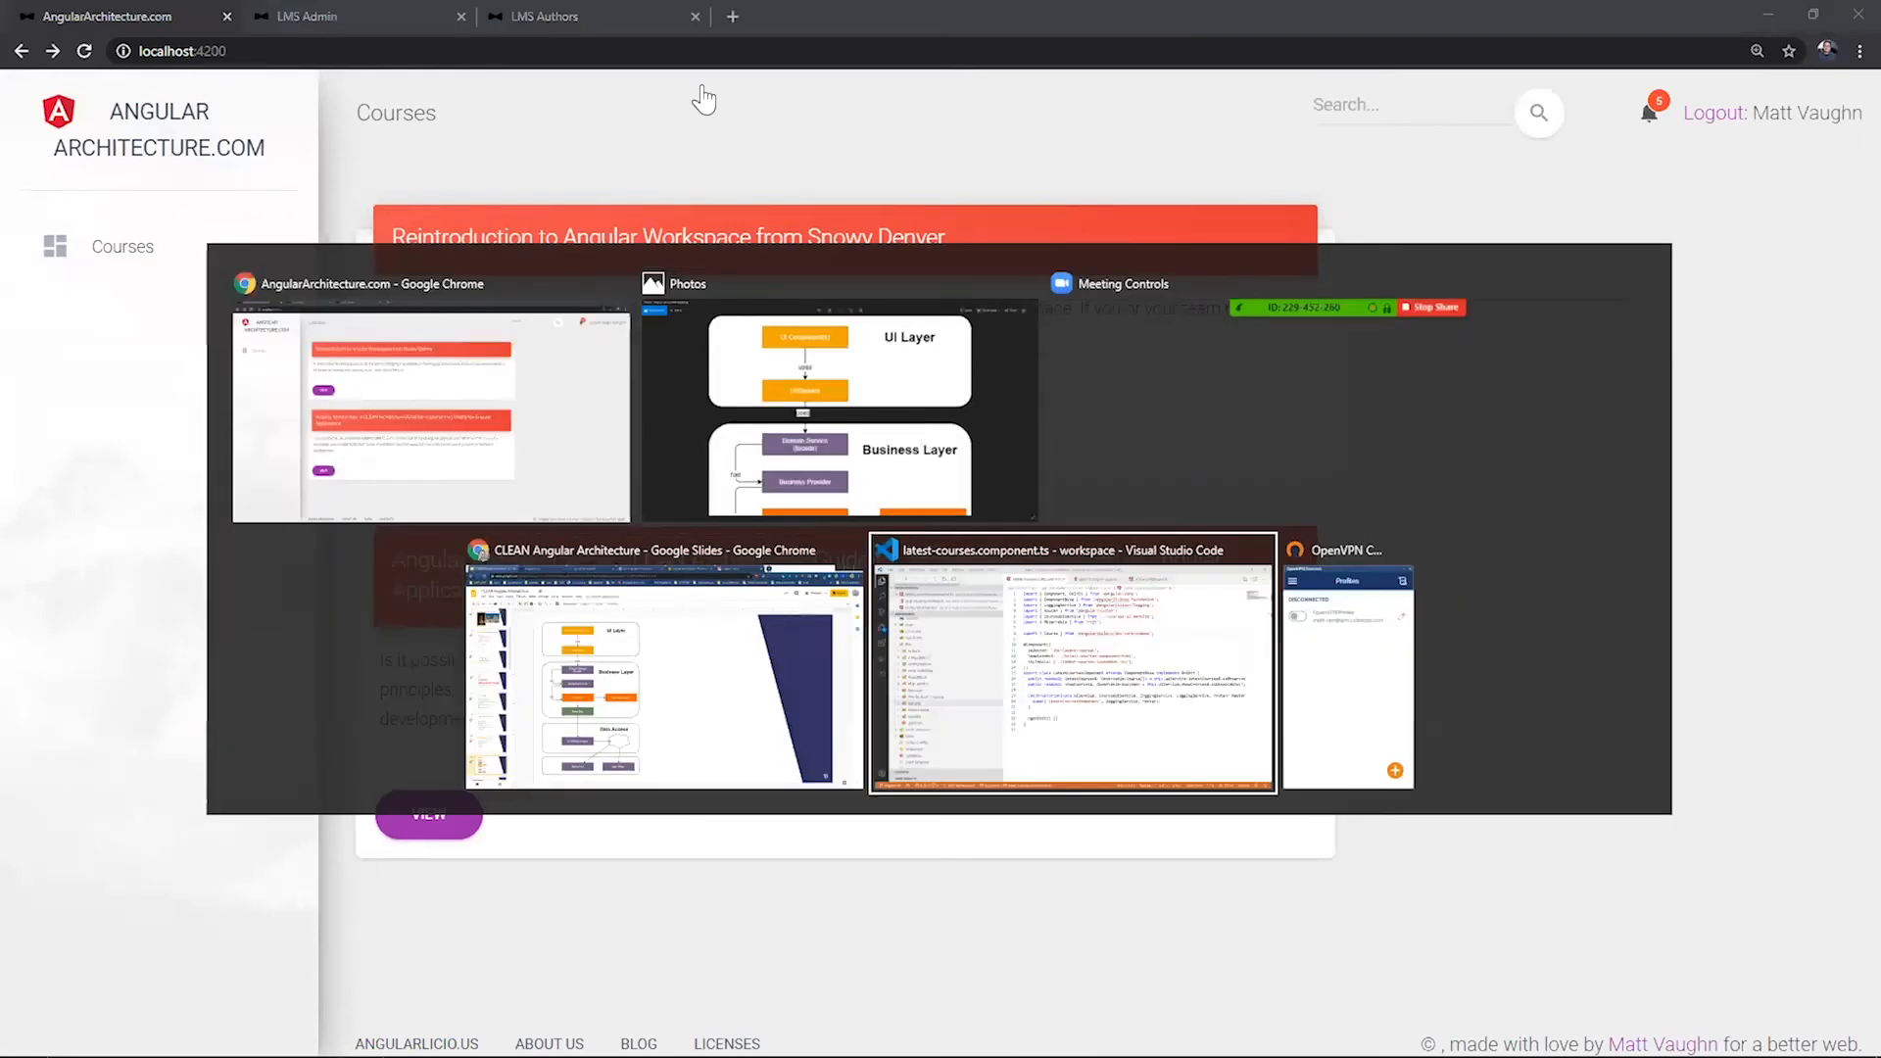
- Switch to the VS Code window showing latest-courses.component.ts and its LatestCoursesComponent class
click(1072, 668)
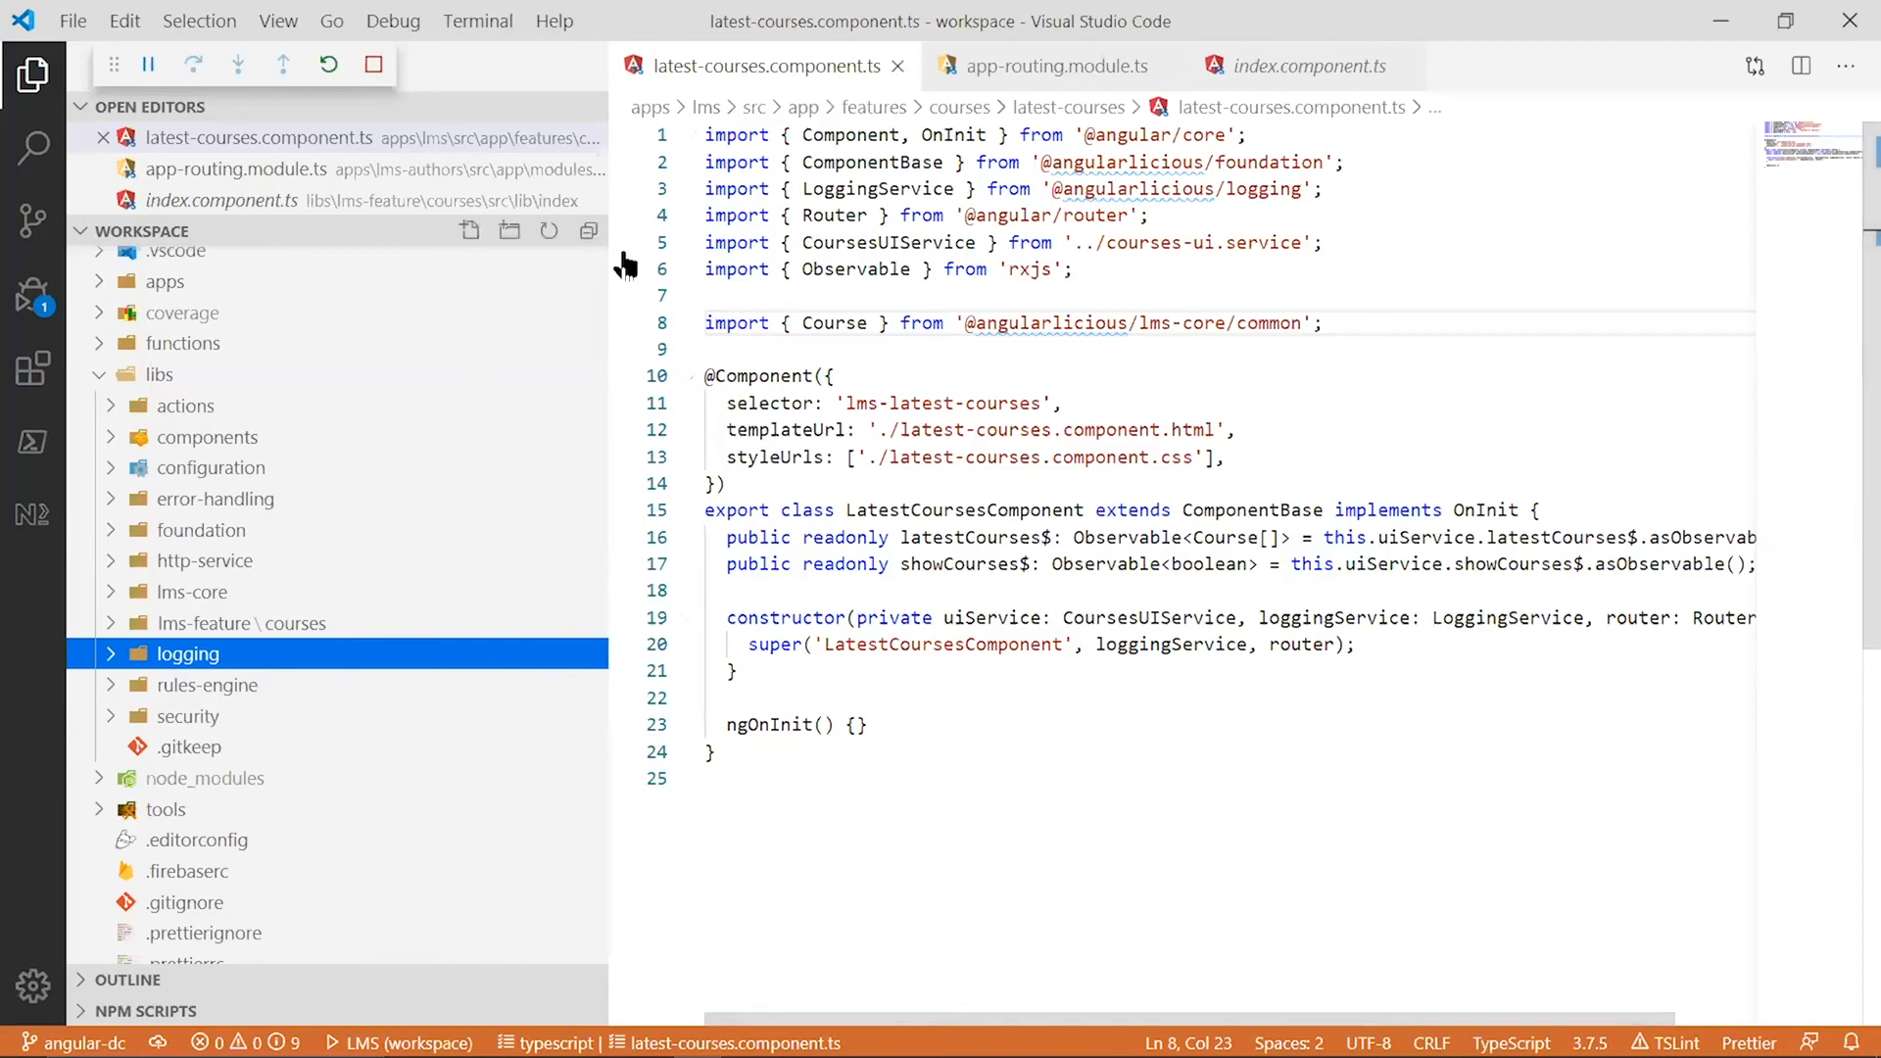
mouse_move(572, 554)
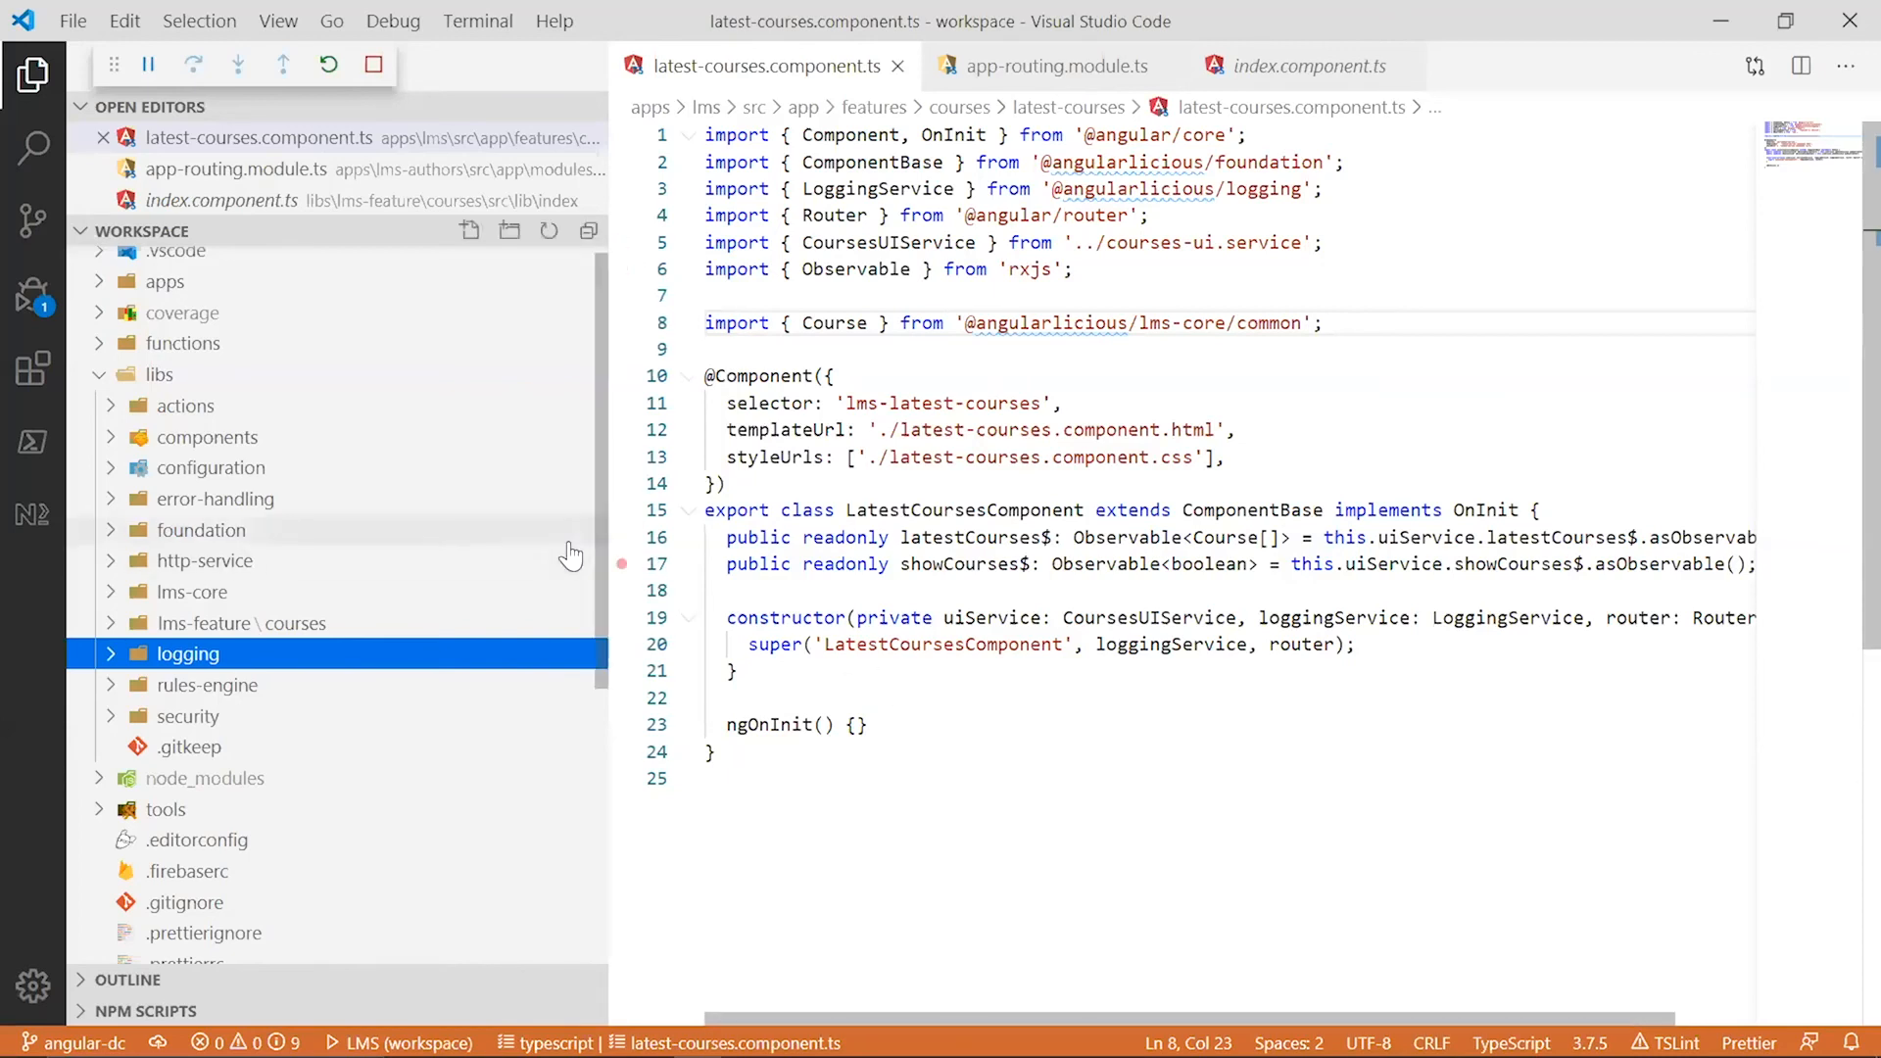
mouse_move(609, 541)
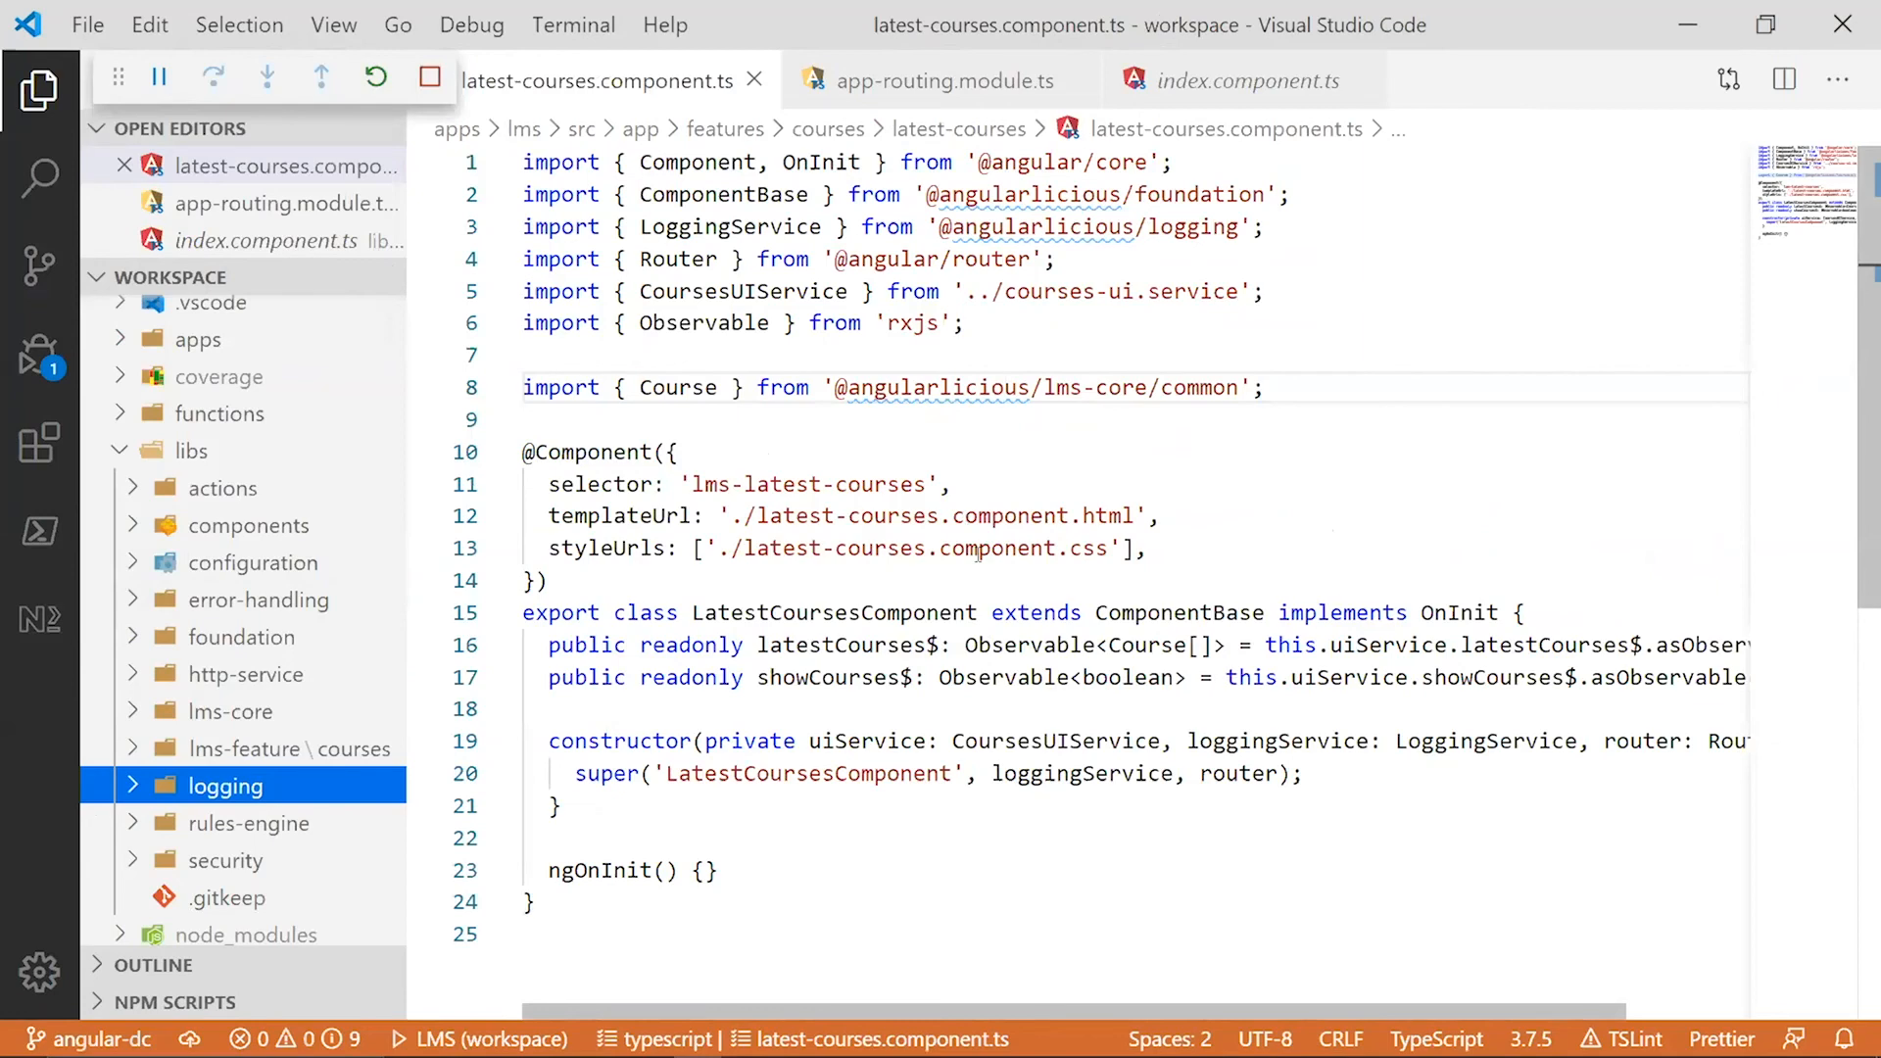
mouse_move(1028, 55)
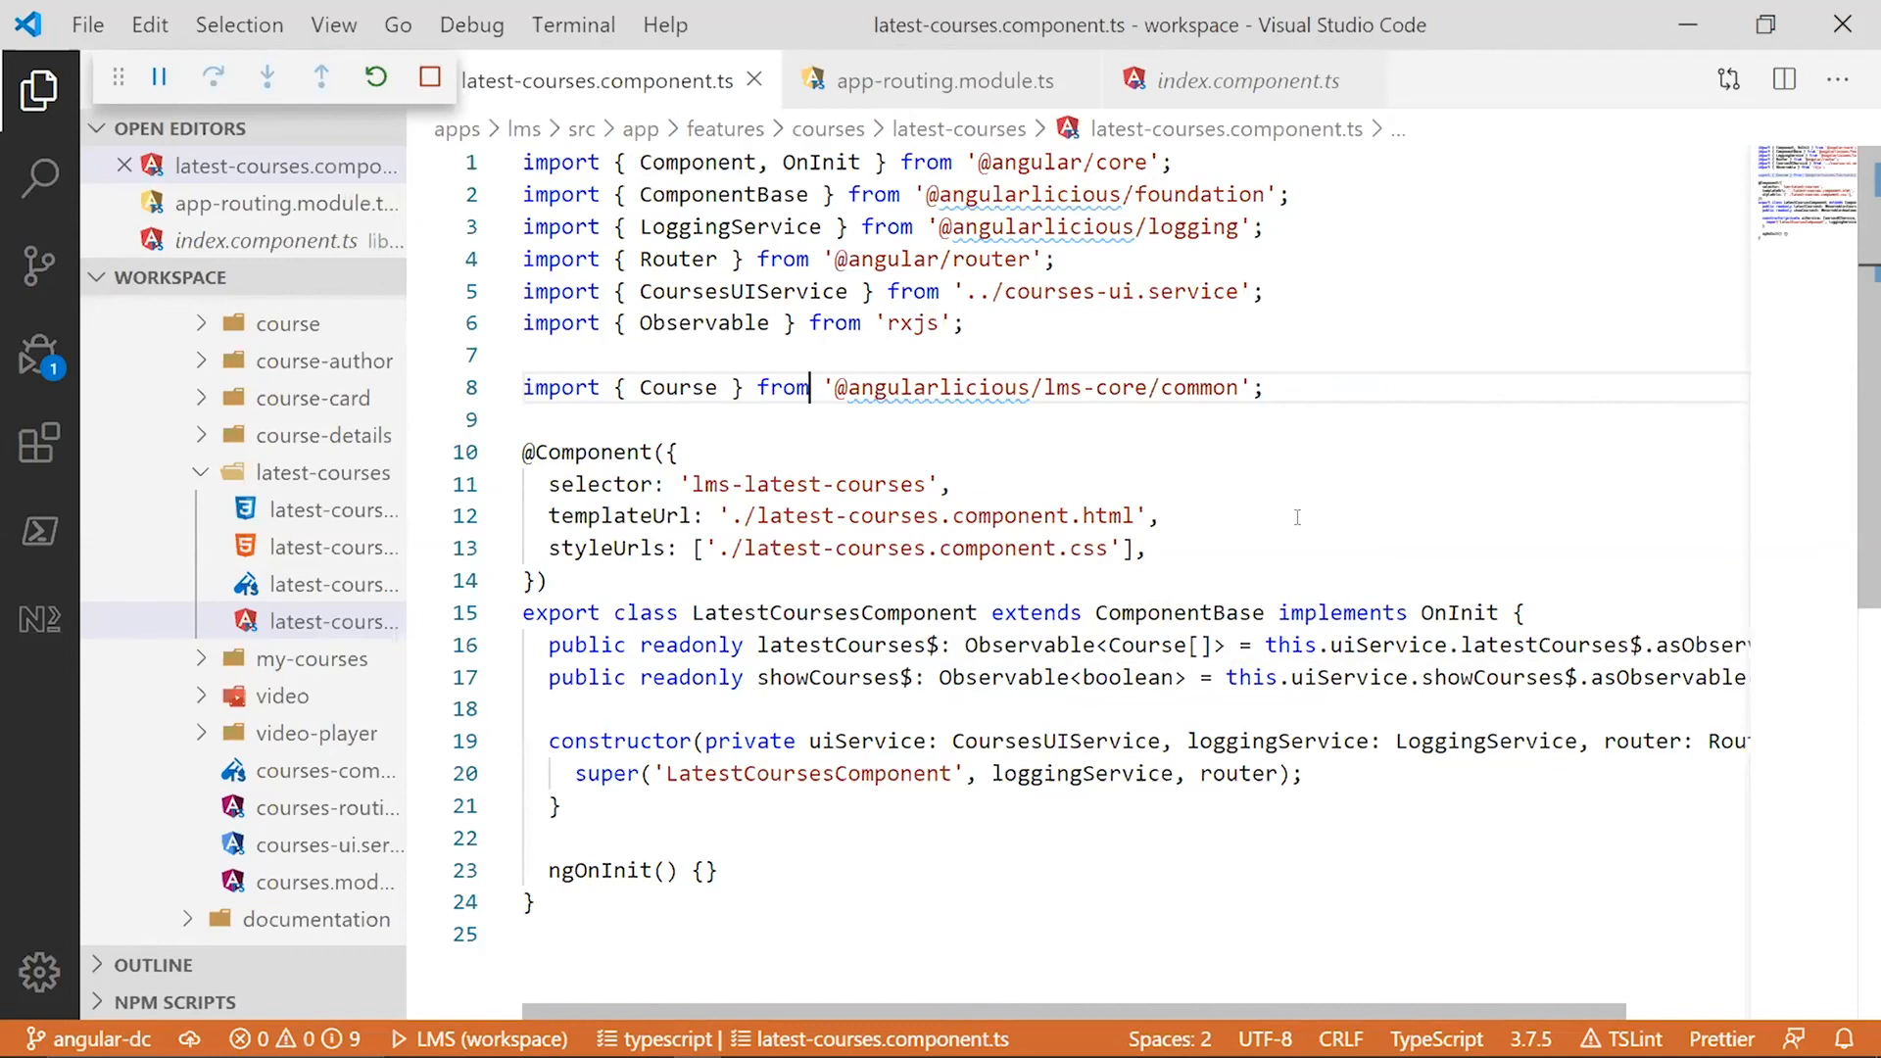
mouse_move(1081, 637)
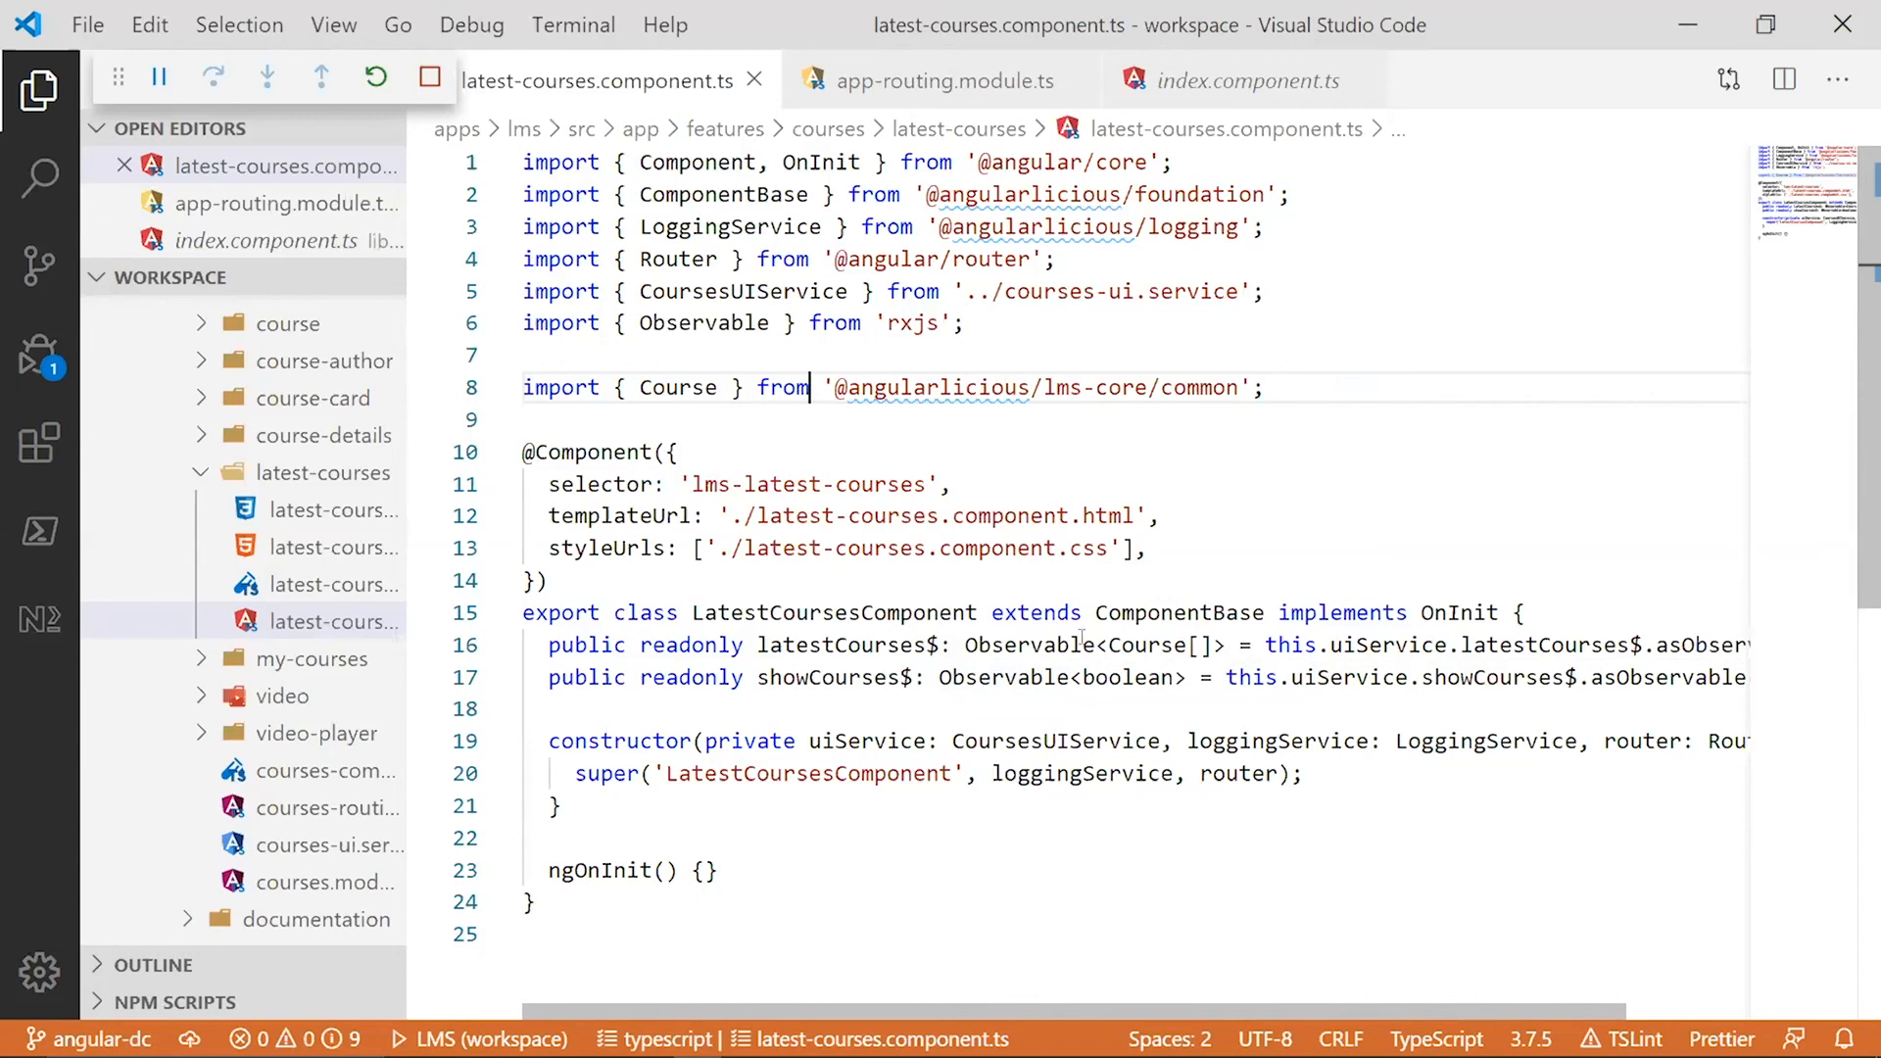
mouse_move(335, 547)
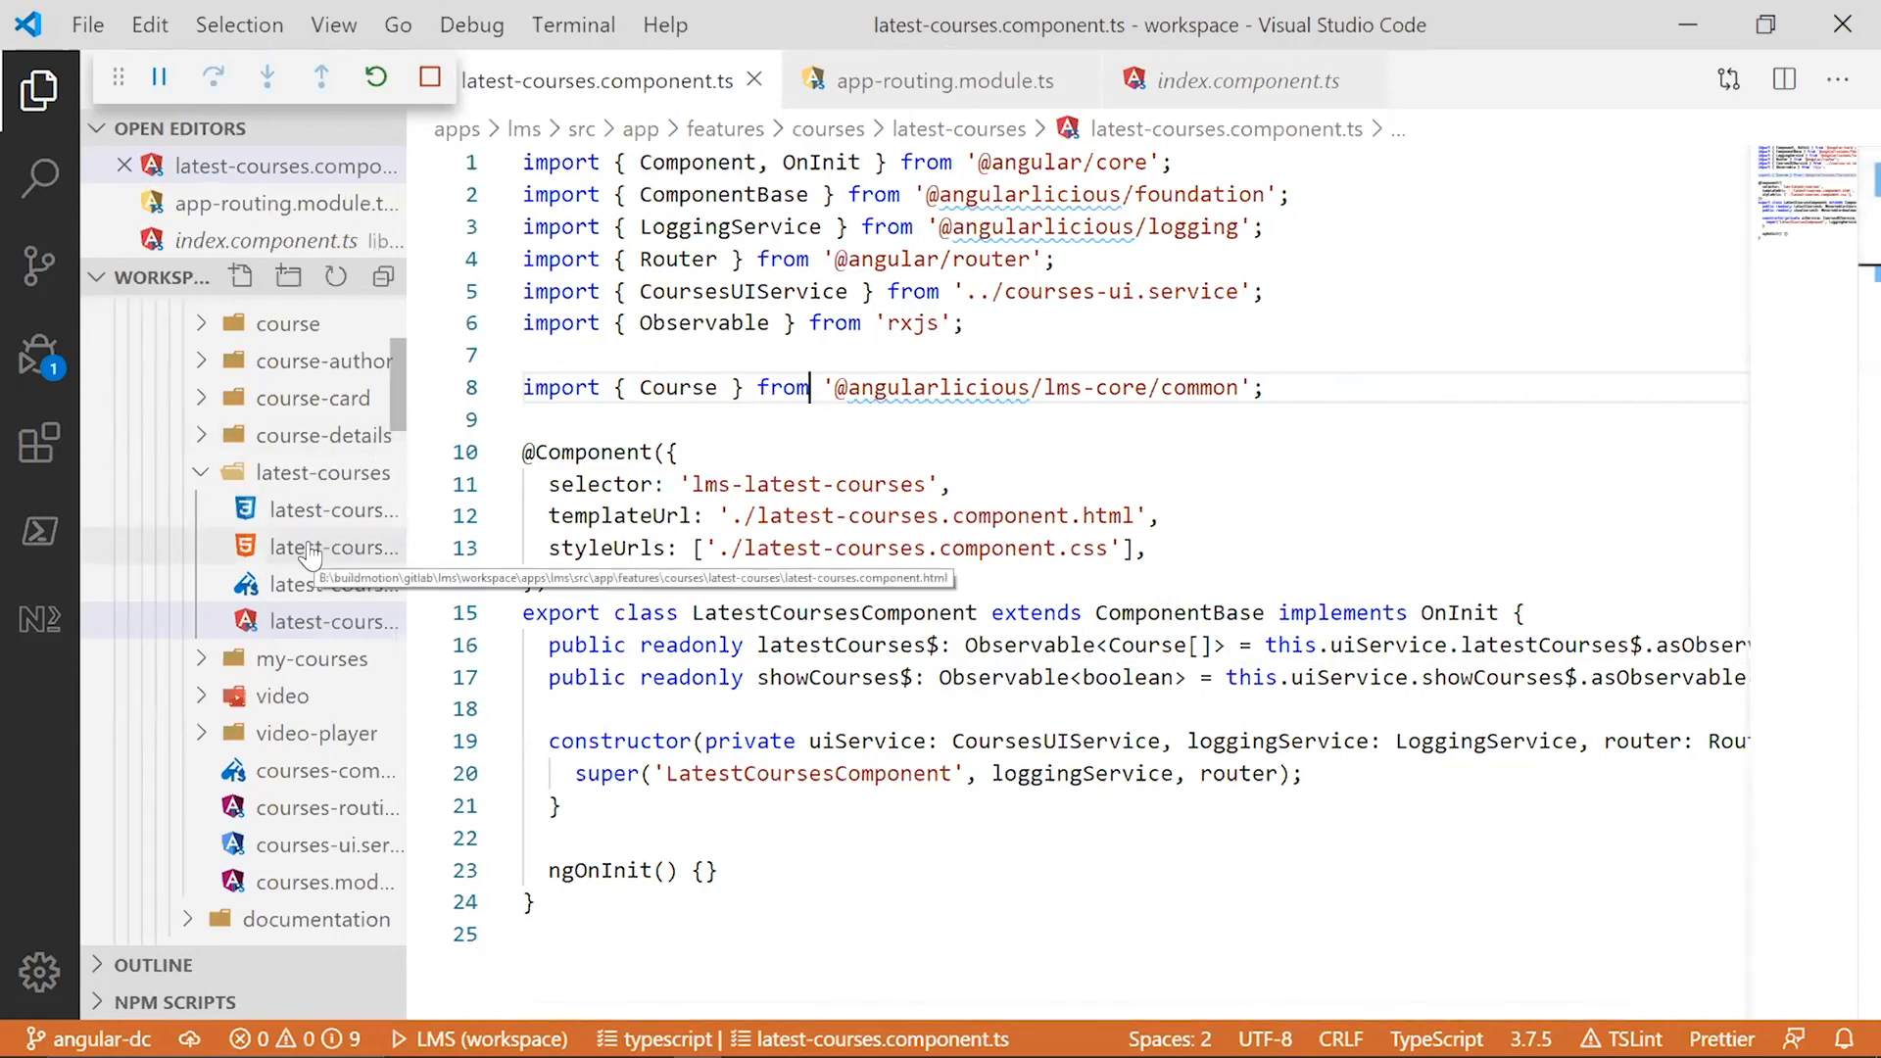
- View latest-courses.component.html, highlight 'latestCourses$ | async' in the ngFor, and return to the TypeScript file
click(339, 547)
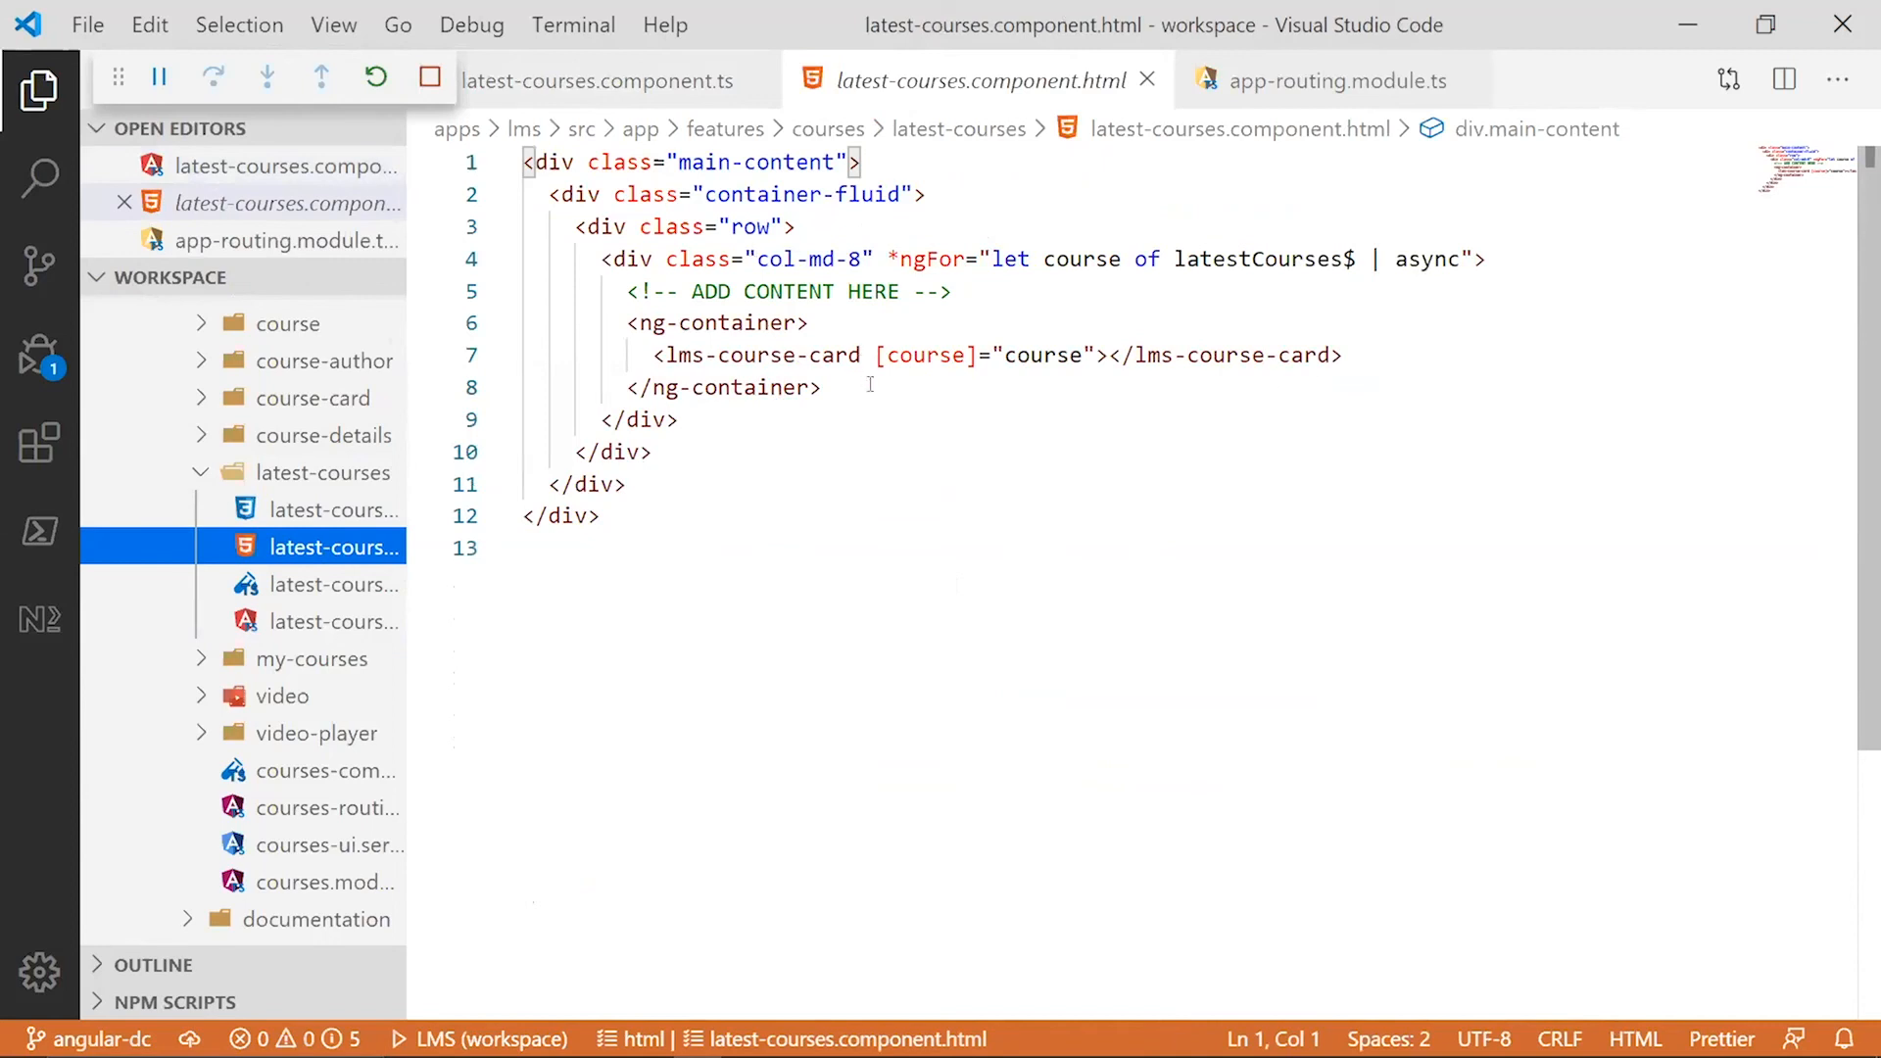
mouse_move(976, 291)
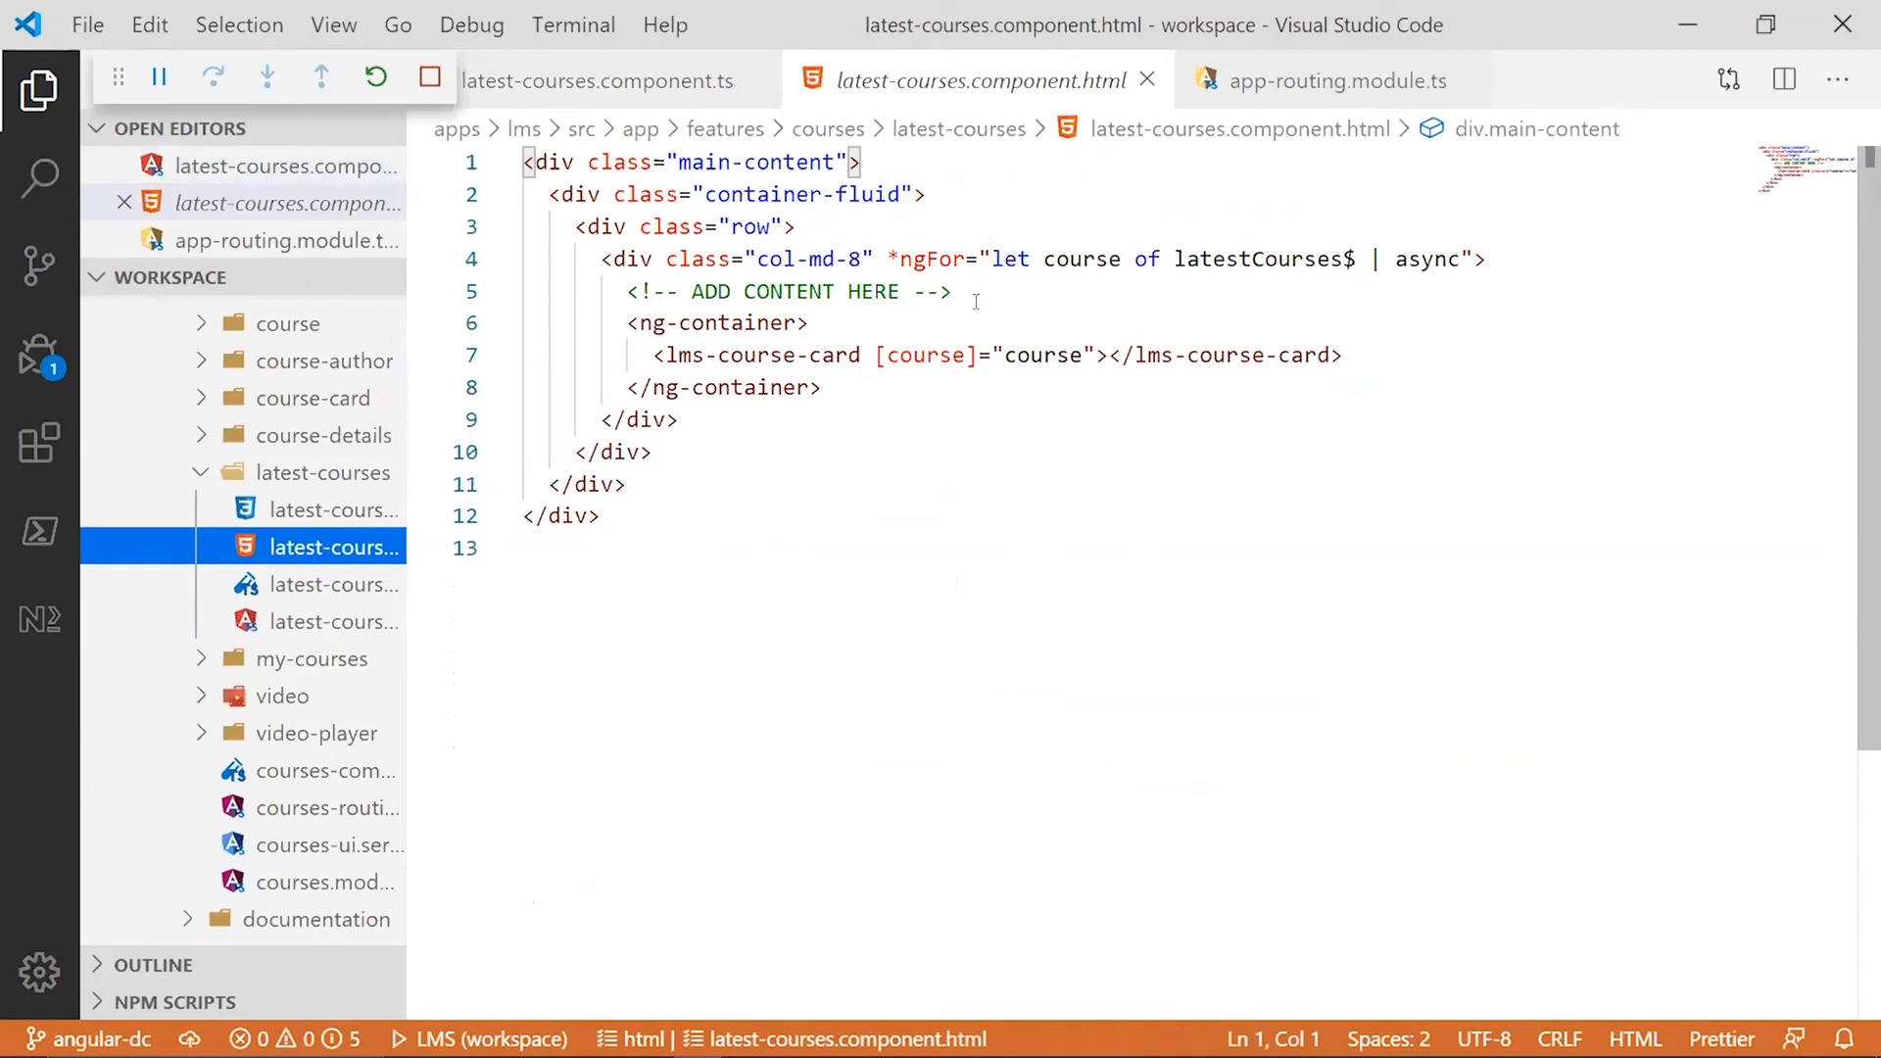
double_click(1258, 258)
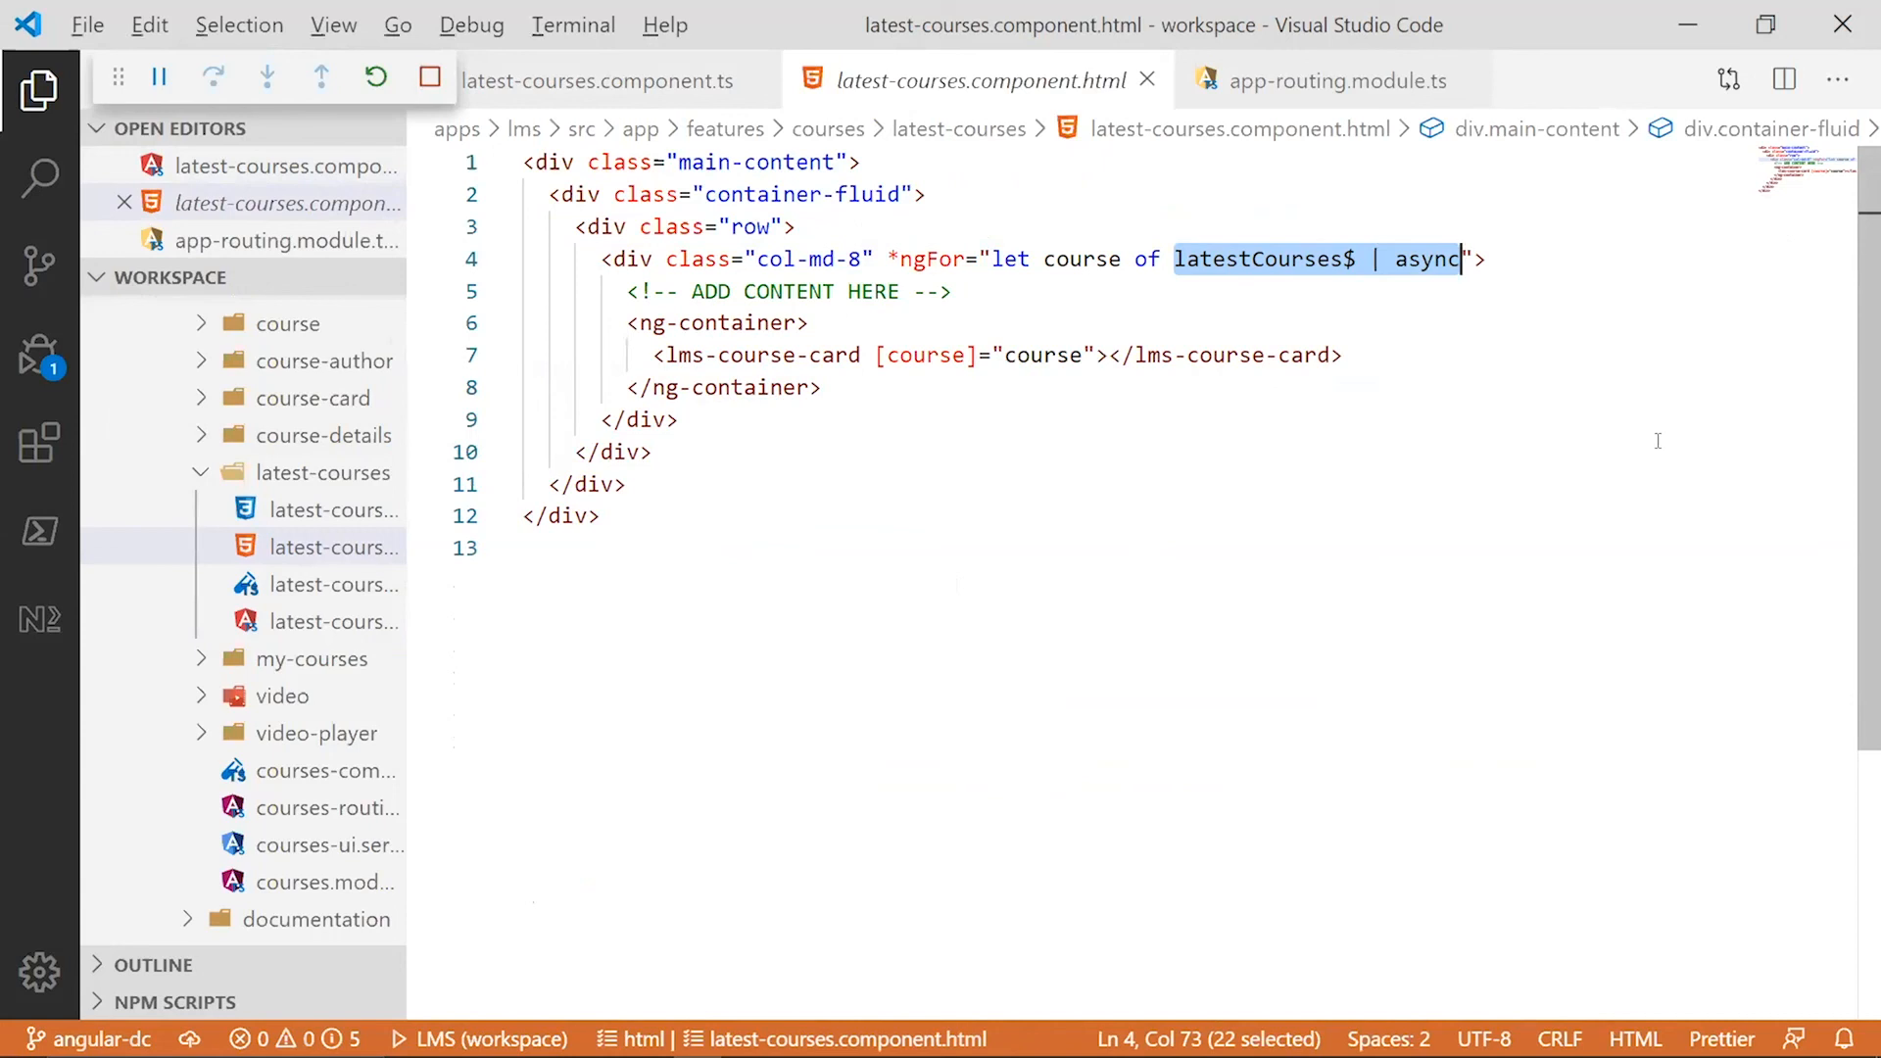
click(603, 81)
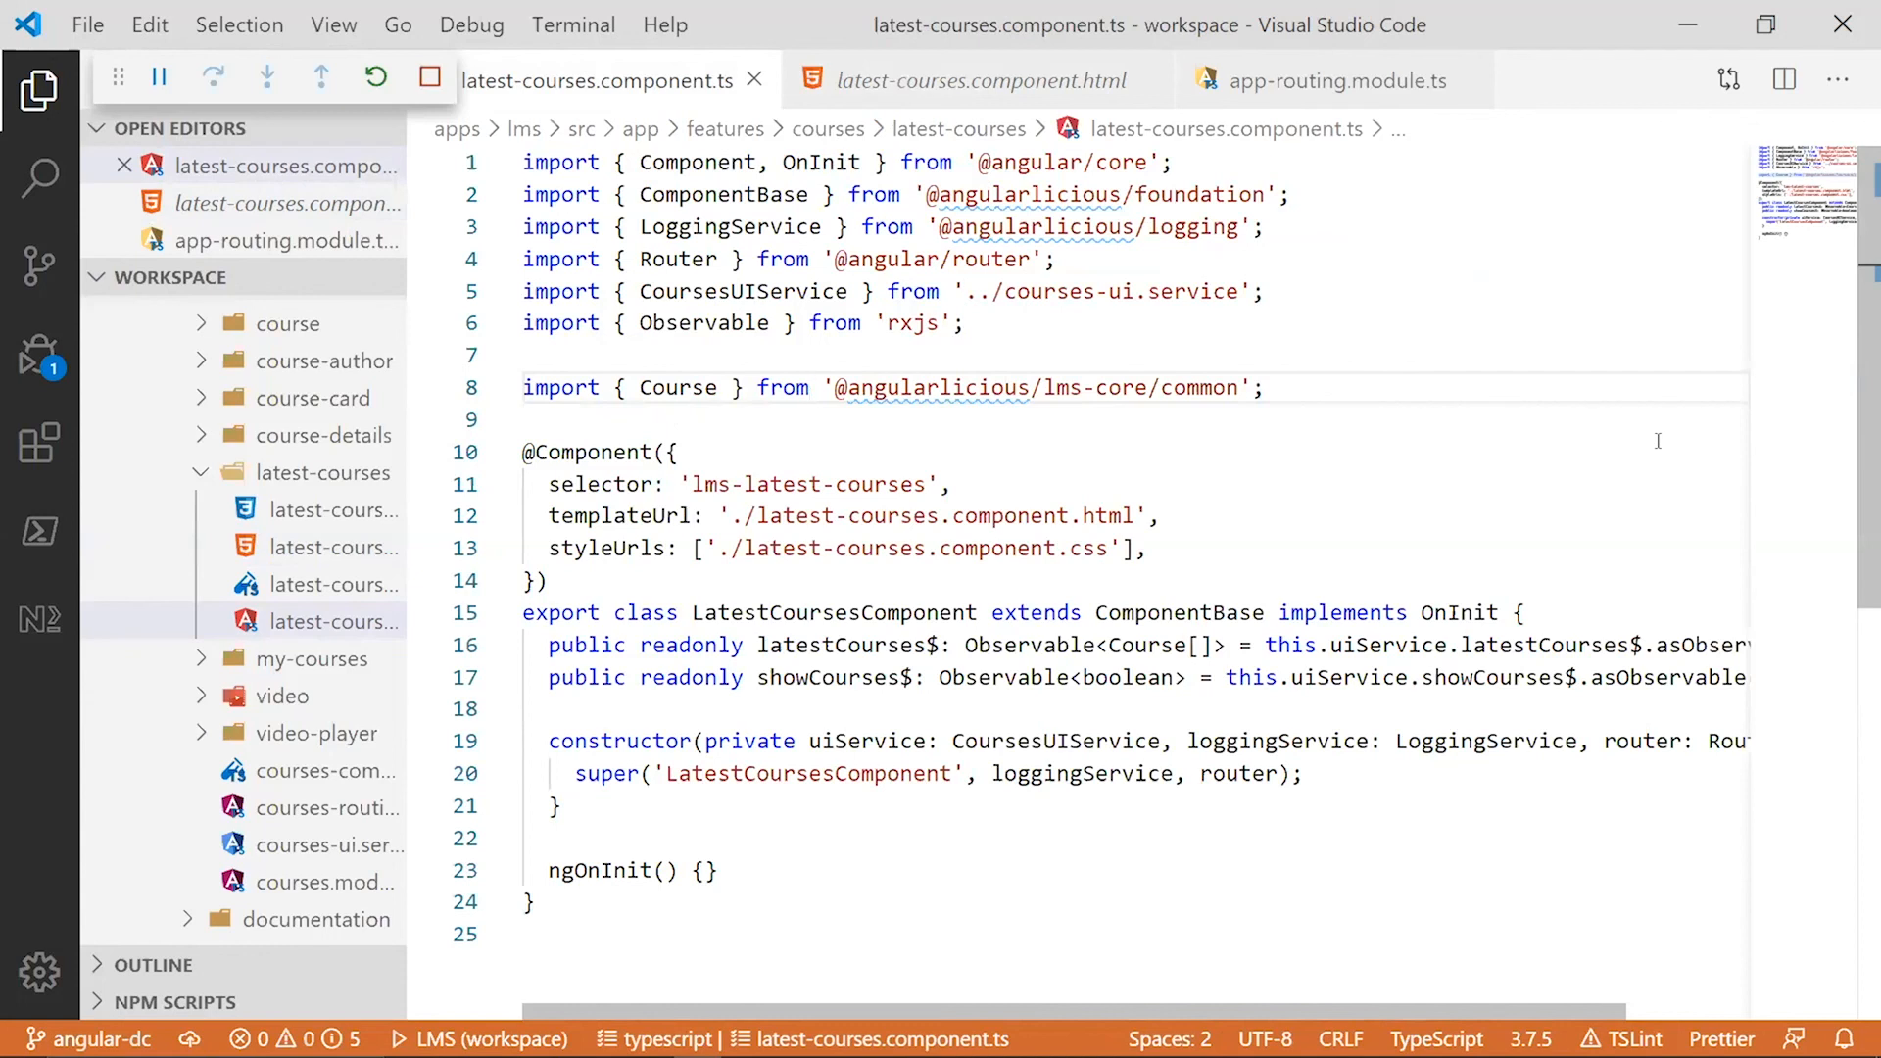
mouse_move(920, 533)
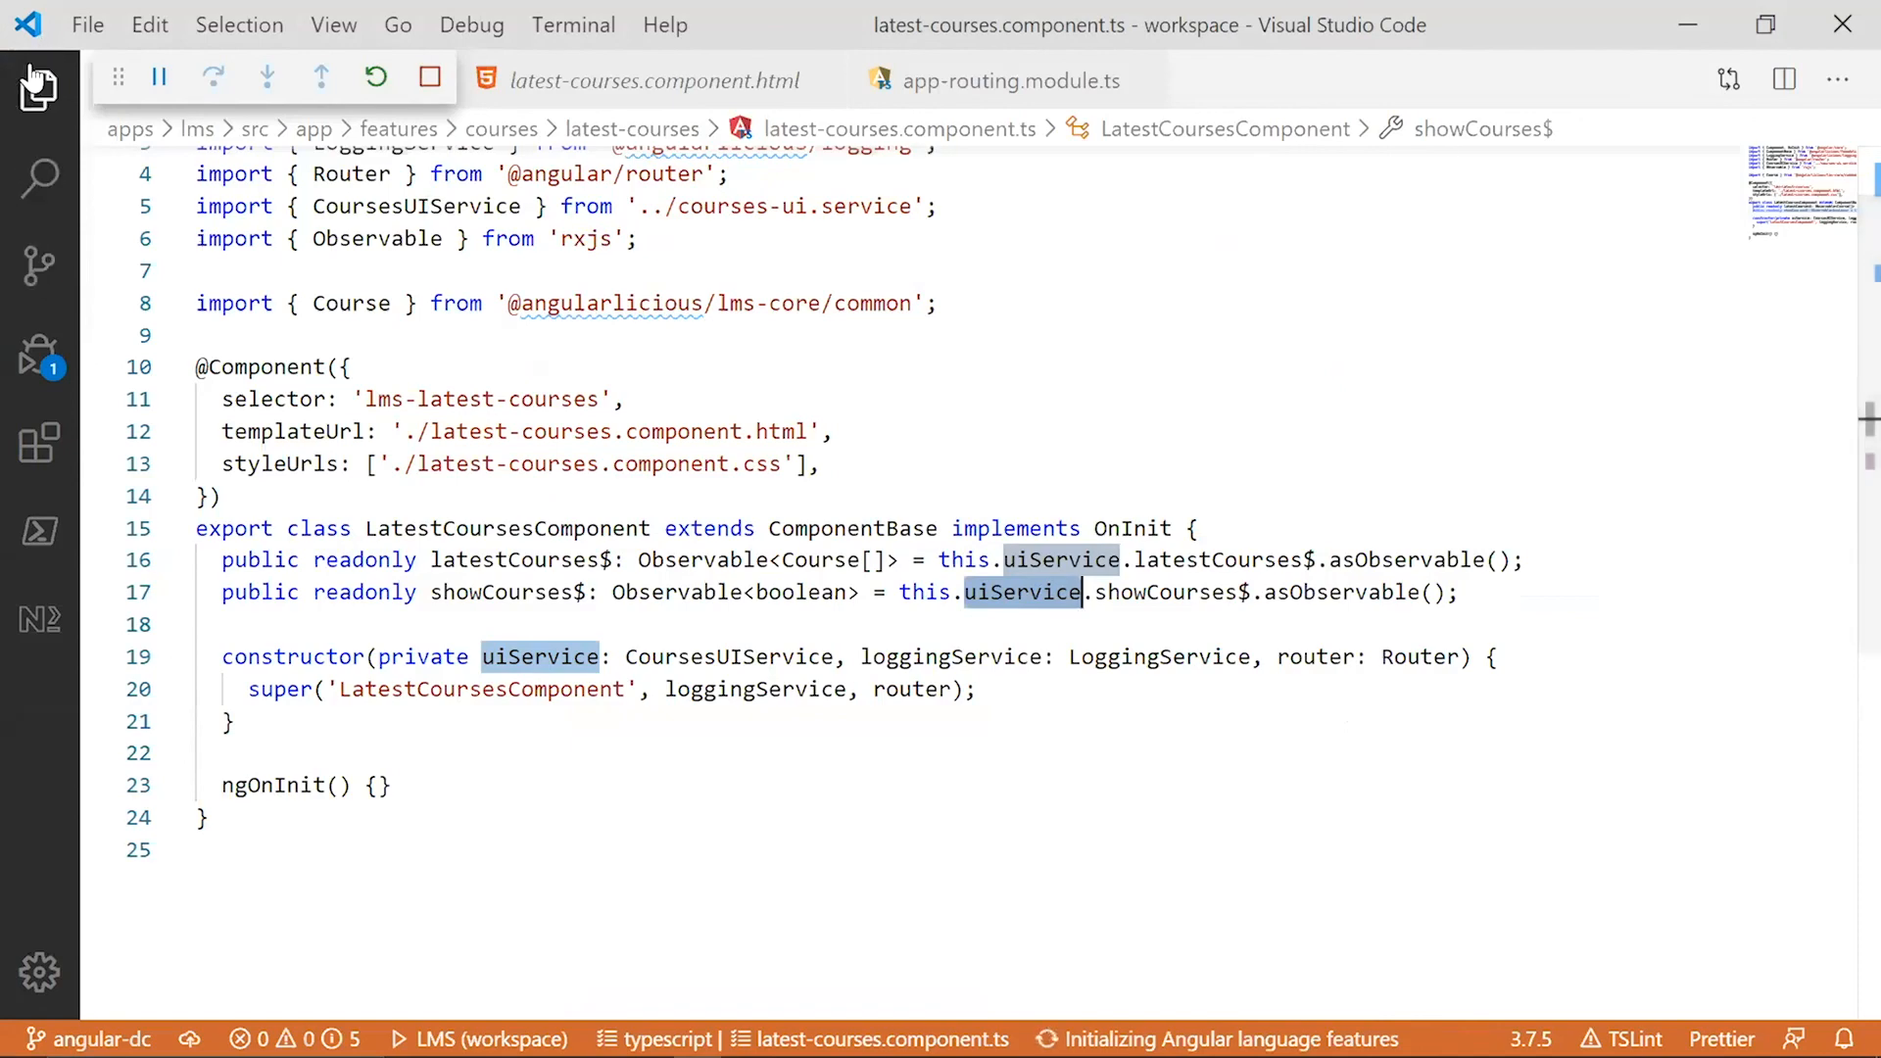
- Show the Explorer tree and reveal the courses feature folder down to courses-ui.service.ts and courses.module.ts
click(39, 90)
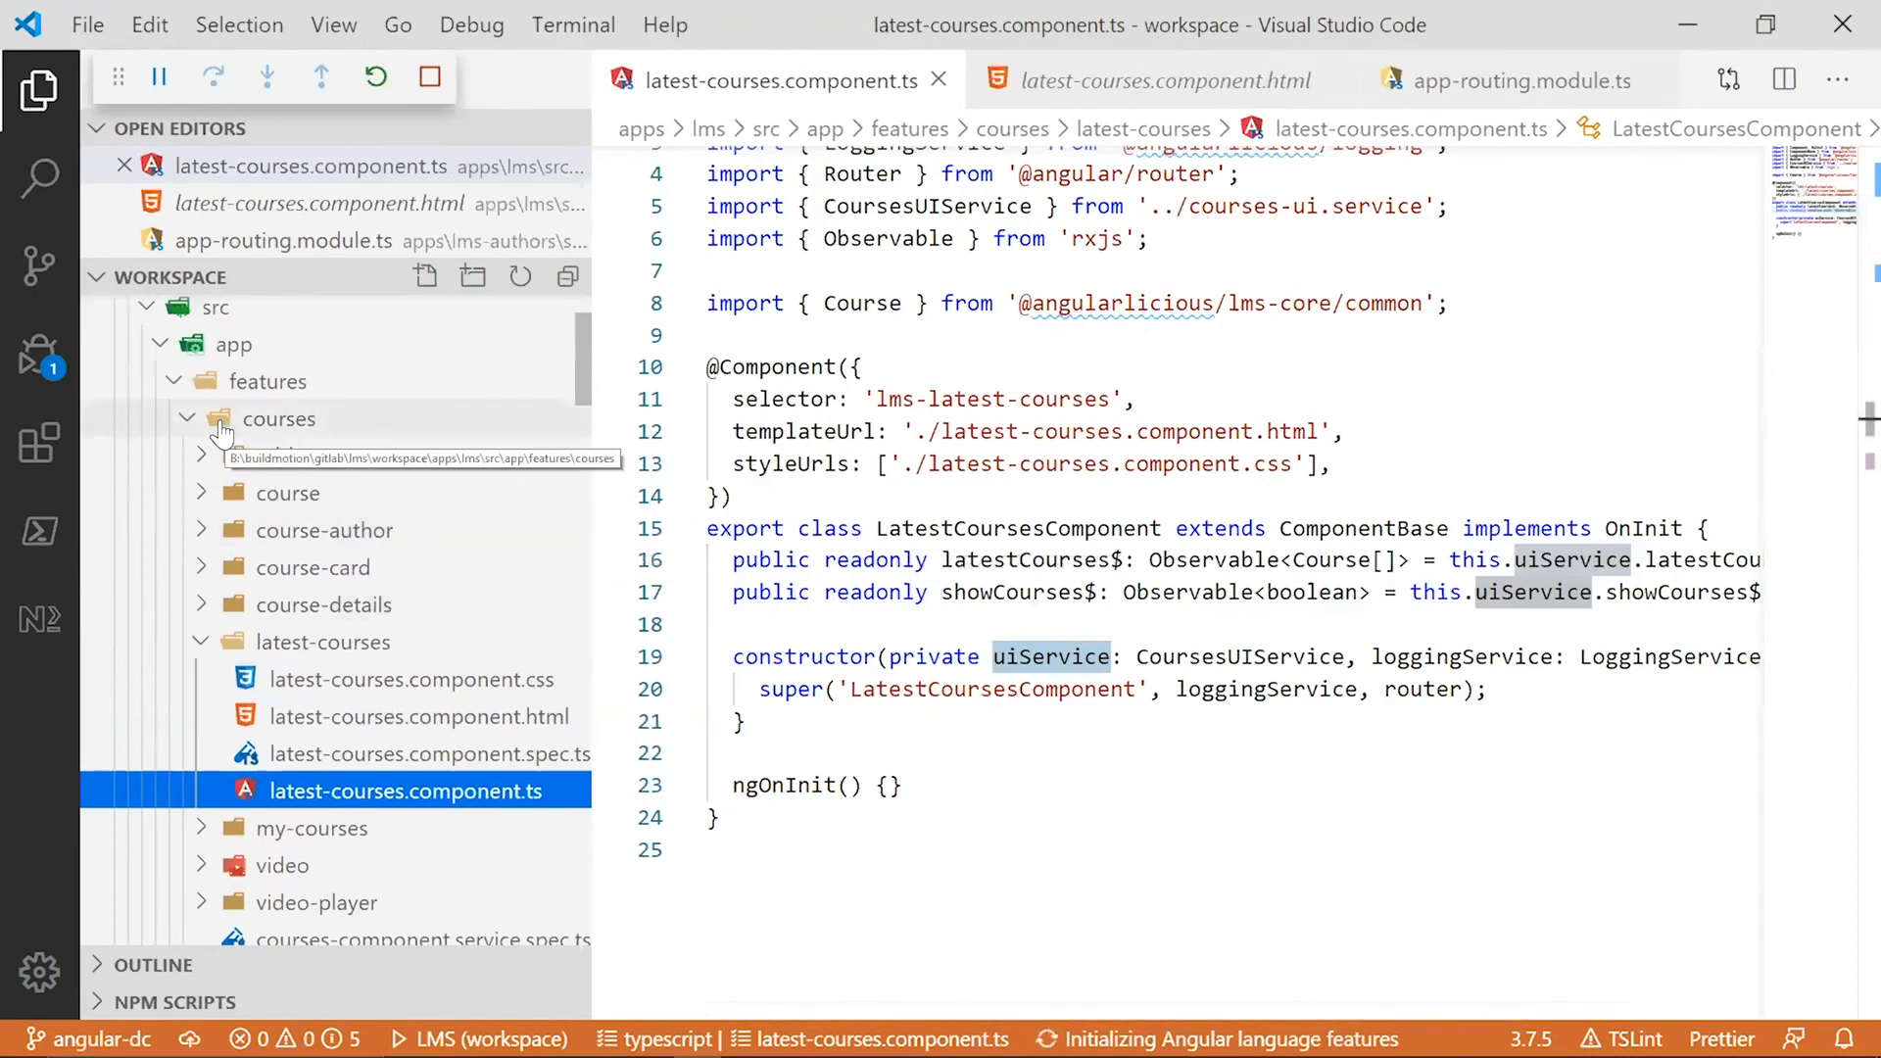
click(280, 420)
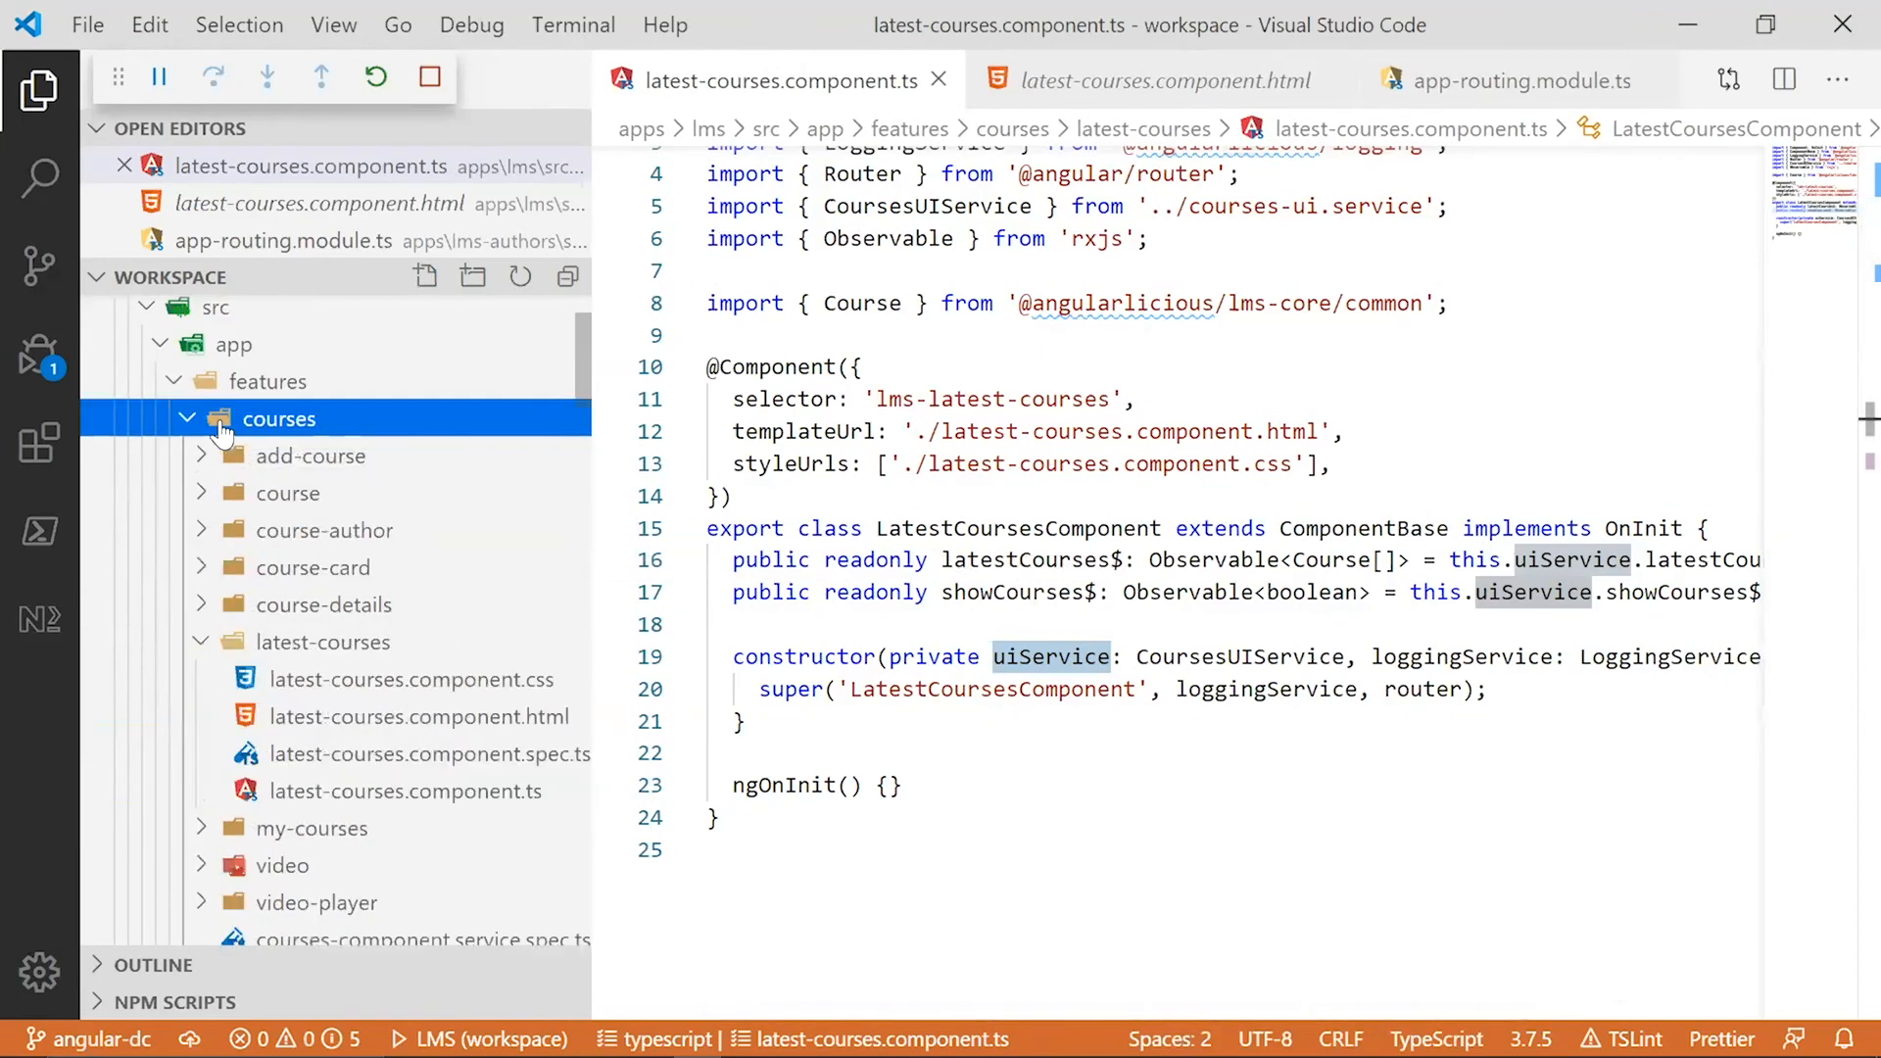
click(190, 420)
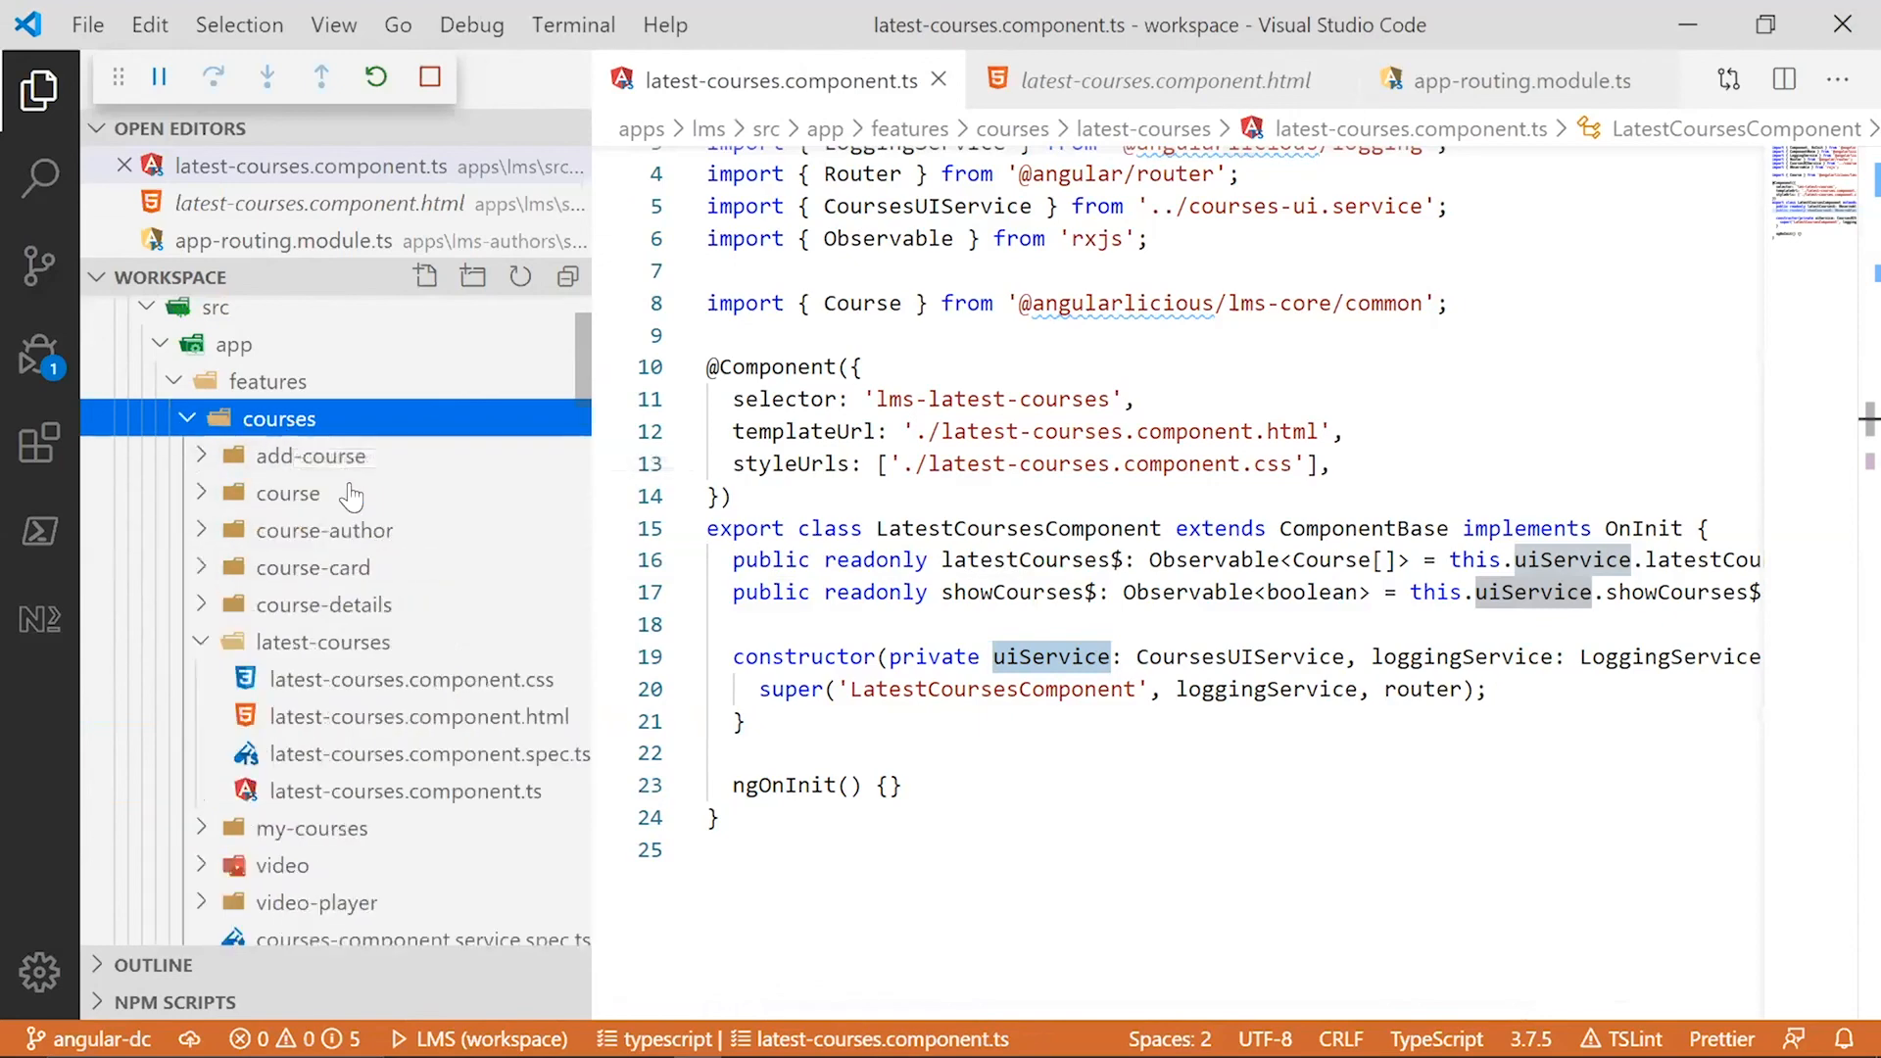
scroll(down, 3)
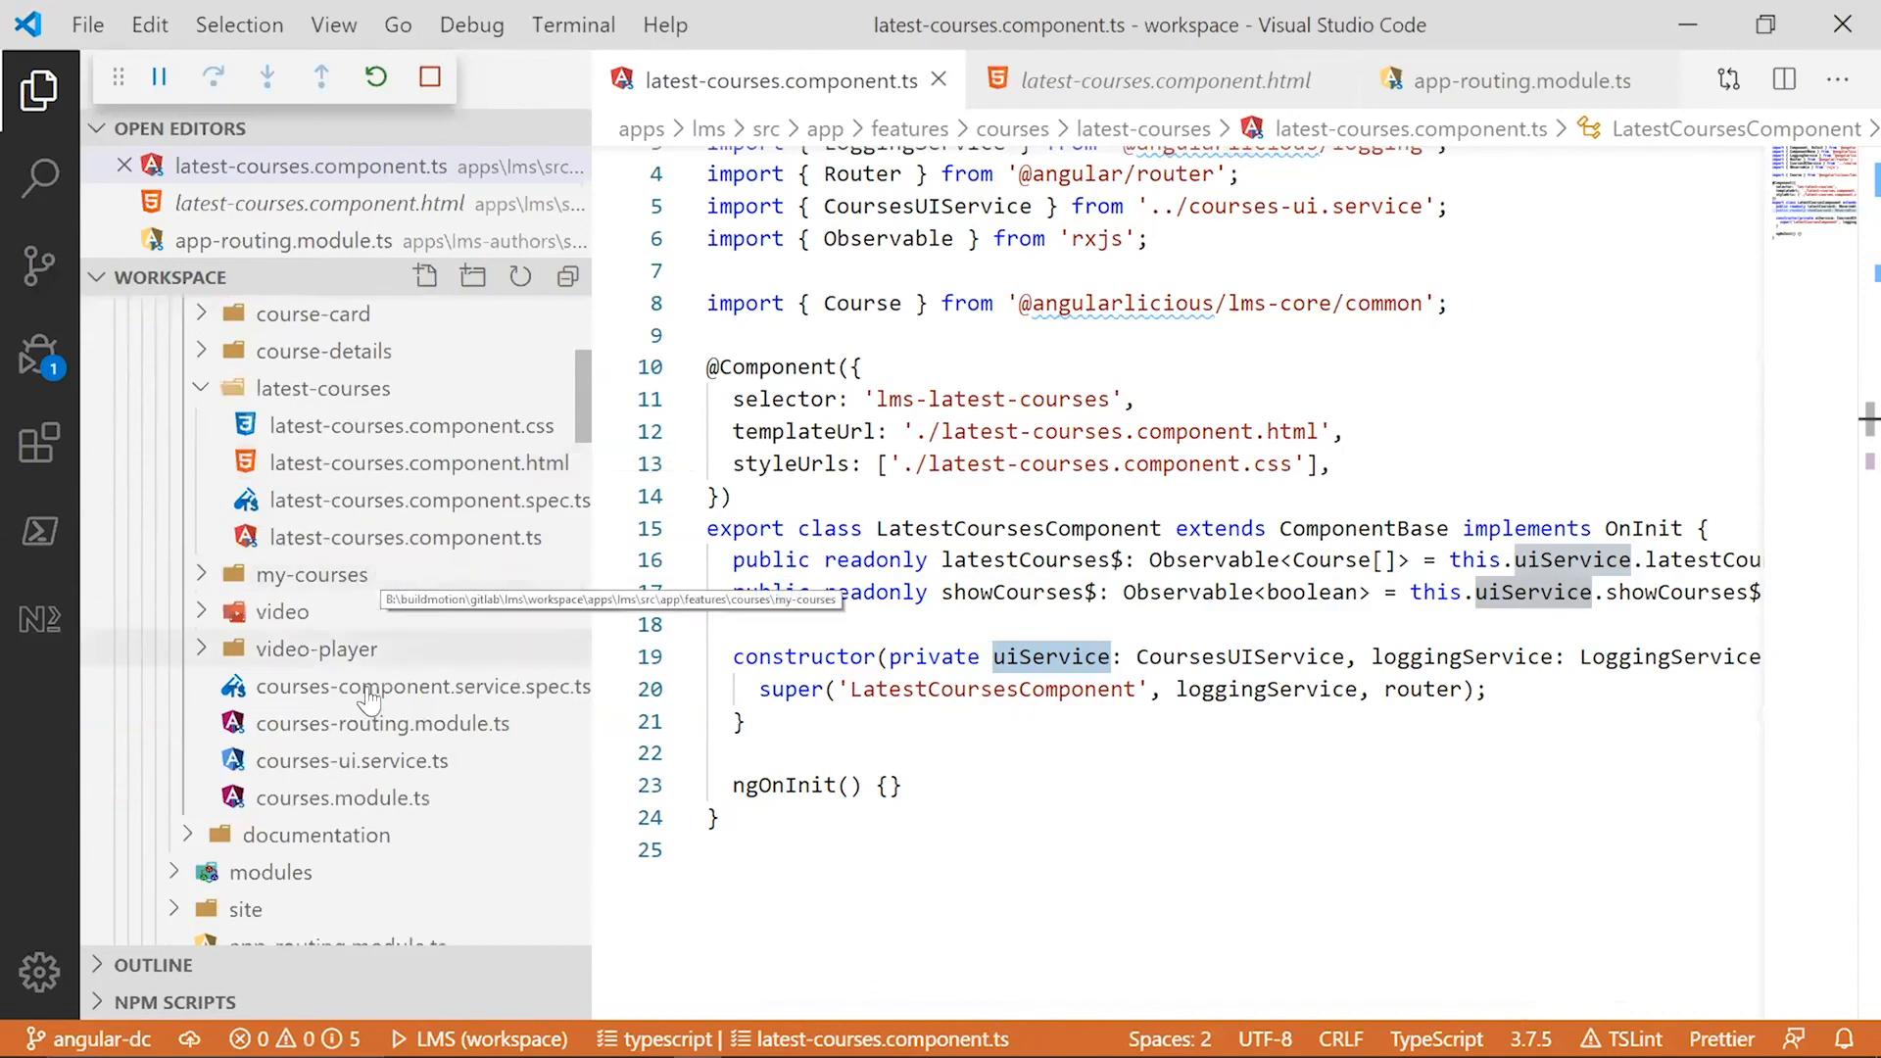
mouse_move(351, 761)
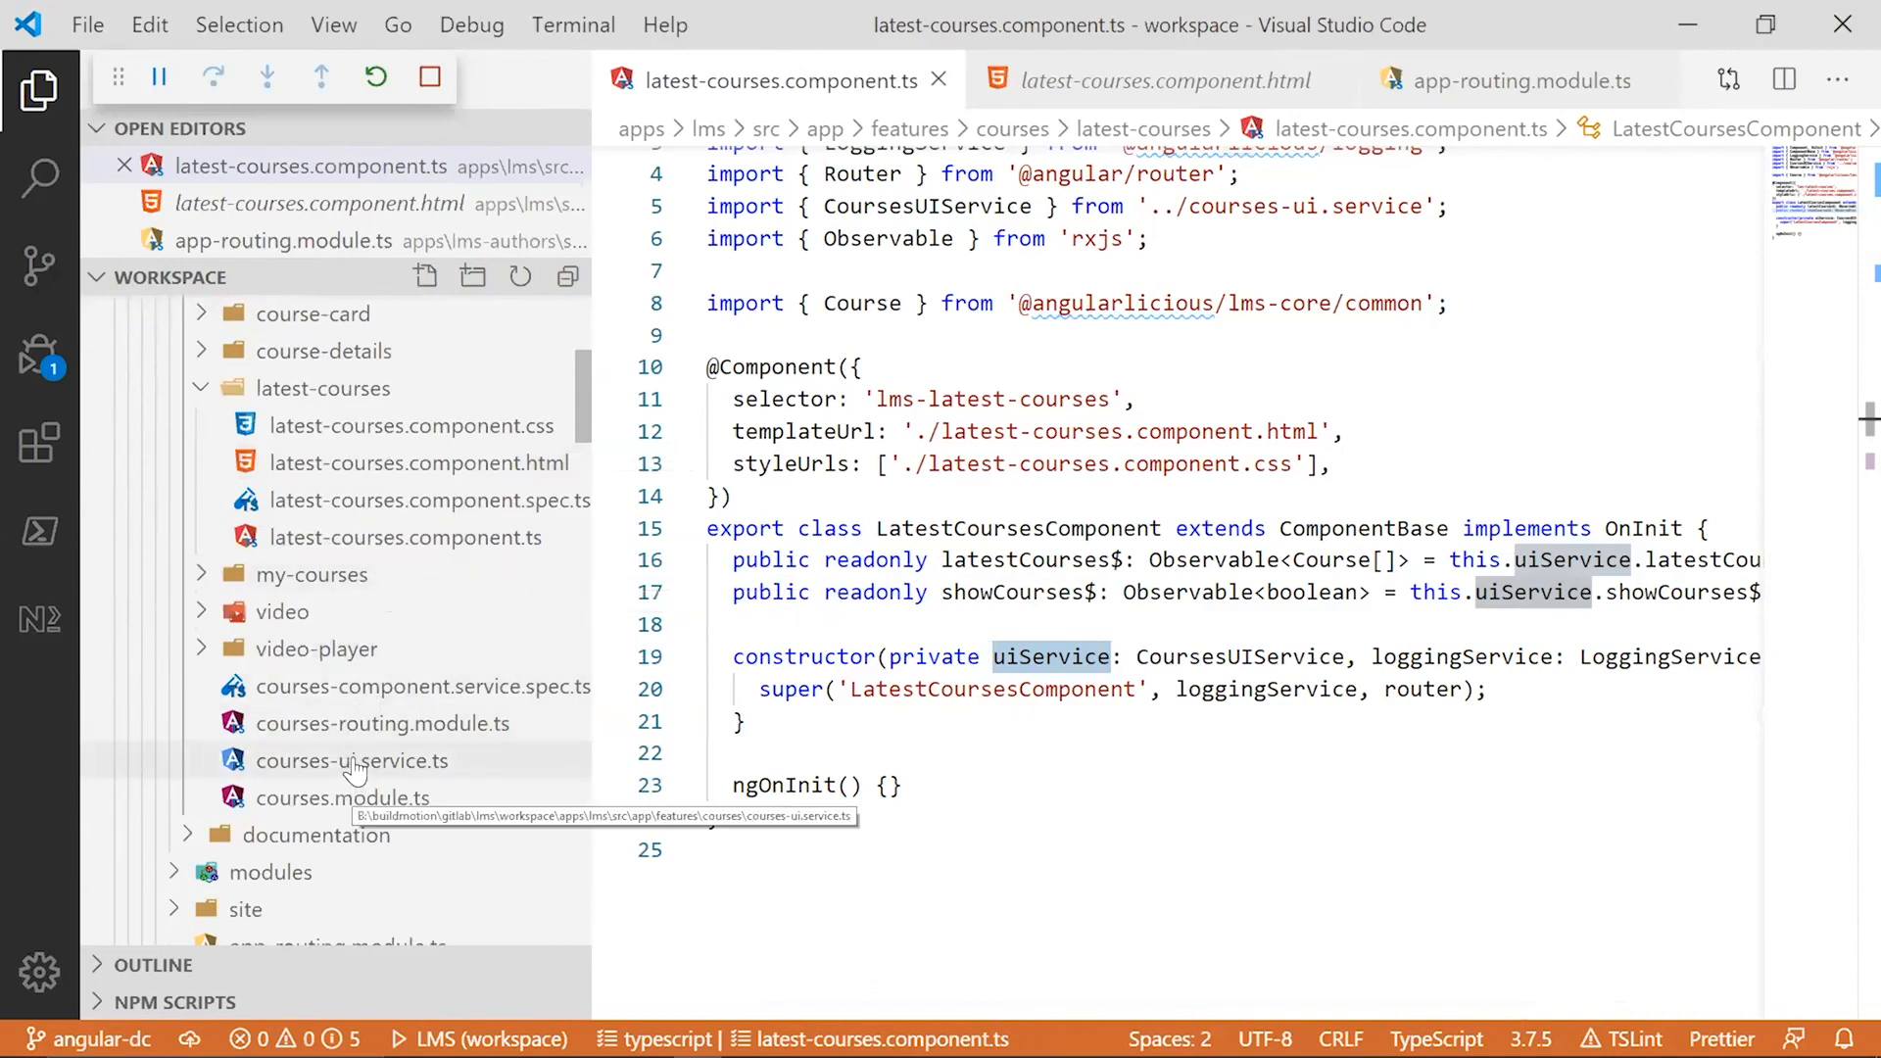
- Review courses-ui.service.ts by scrolling up through the CoursesUIService code
click(351, 760)
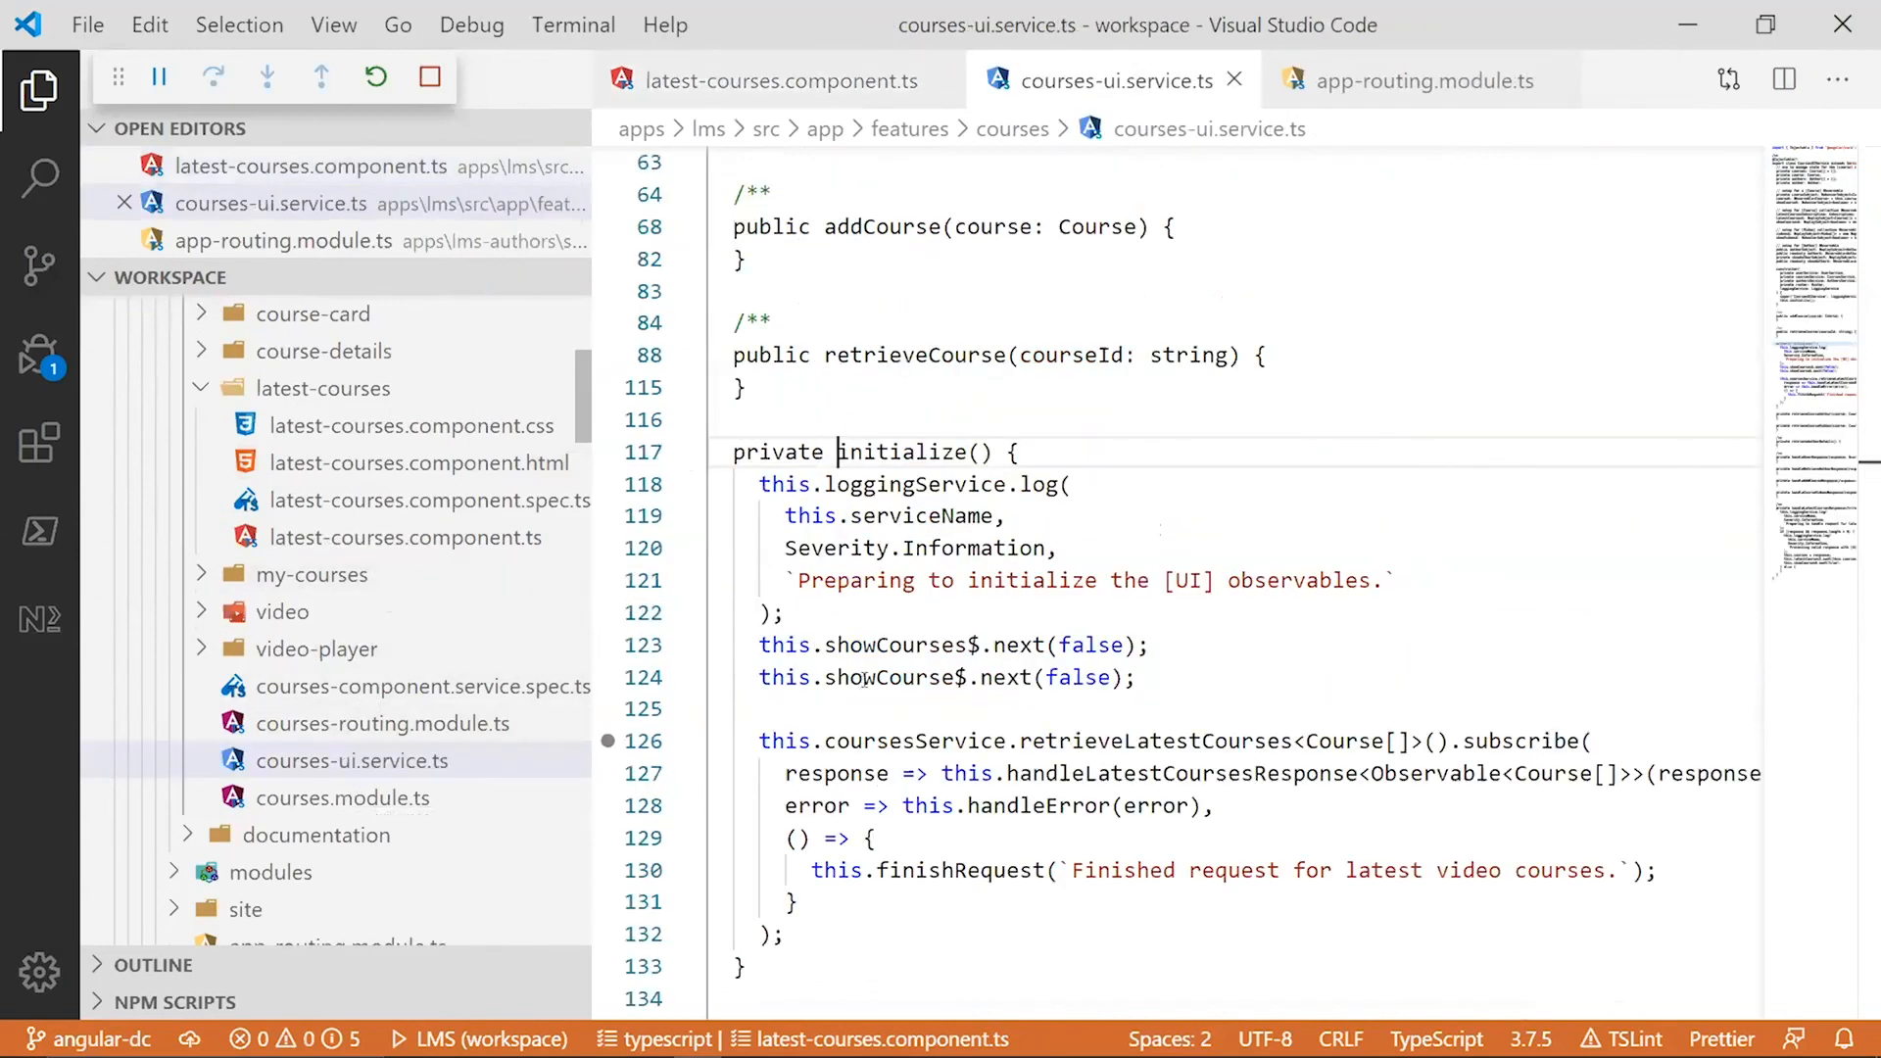
scroll(up, 3)
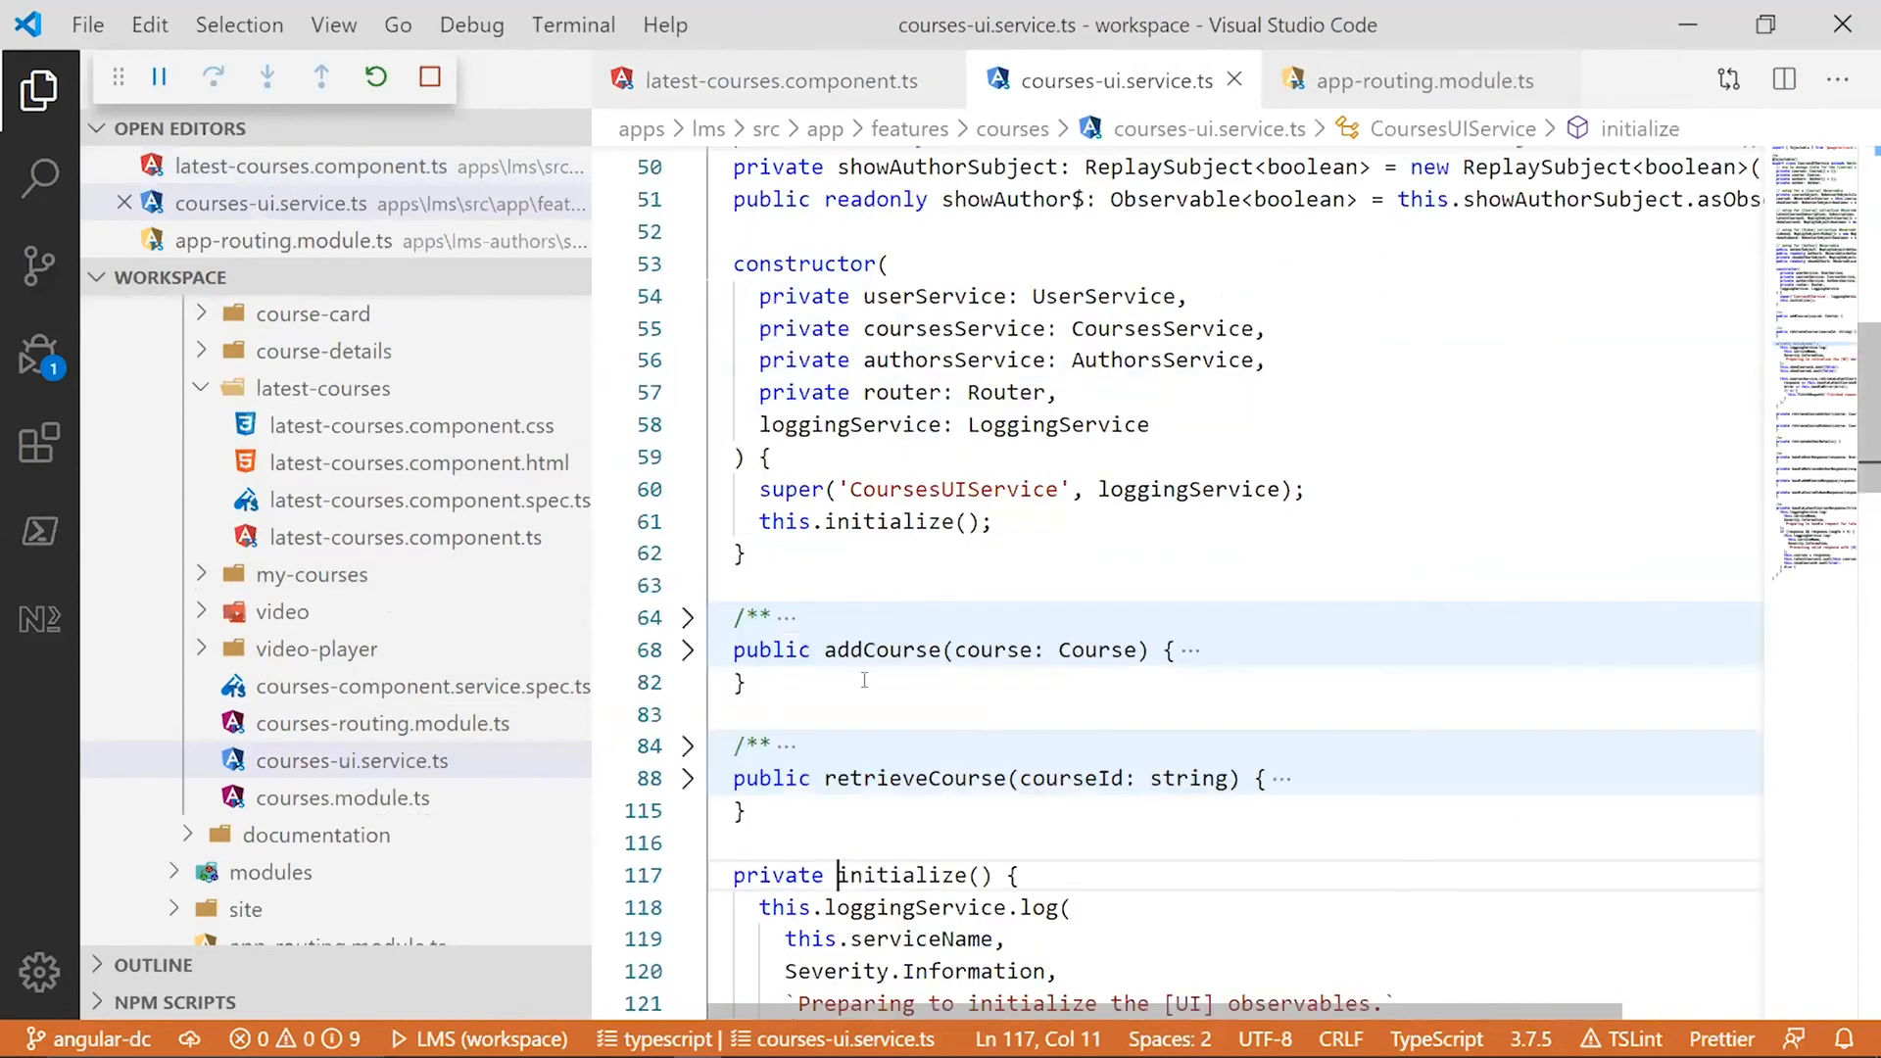
scroll(up, 3)
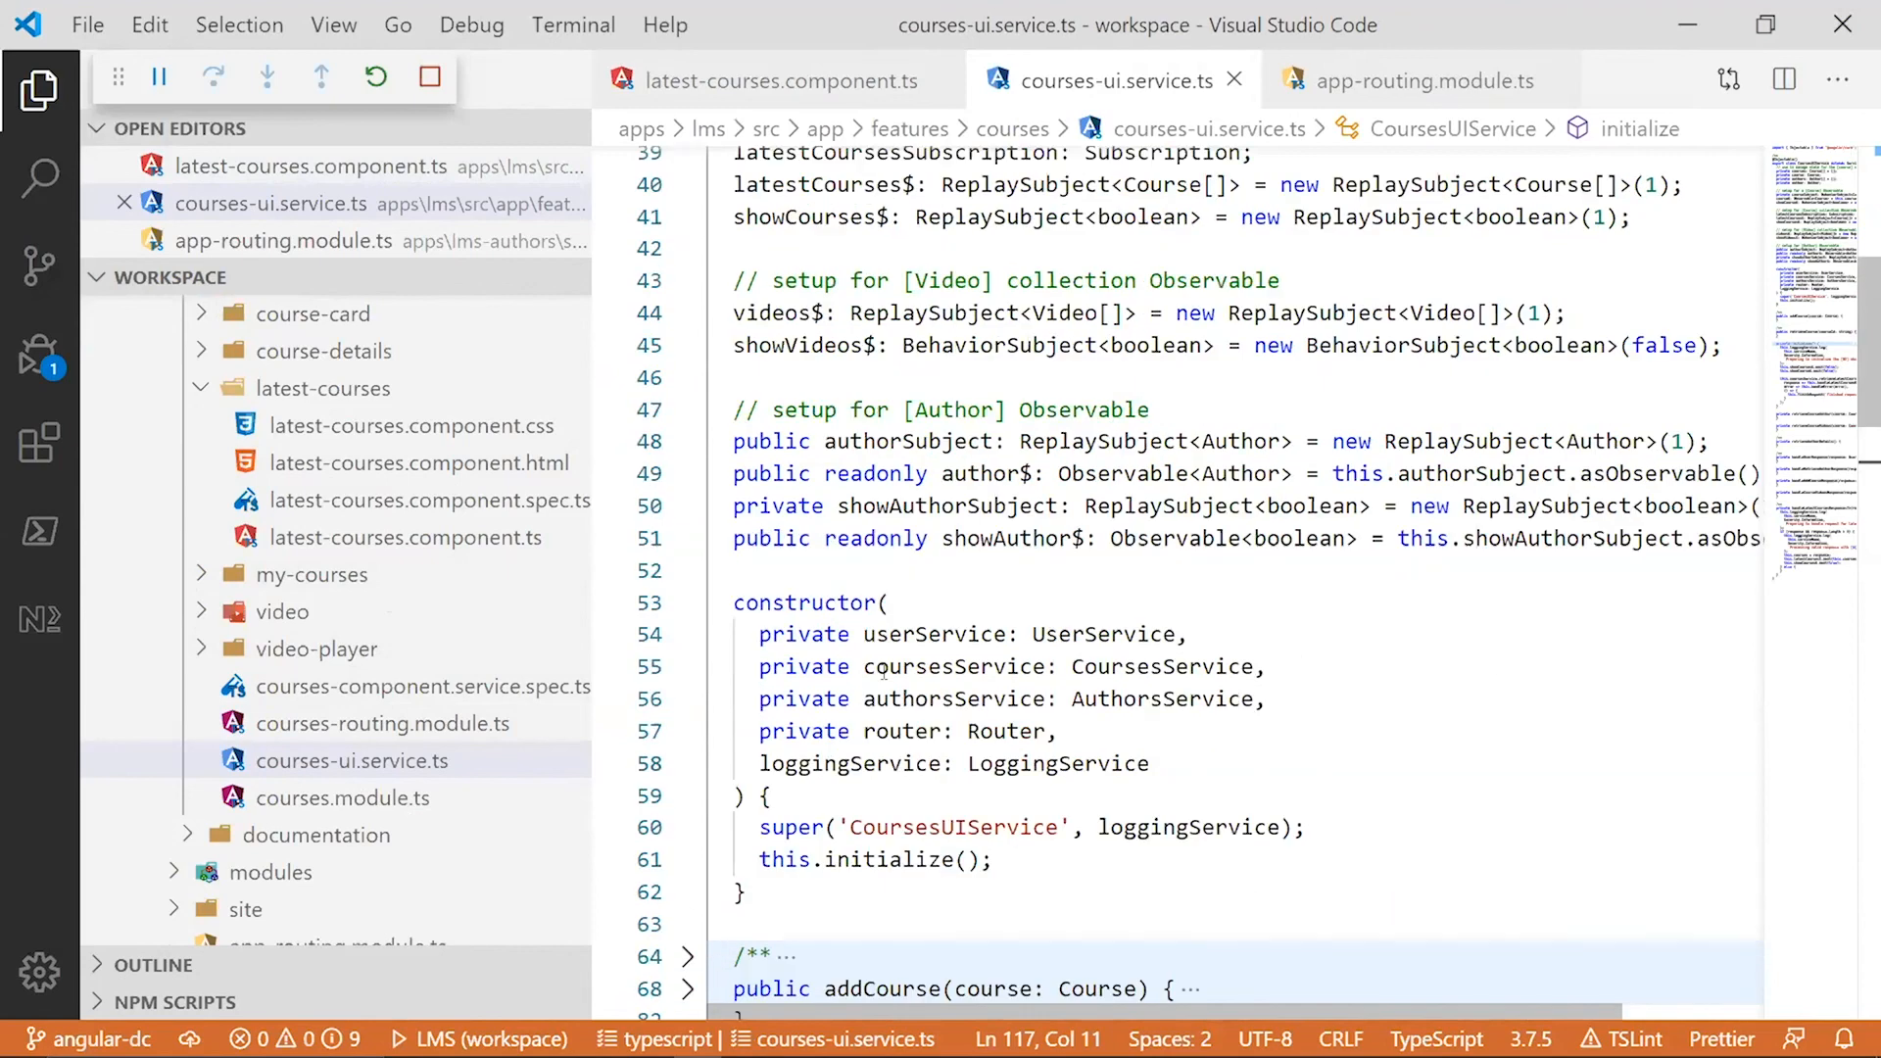
scroll(up, 3)
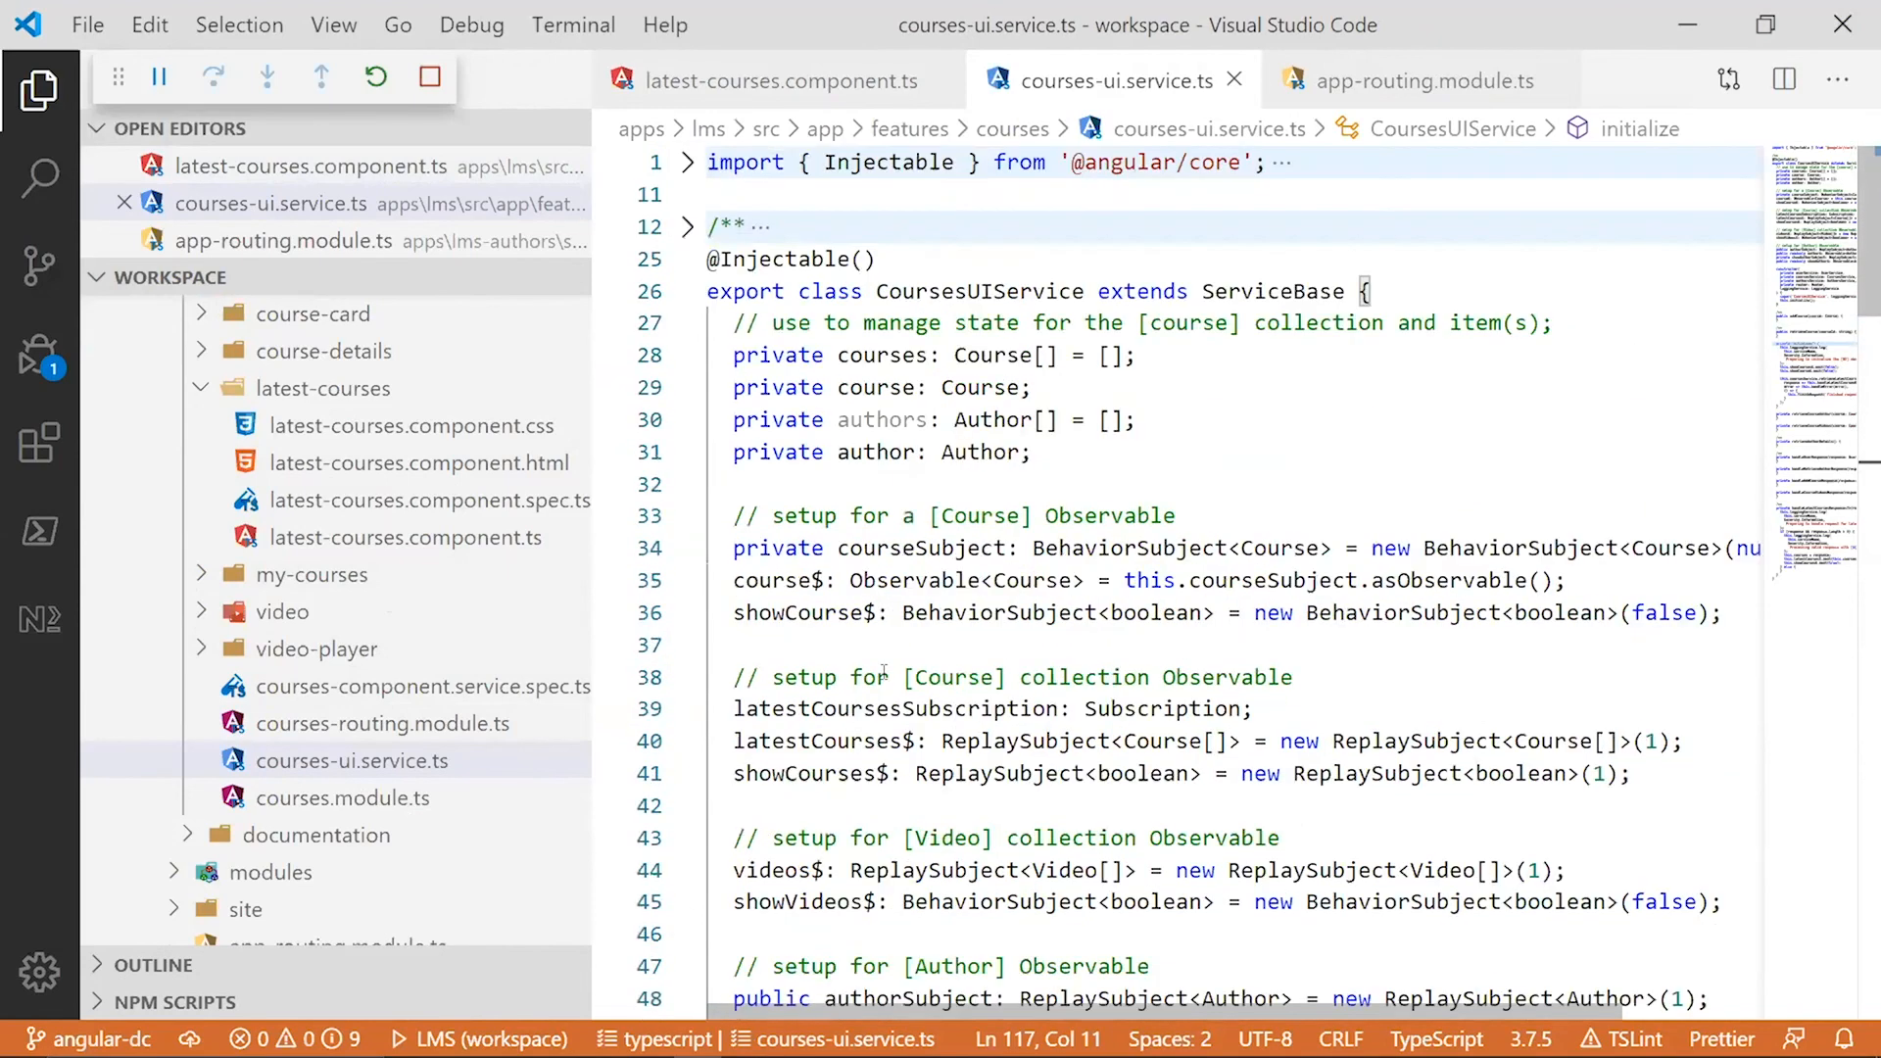
- Jump from the component's constructor to the CoursesUIService class definition, then bring up courses.module.ts
click(779, 80)
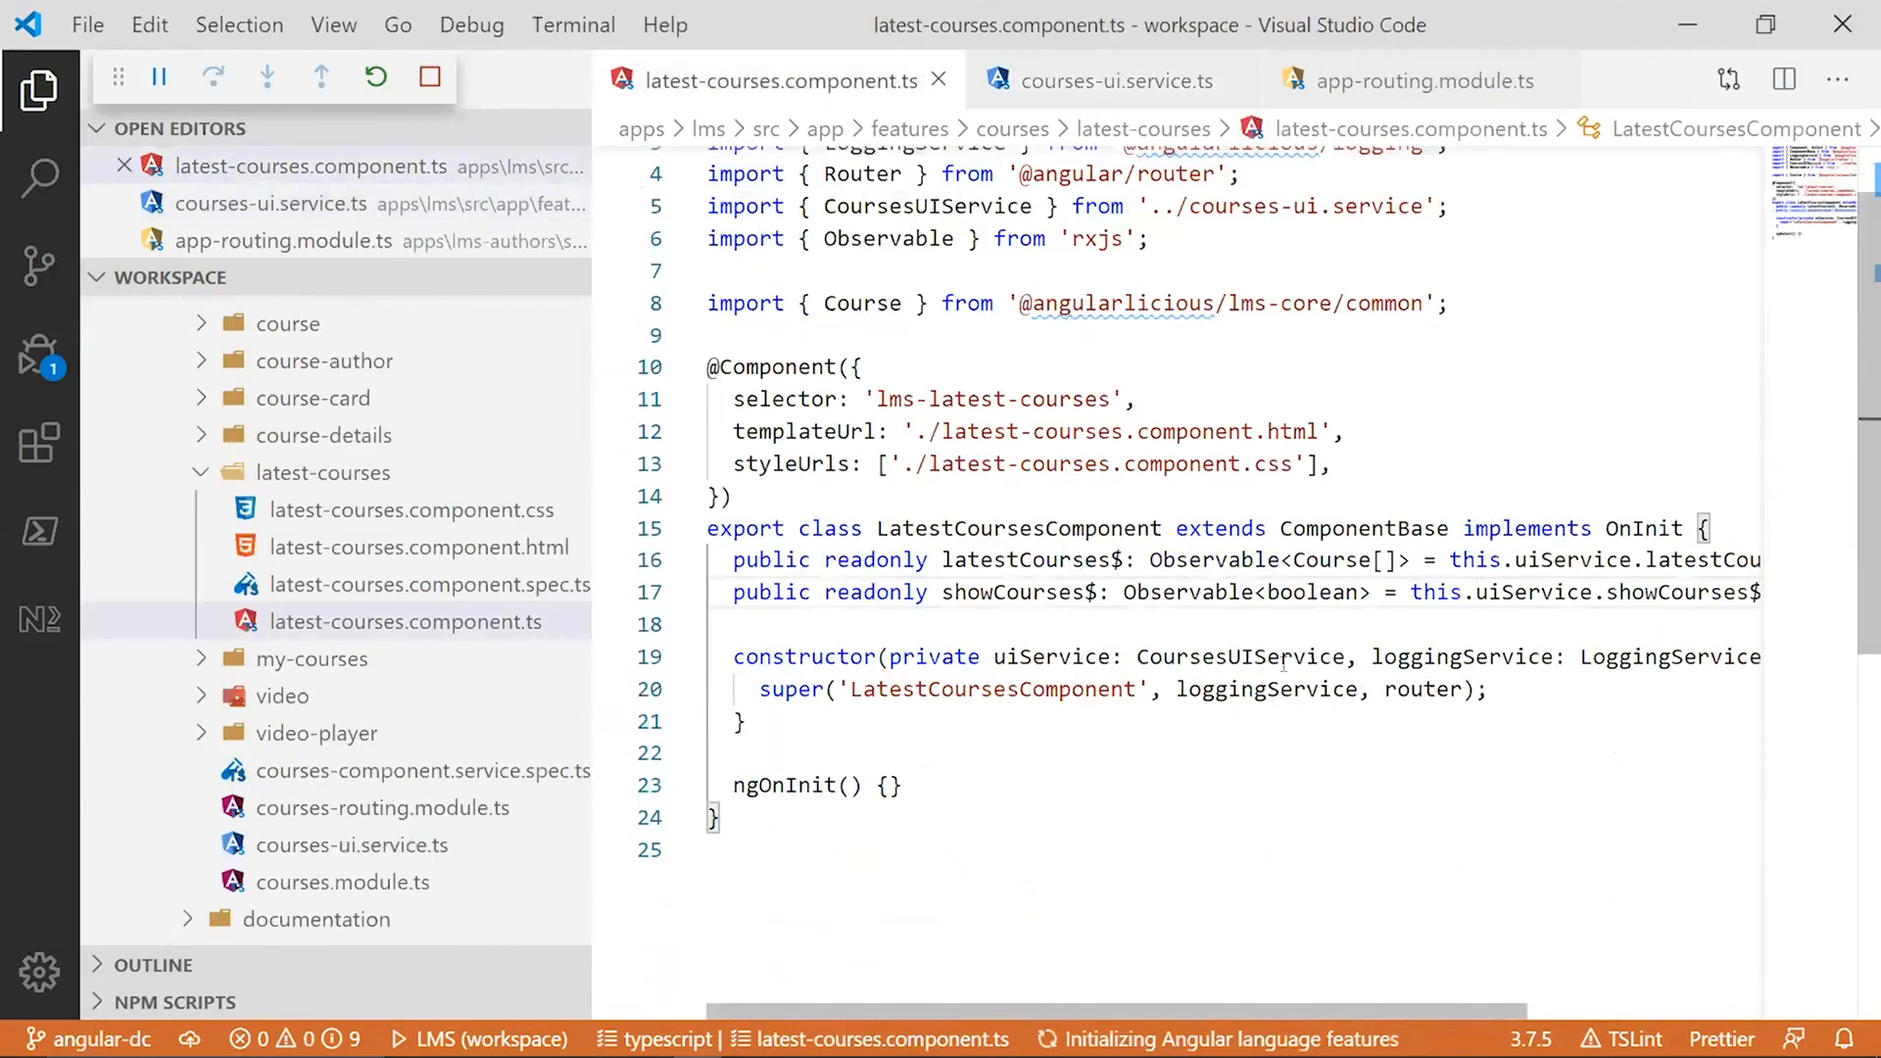
click(713, 623)
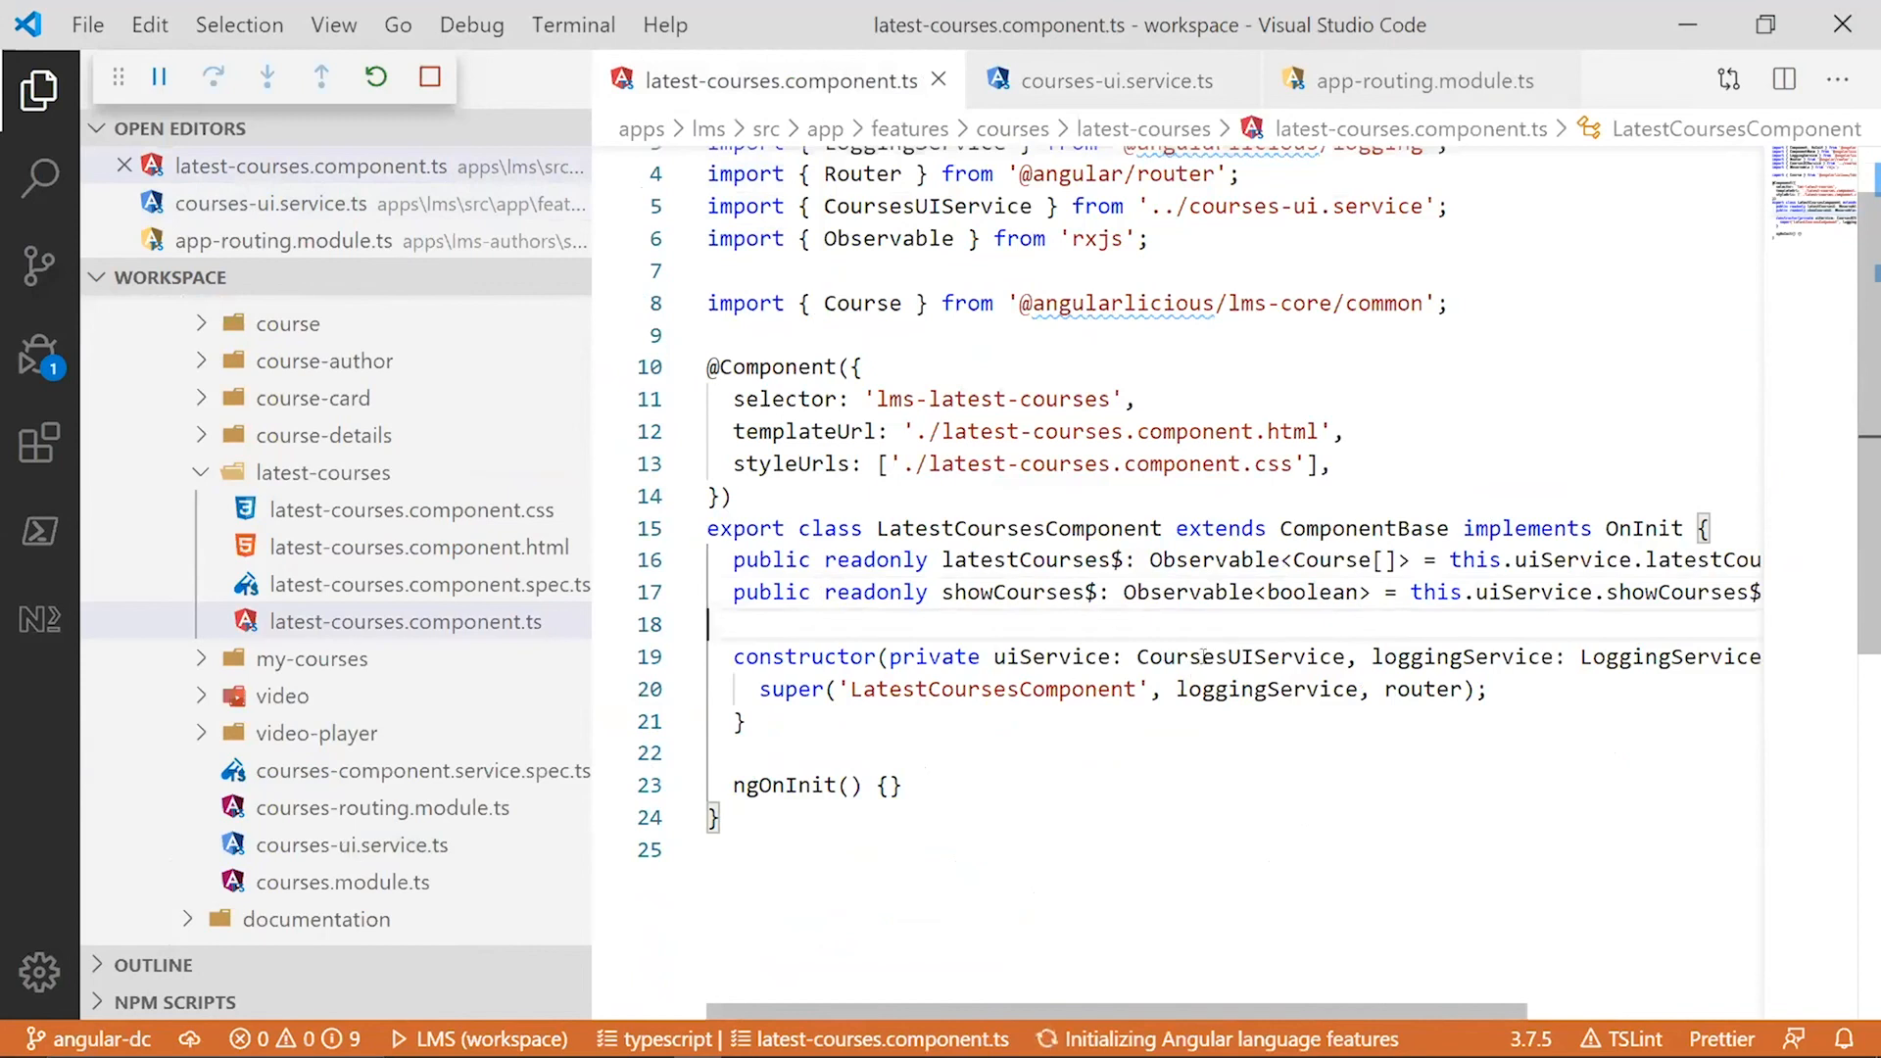
double_click(1240, 657)
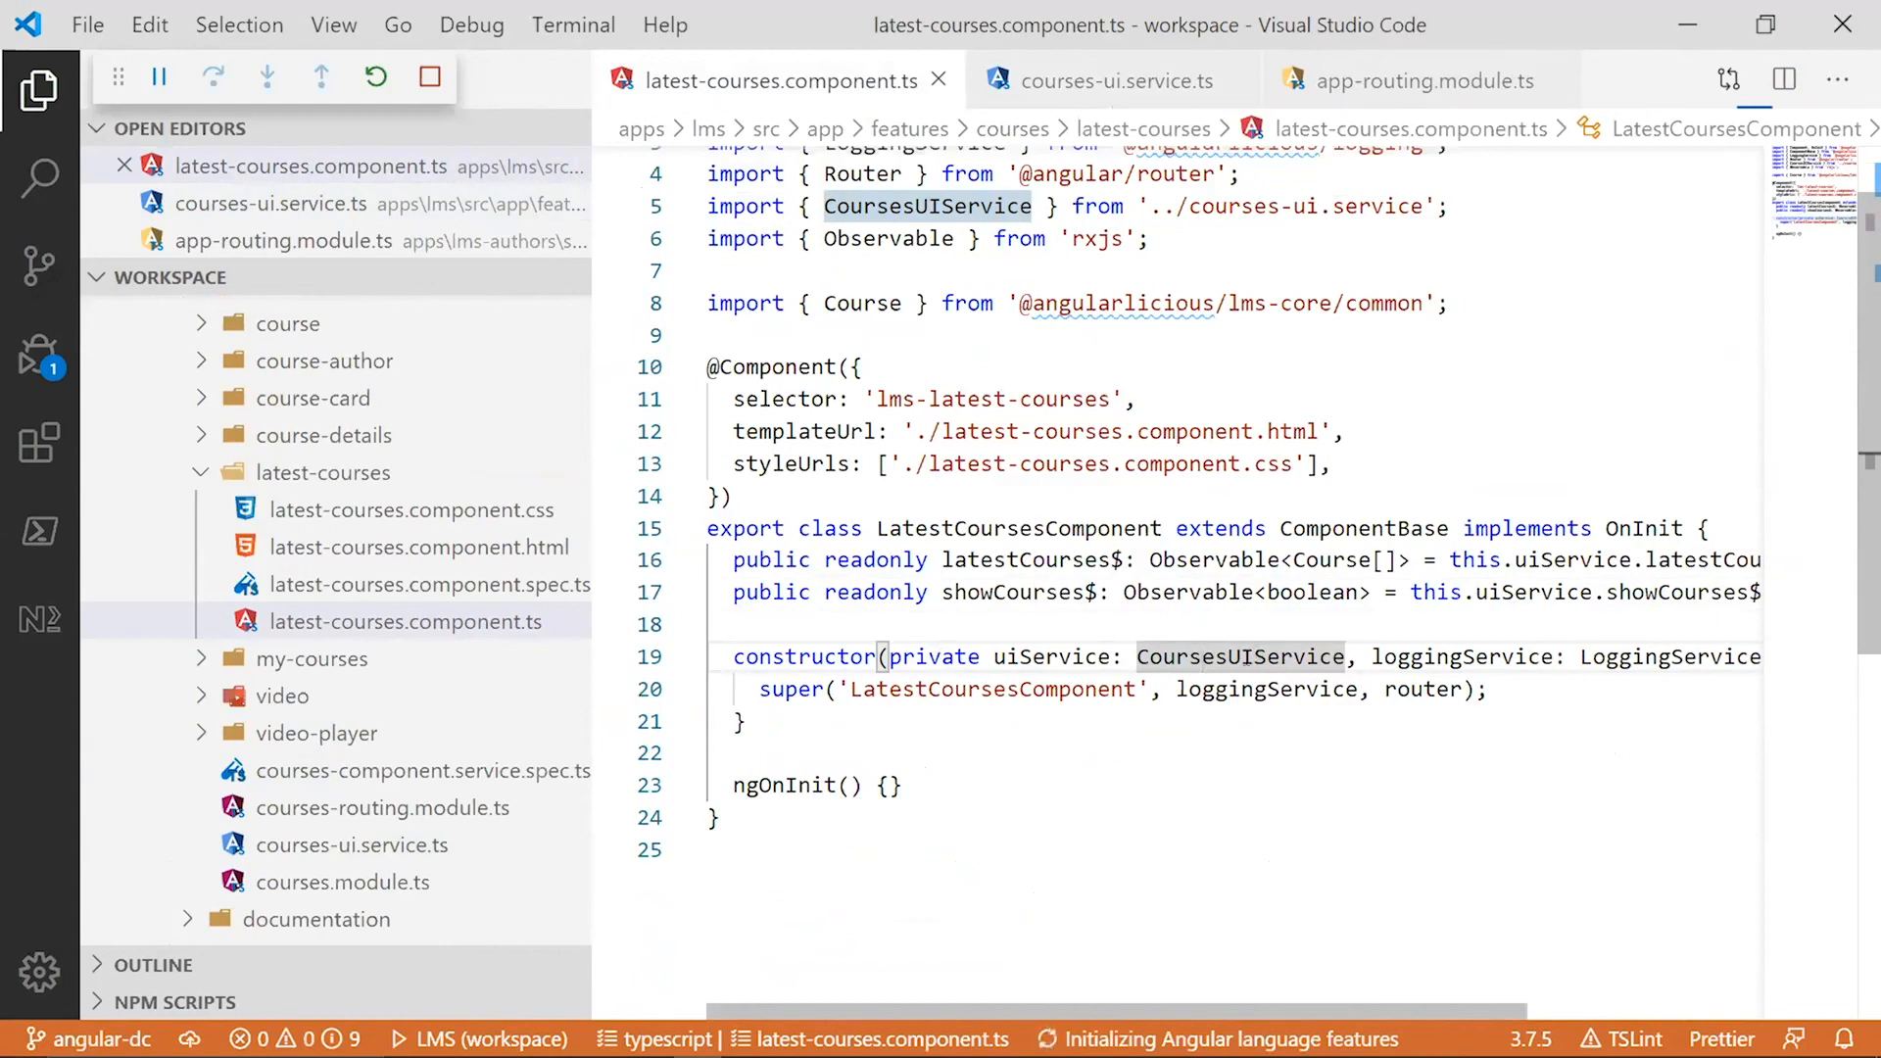
click(1107, 80)
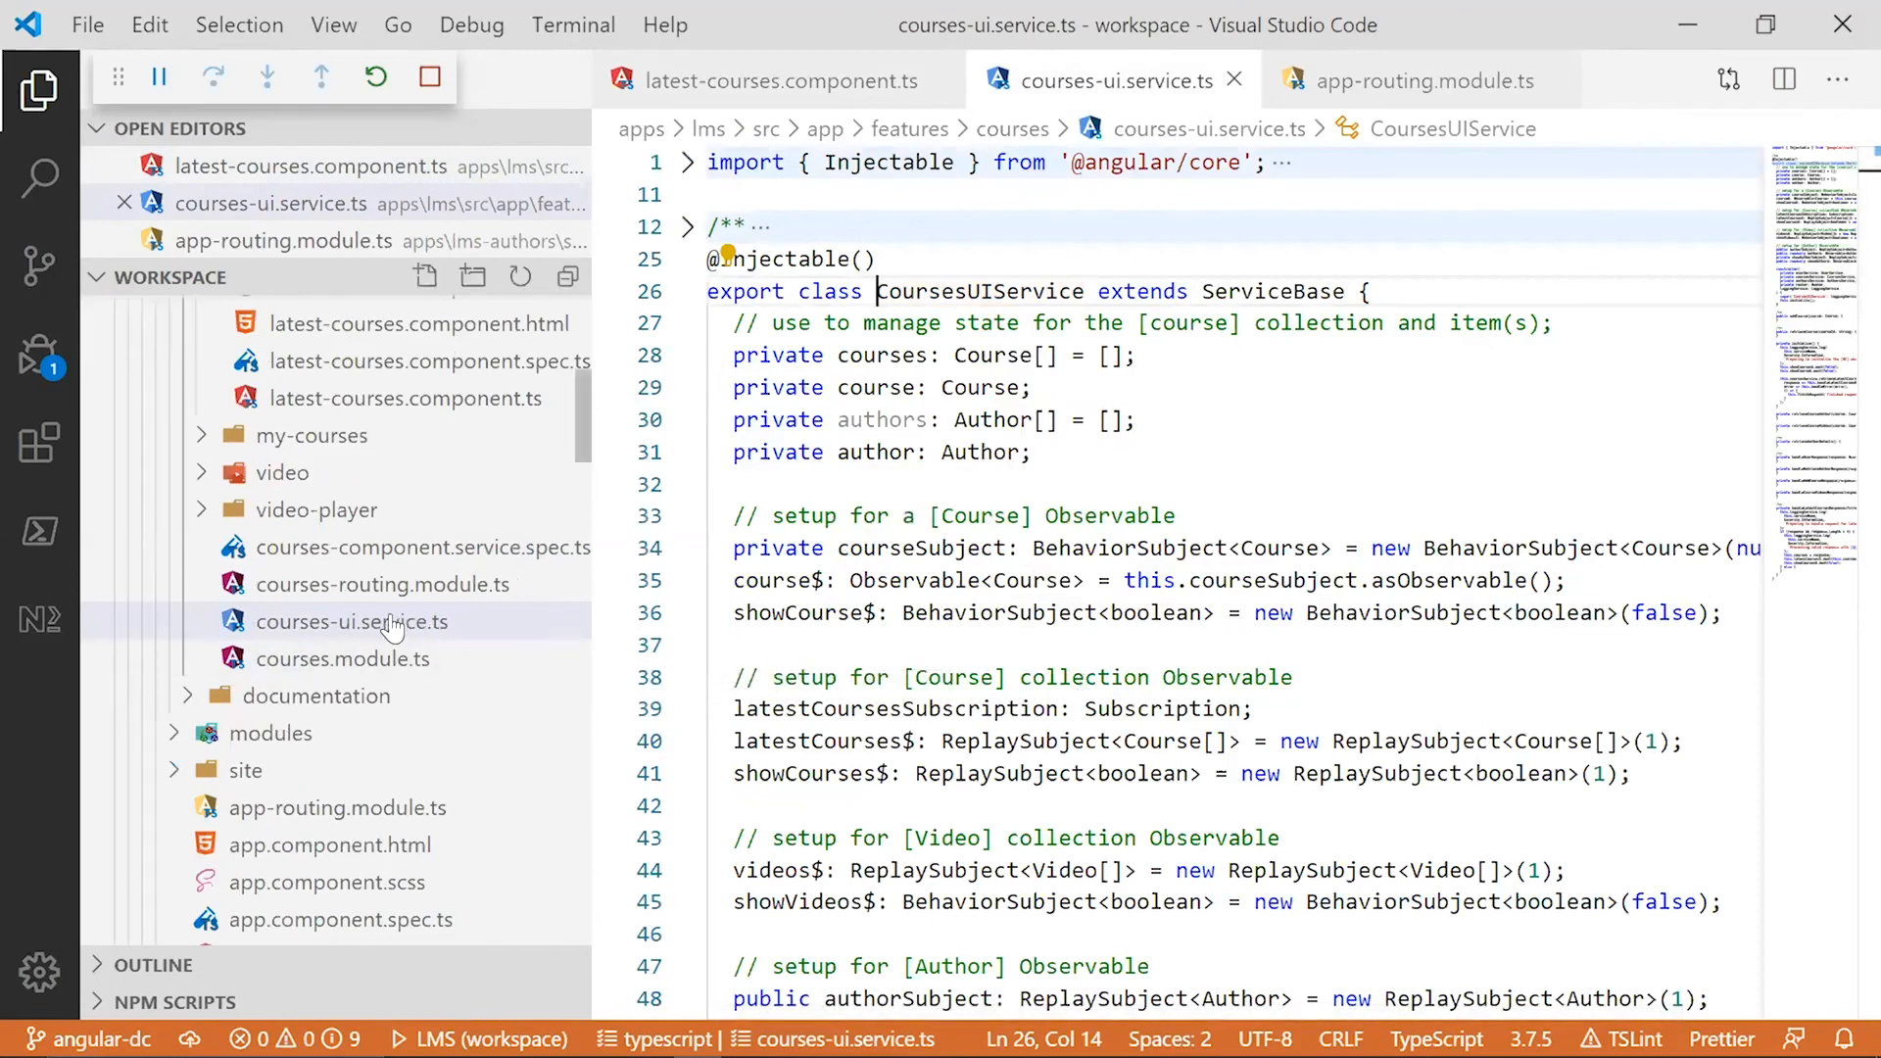
click(343, 658)
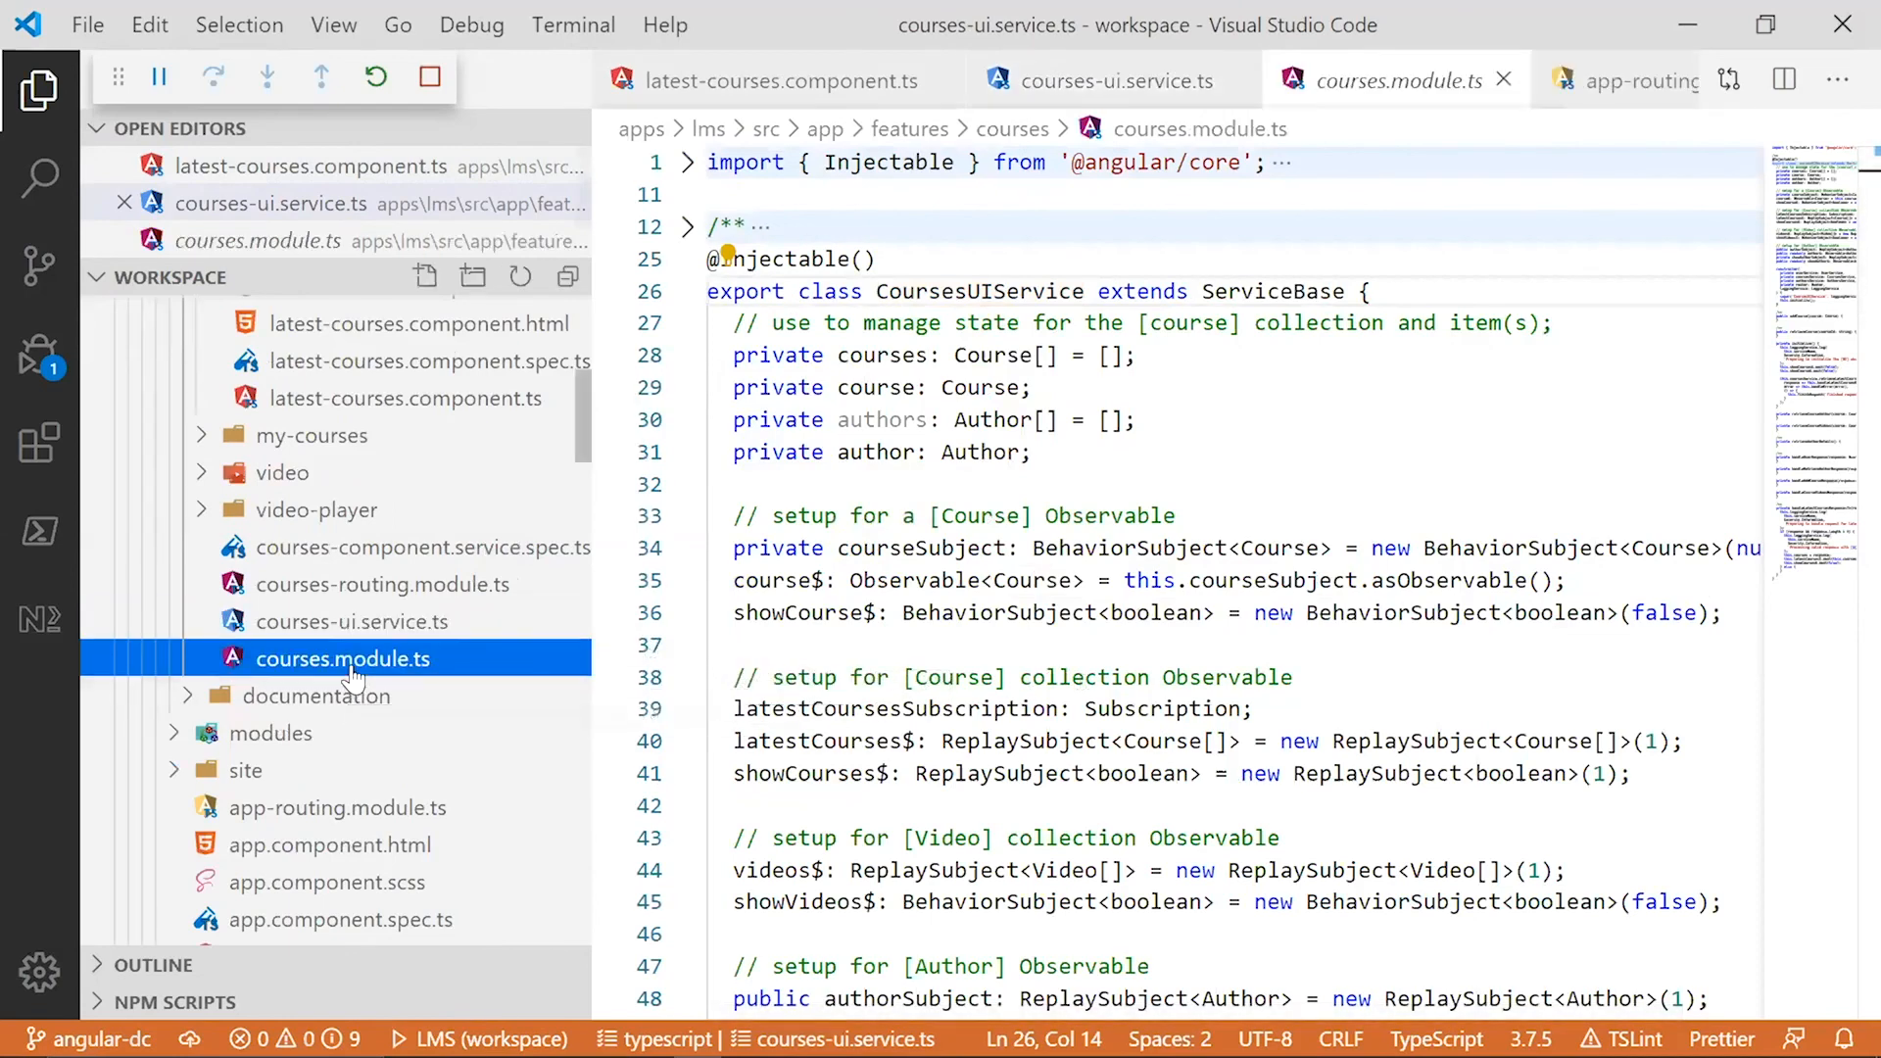